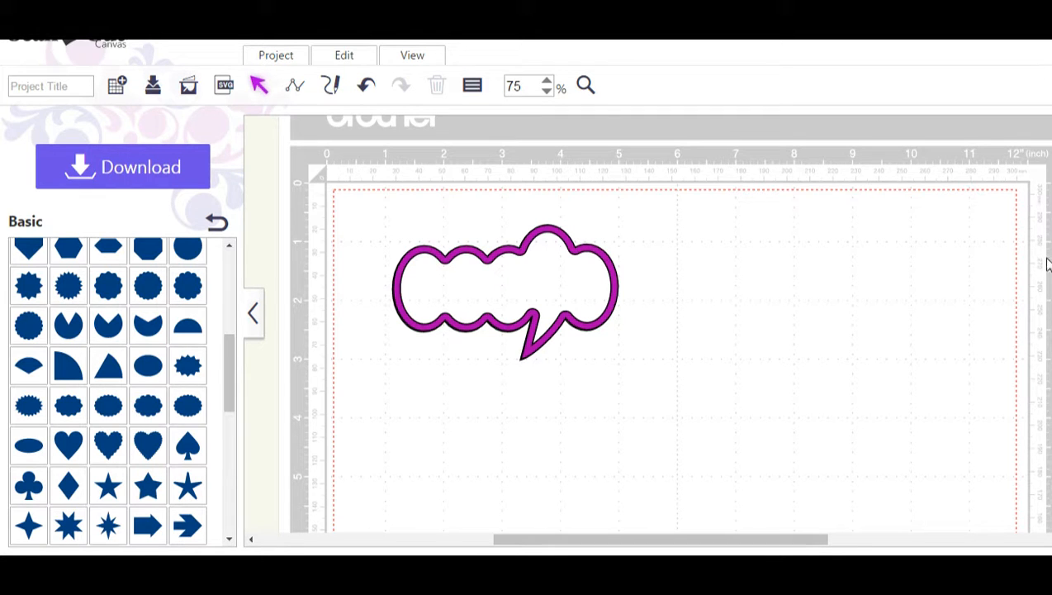
mouse_move(839, 334)
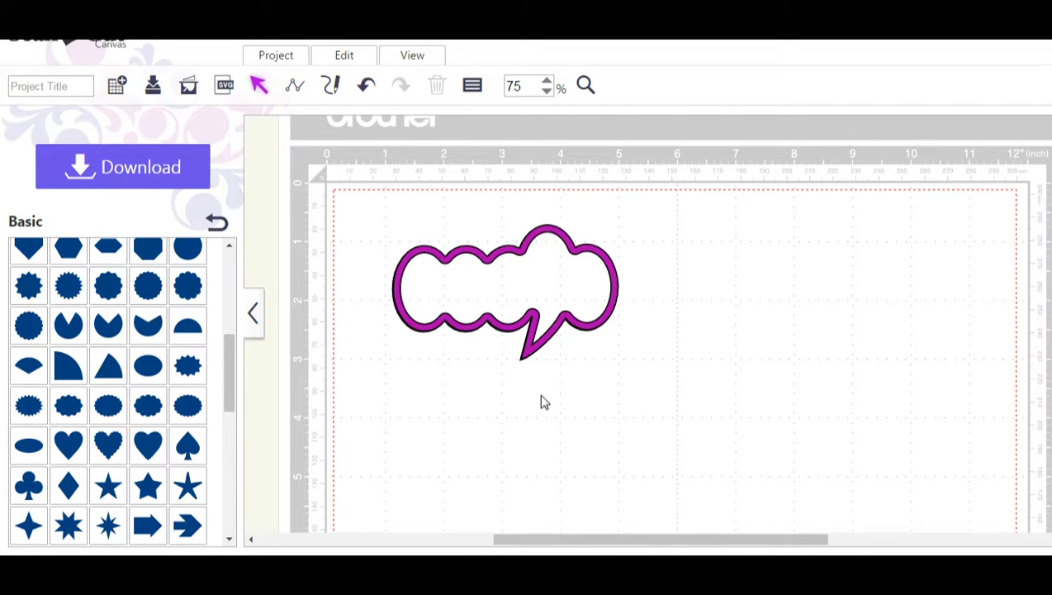
mouse_move(667, 330)
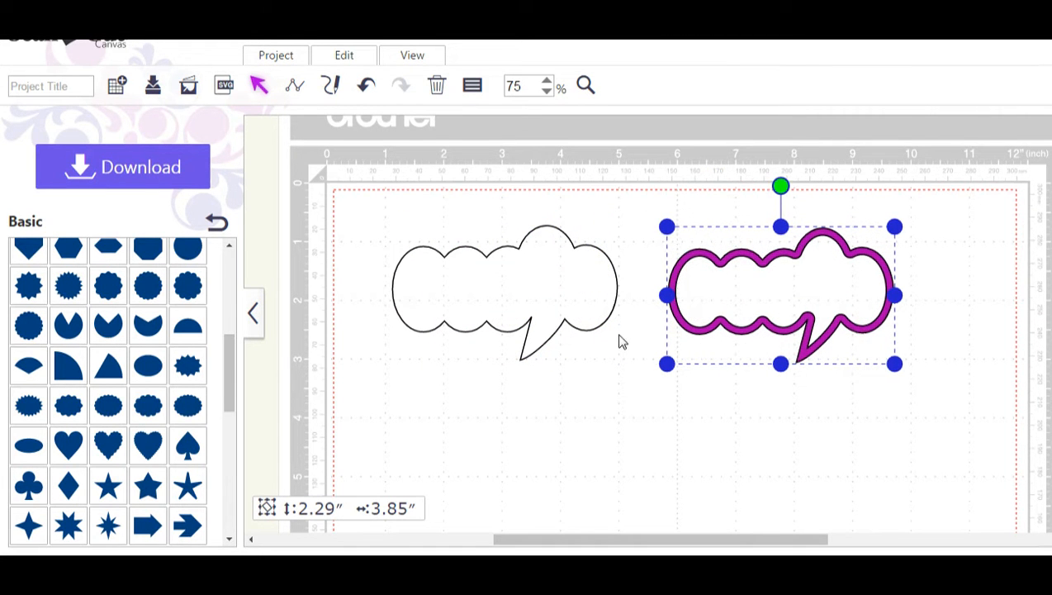
- Check the outline frame lifts off the white base, put it back, and return to the shape categories
left_click_drag(780, 294, 598, 310)
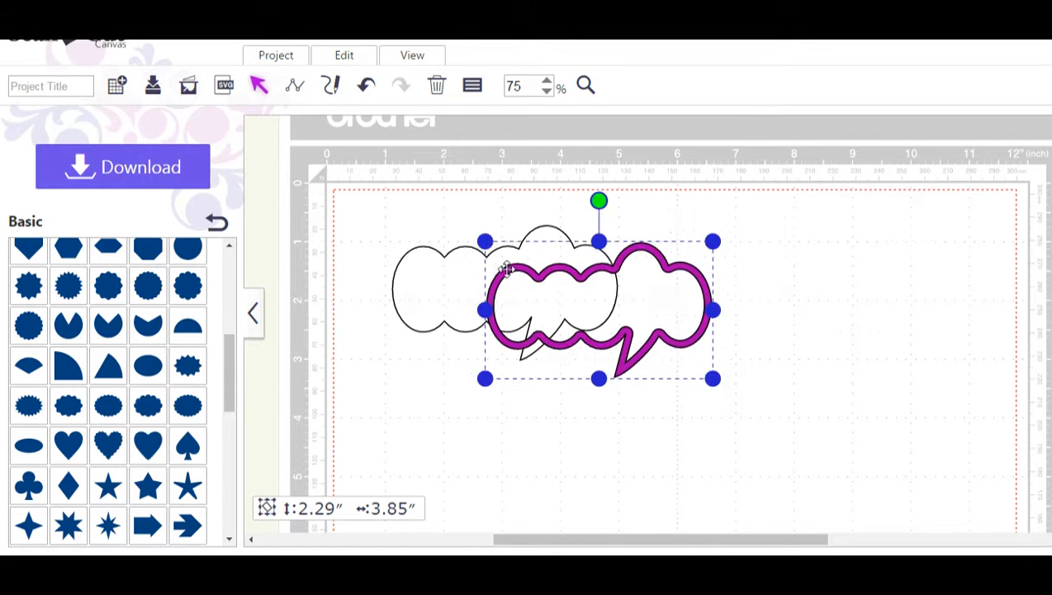
left_click_drag(598, 310, 487, 288)
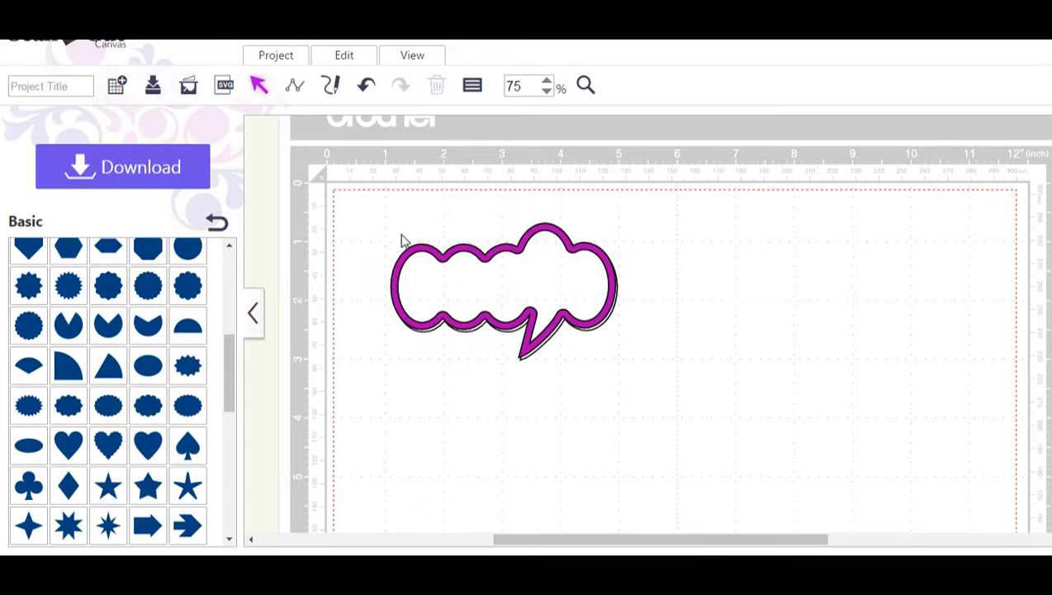
left_click(504, 290)
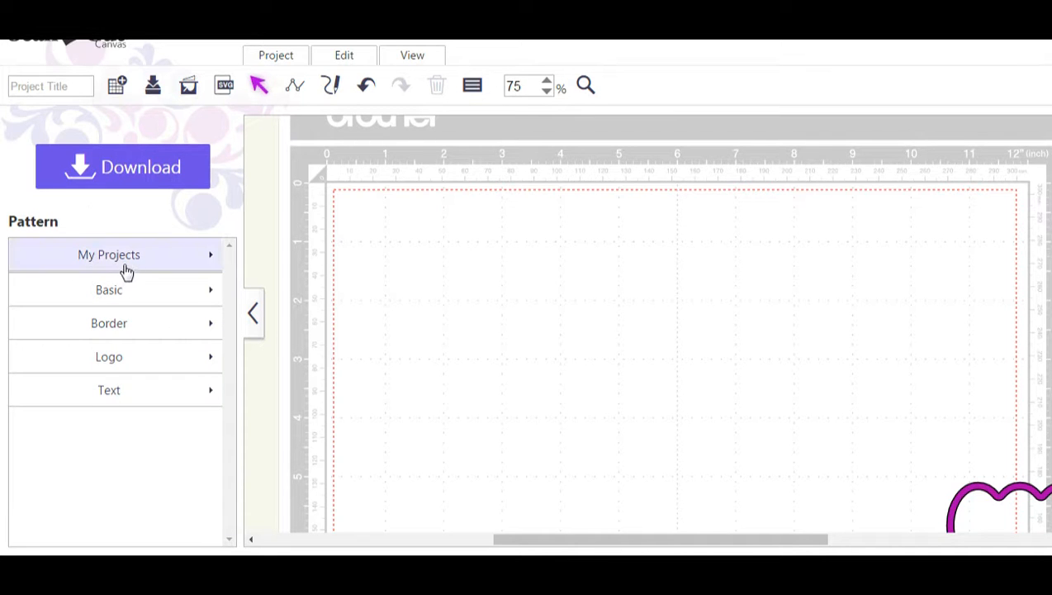
mouse_move(109, 390)
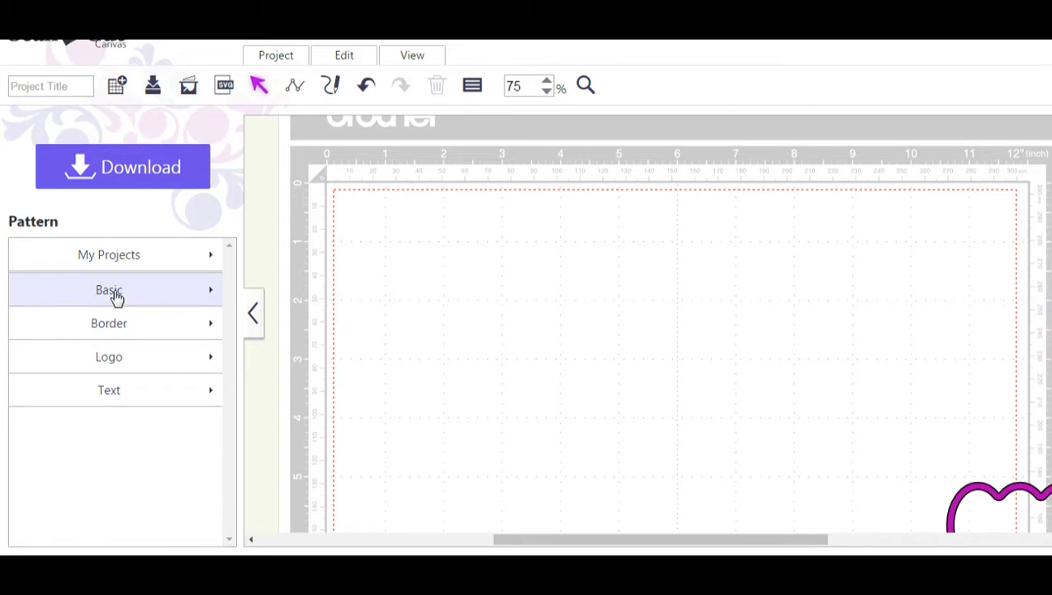
- Browse the Basic shapes category down to the double-circle shape
left_click(109, 289)
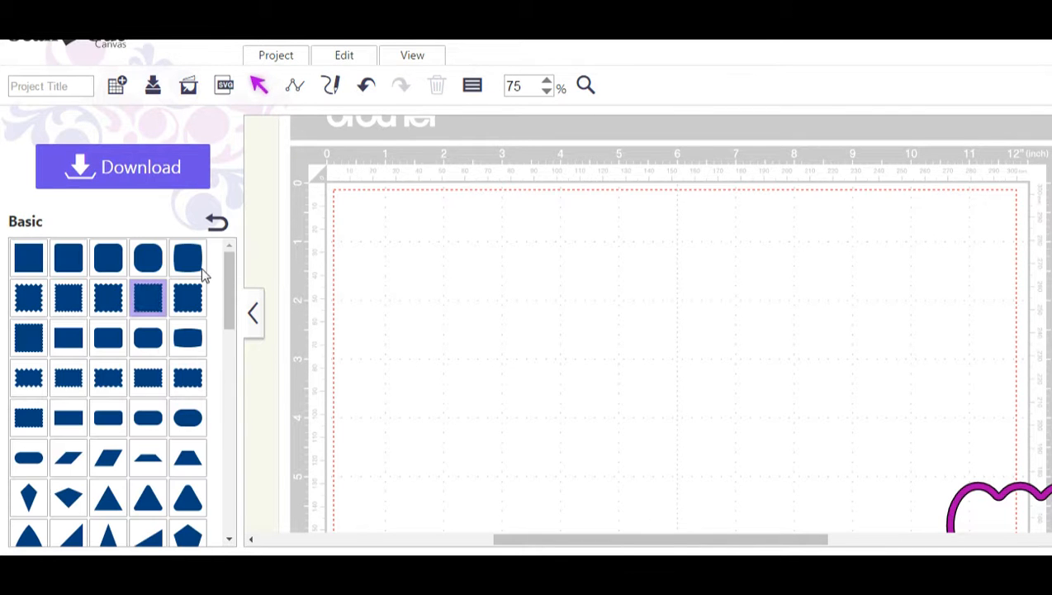
scroll("down", 3)
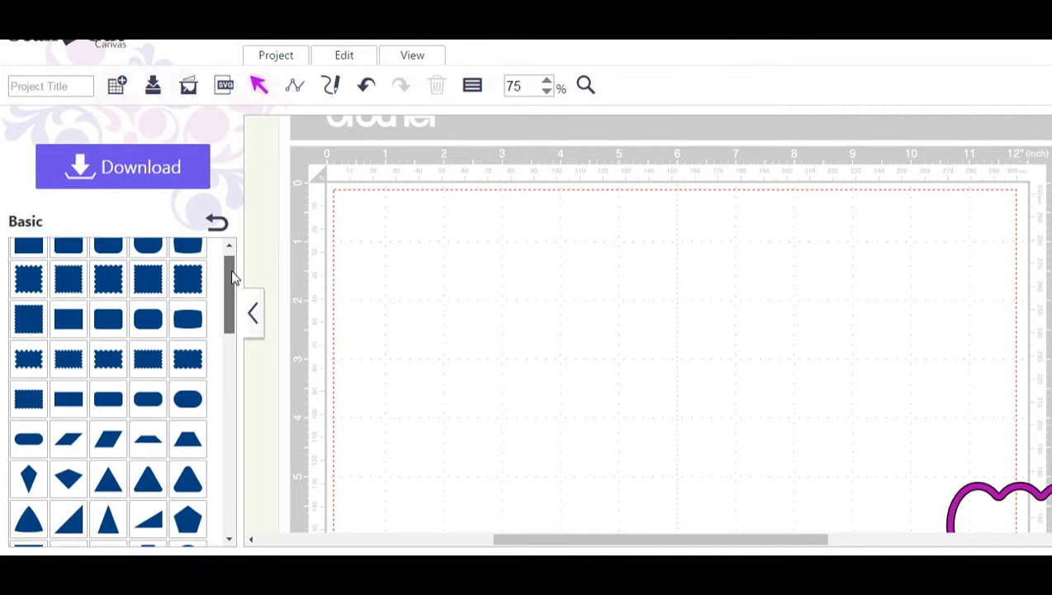
scroll("down", 3)
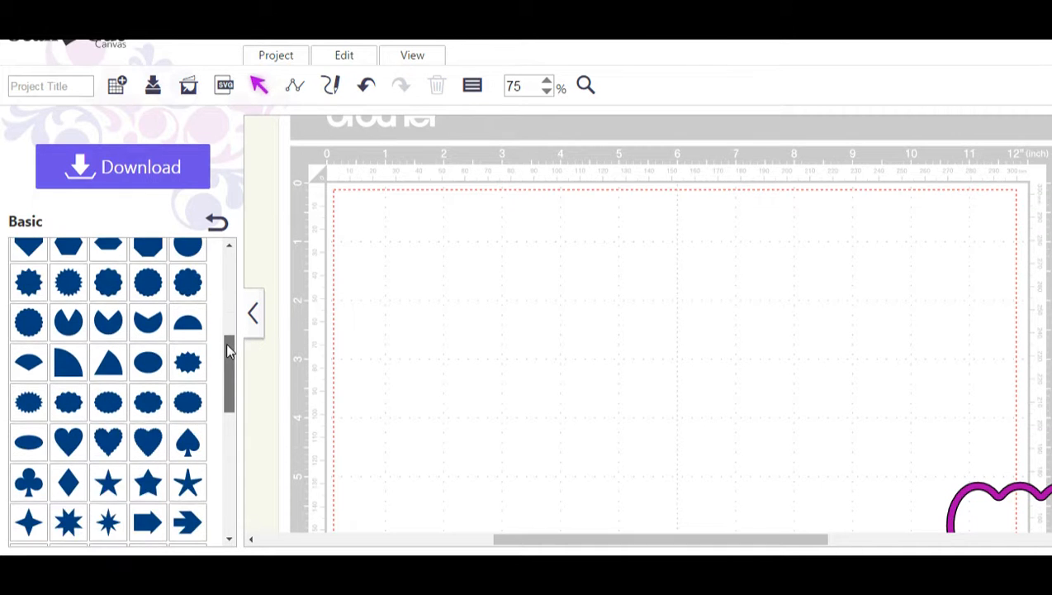
scroll("down", 3)
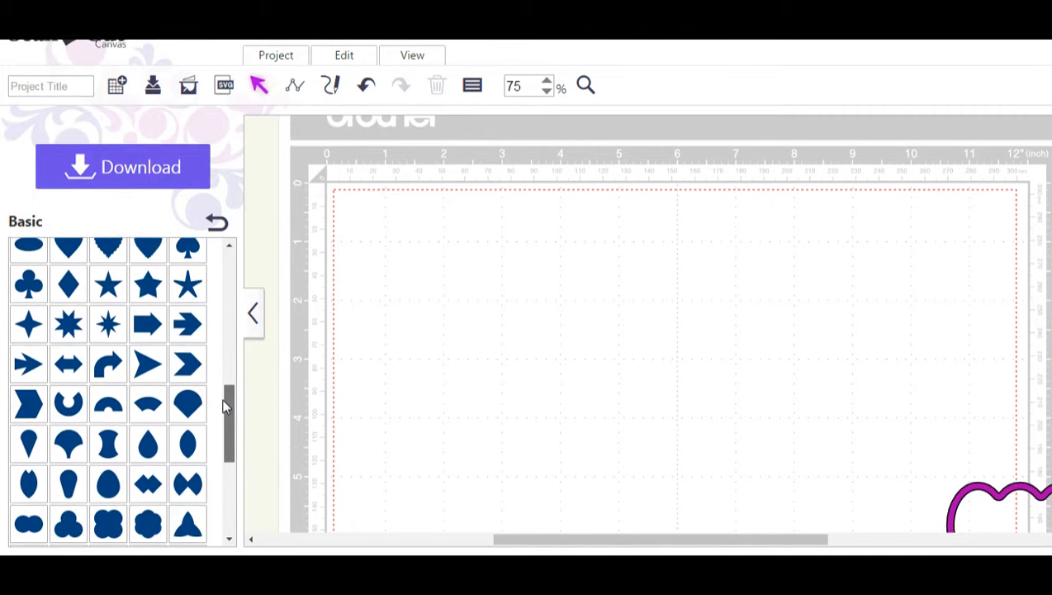
scroll("down", 3)
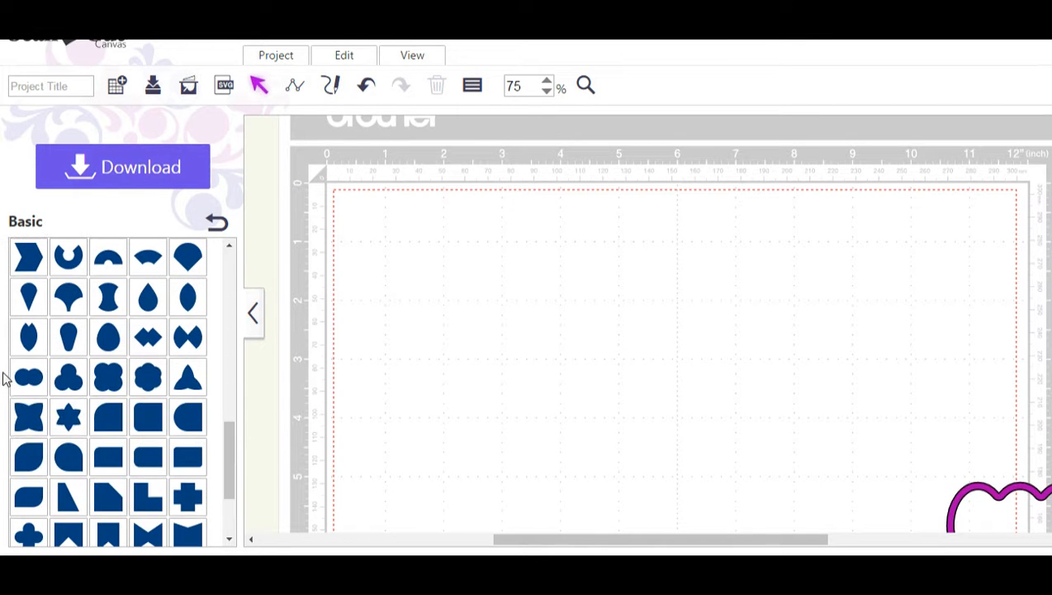
left_click(148, 376)
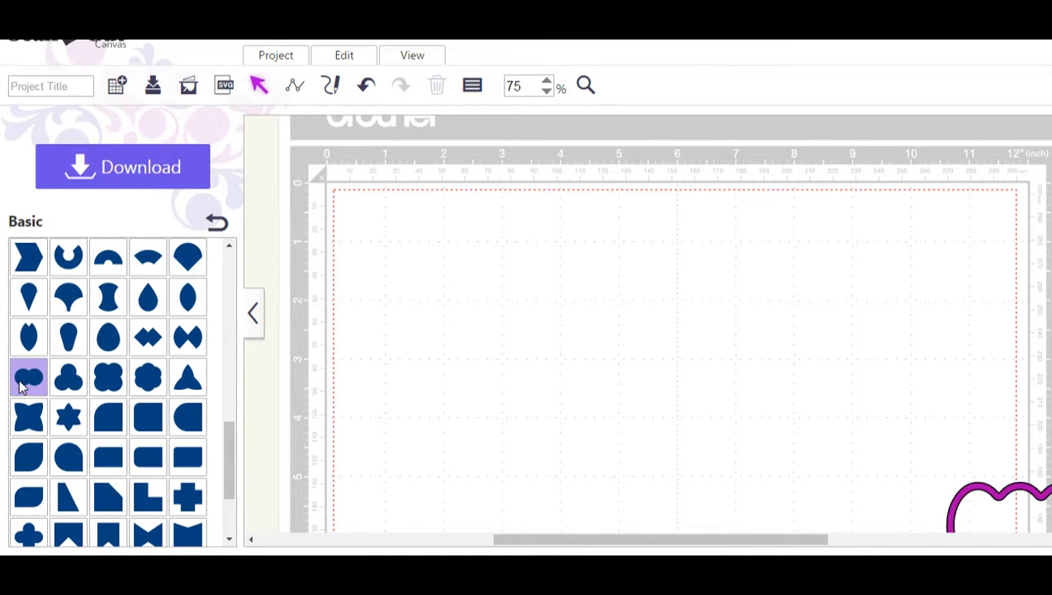
- Add the double-circle shape to the mat and duplicate it once
left_click(70, 377)
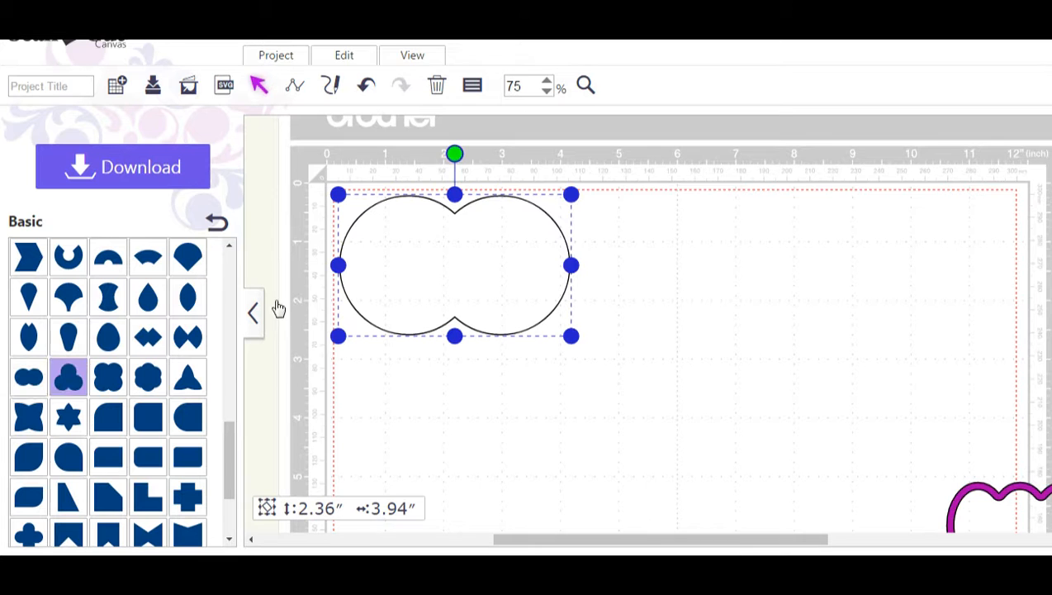
left_click_drag(455, 265, 466, 271)
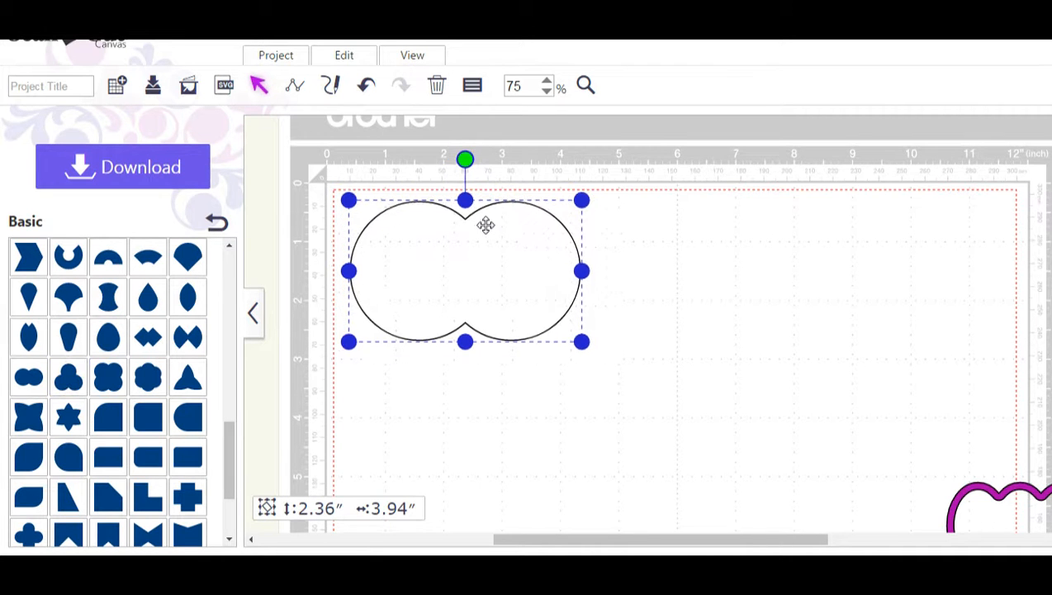
right_click(485, 225)
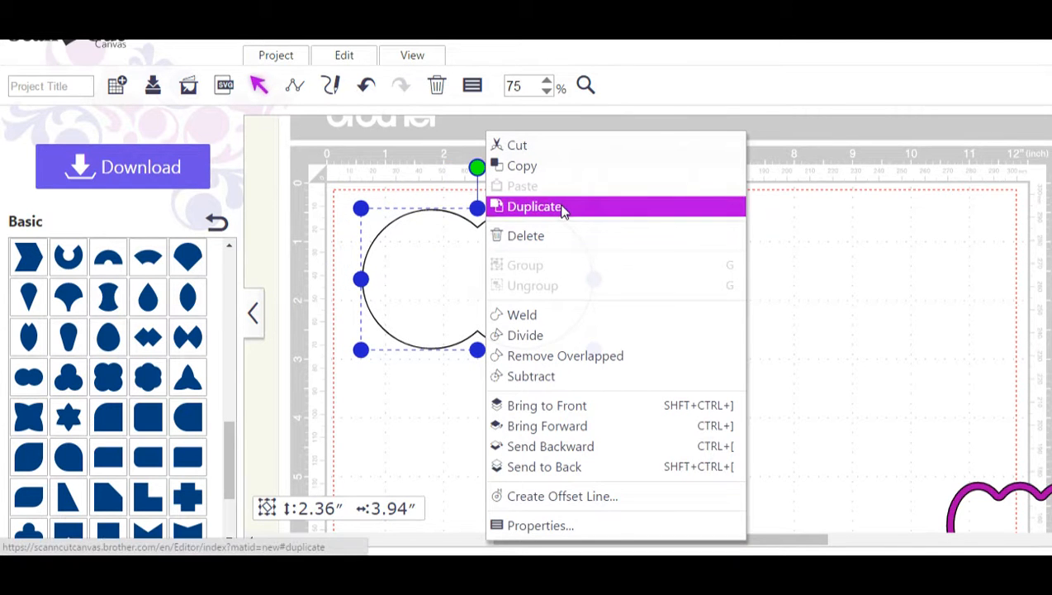
left_click(536, 205)
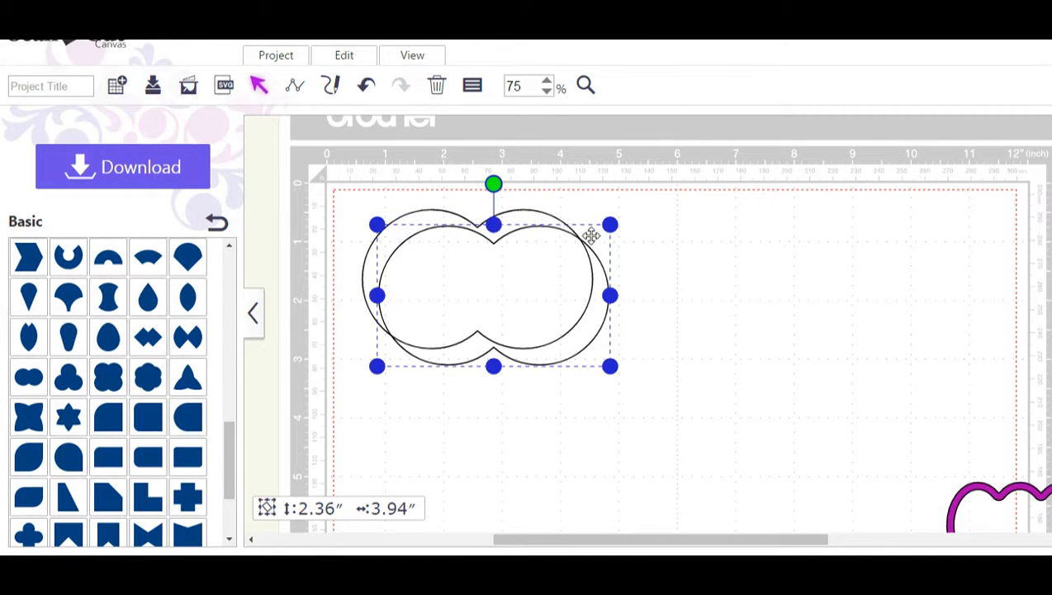
right_click(562, 240)
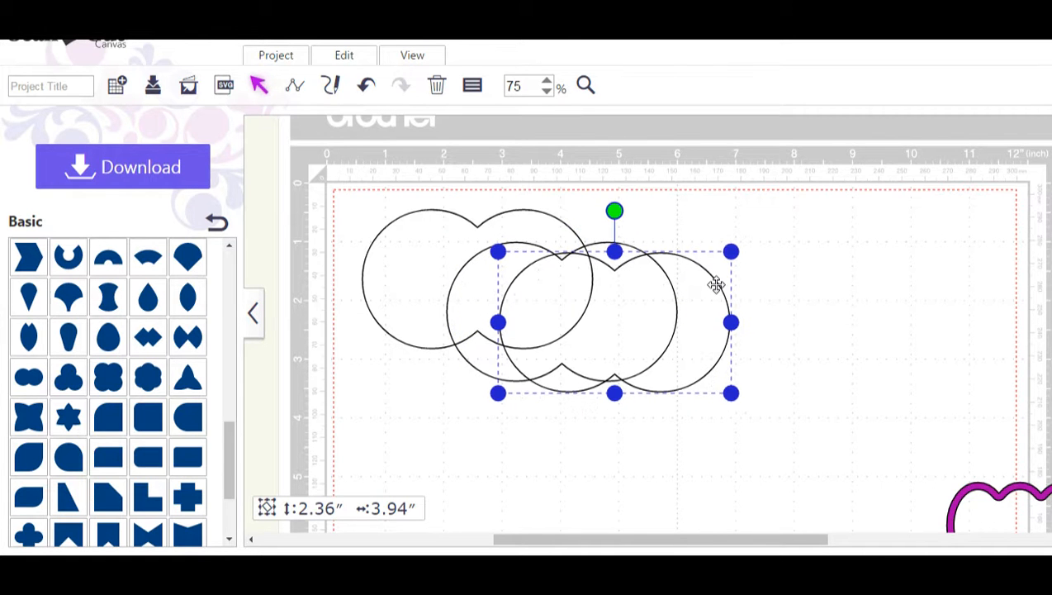
- Duplicate the shape twice more and move the copies toward the bottom of the mat
right_click(714, 284)
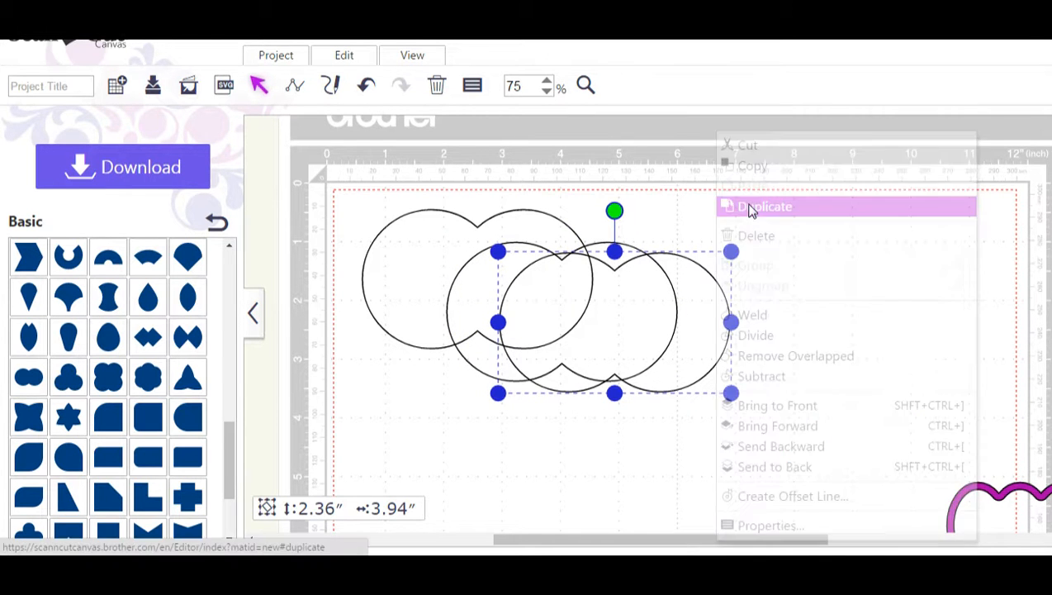
left_click(763, 205)
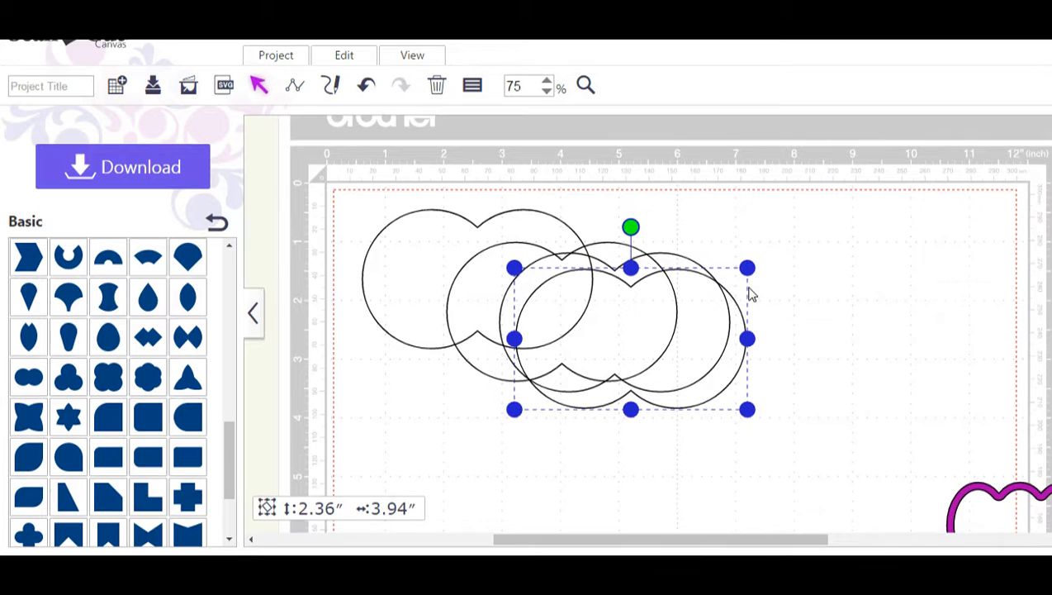
right_click(750, 295)
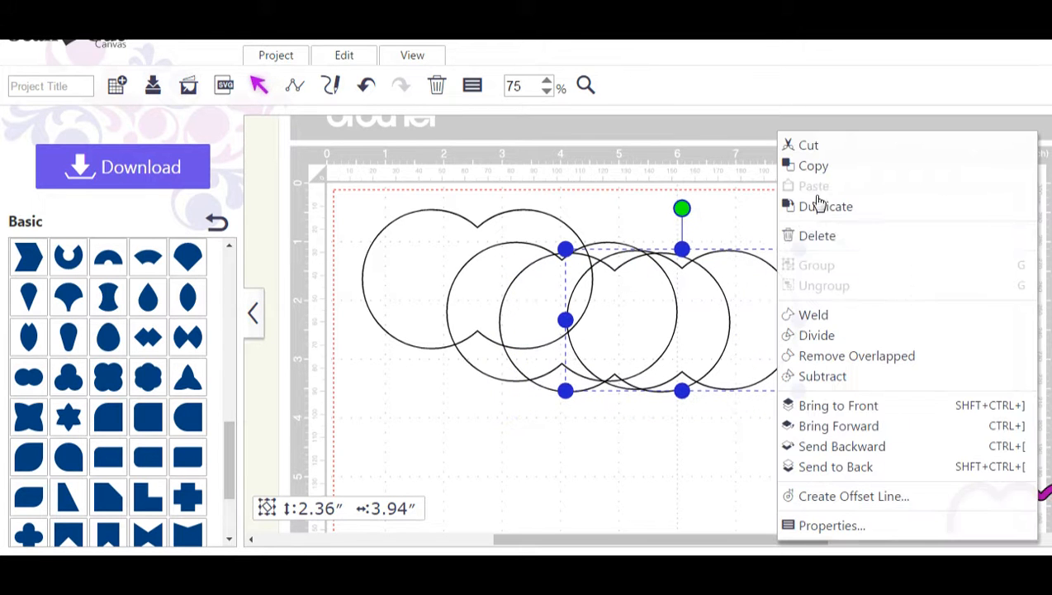
left_click(826, 206)
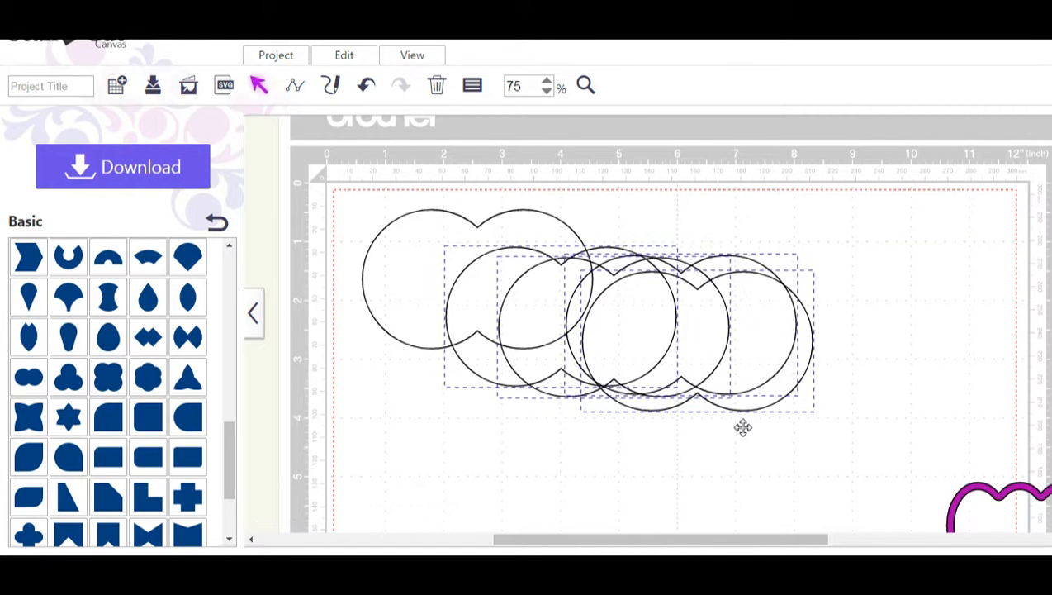
left_click_drag(743, 426, 938, 545)
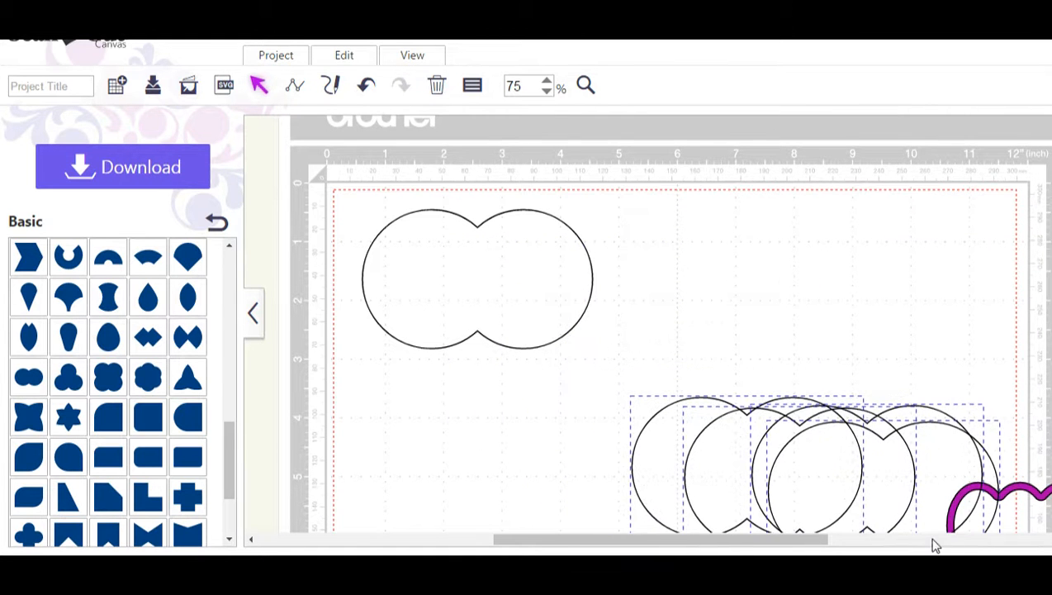
- Line up the copied circles with the others and weld them into one cloud outline
left_click(692, 403)
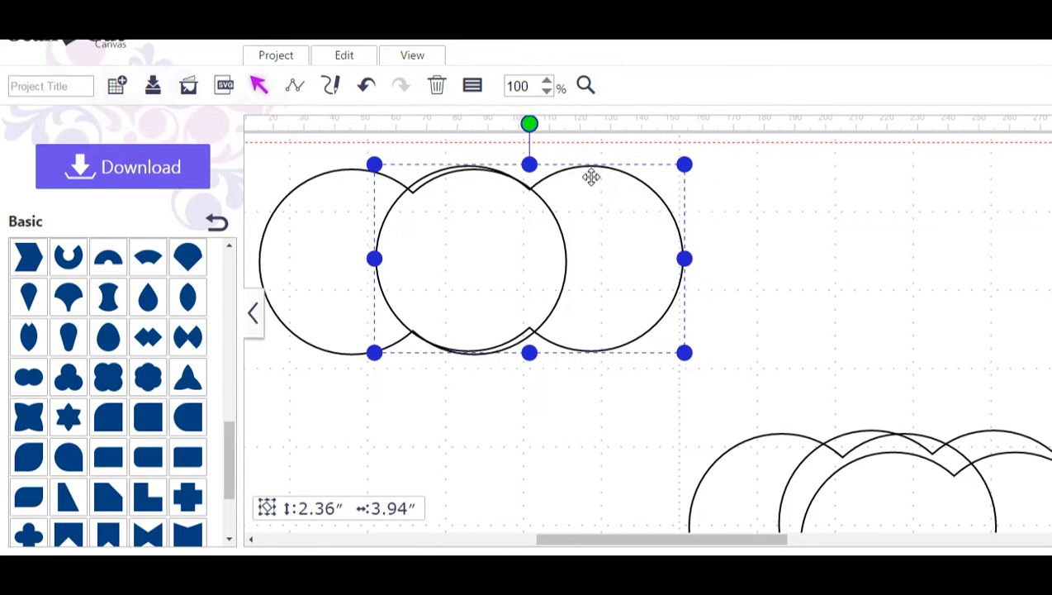
left_click_drag(592, 178, 591, 170)
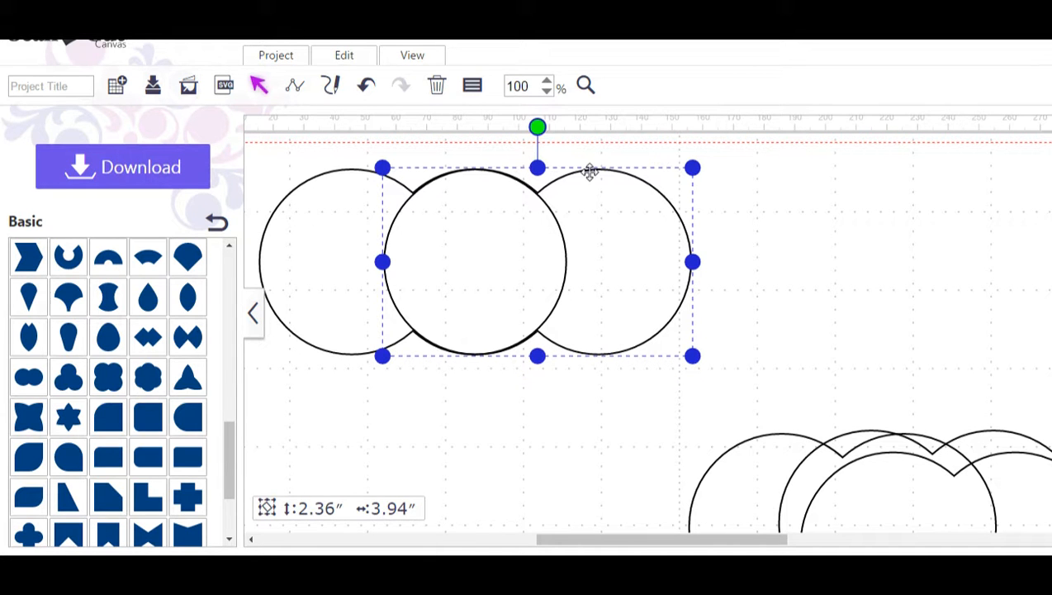
left_click(760, 238)
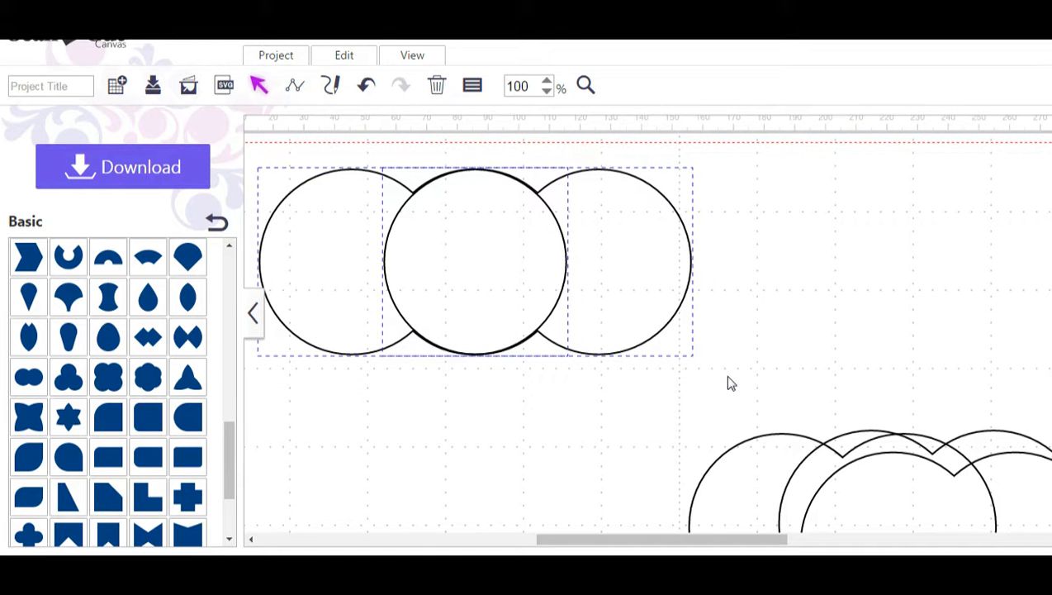
mouse_move(279, 370)
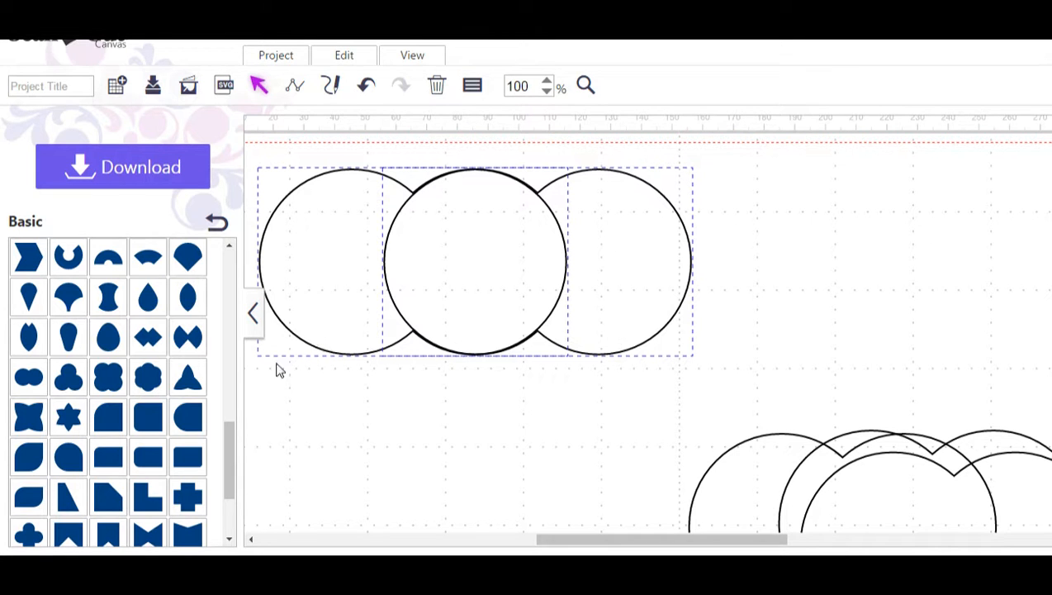
mouse_move(644, 337)
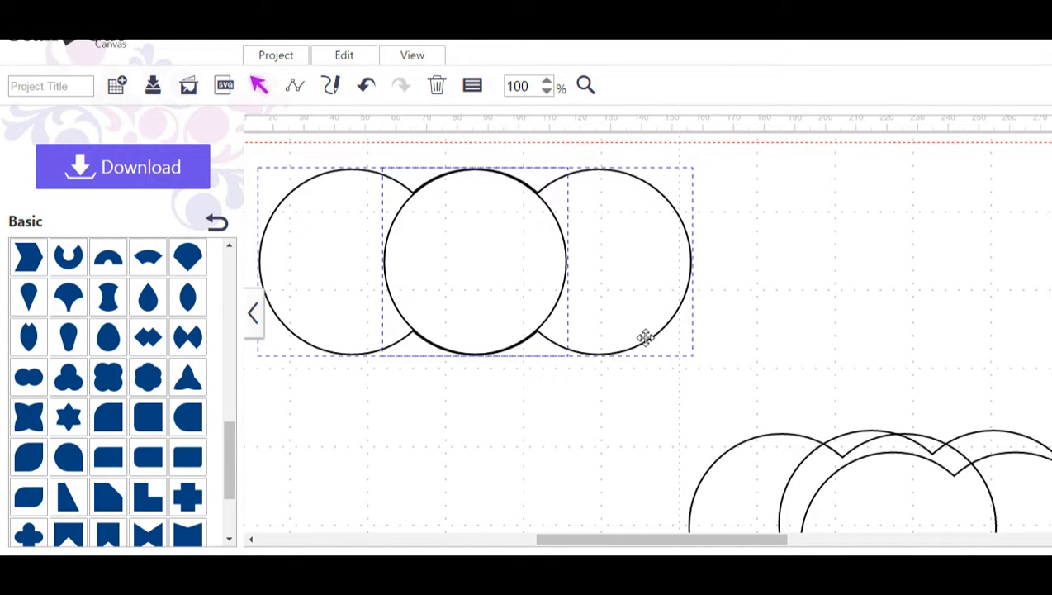
right_click(645, 337)
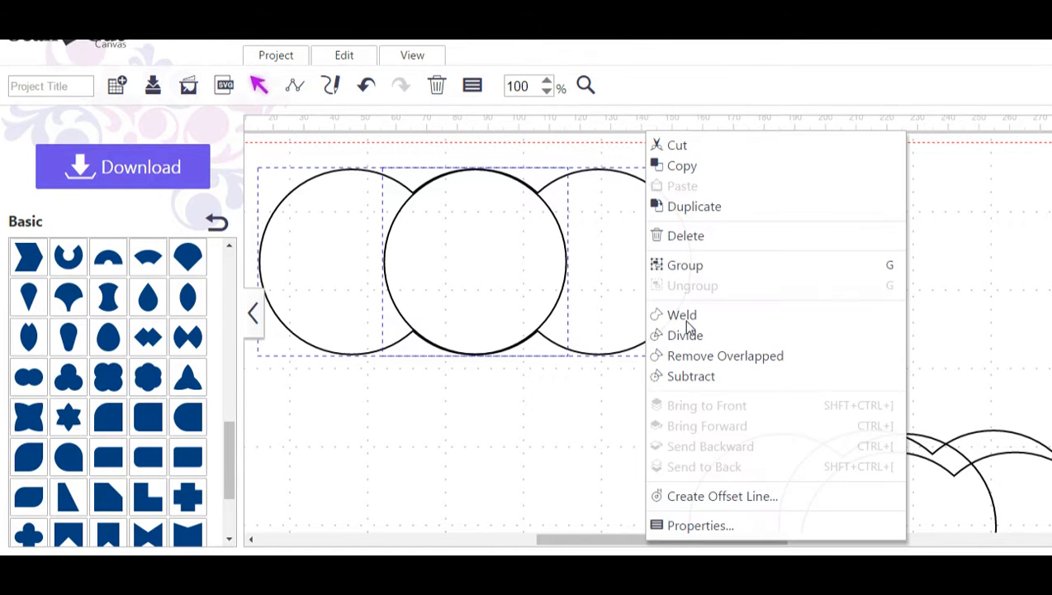
left_click(682, 314)
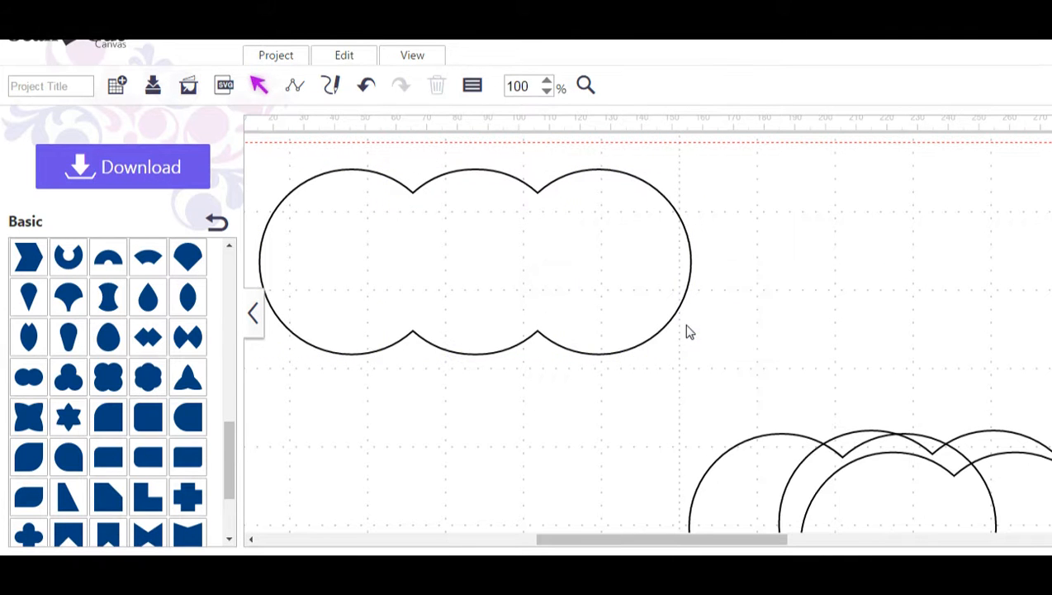
mouse_move(755, 443)
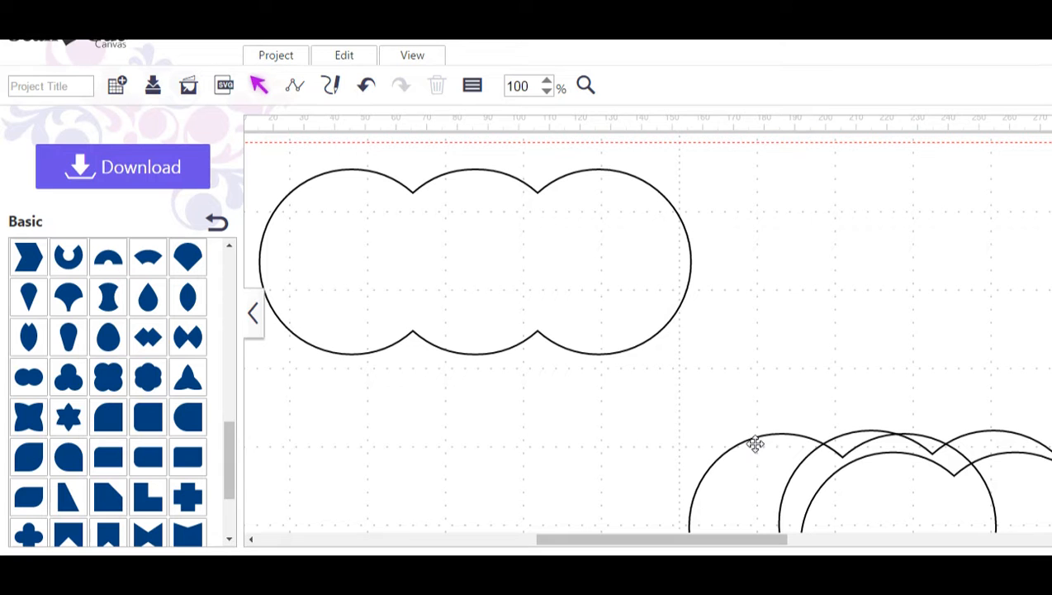
mouse_move(717, 340)
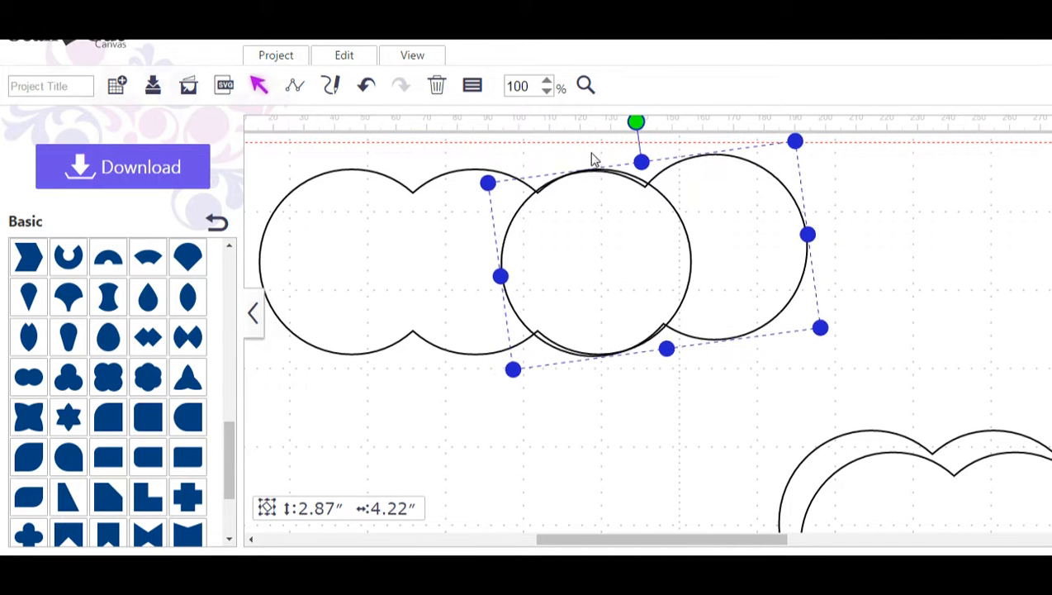
- Place and slightly tilt a circle pair over the cloud's right end
left_click_drag(636, 122, 625, 124)
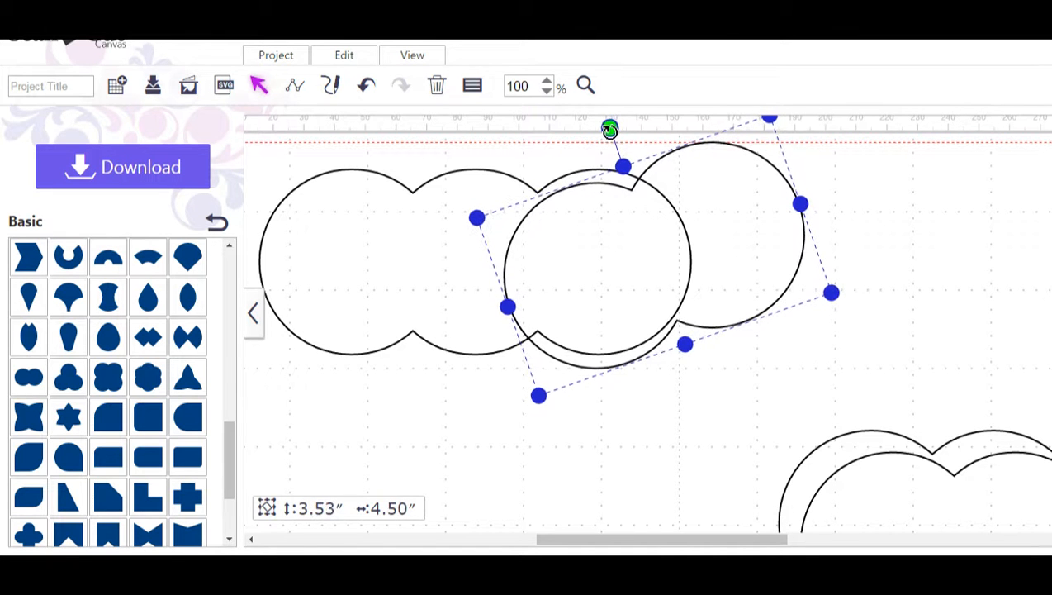
left_click_drag(610, 129, 607, 129)
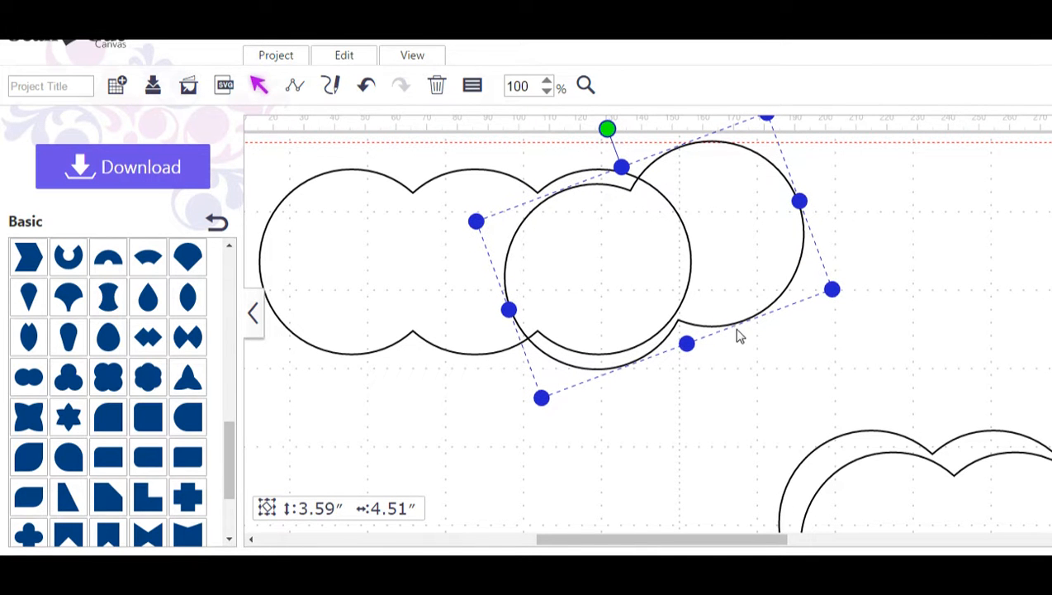
left_click_drag(740, 334, 737, 297)
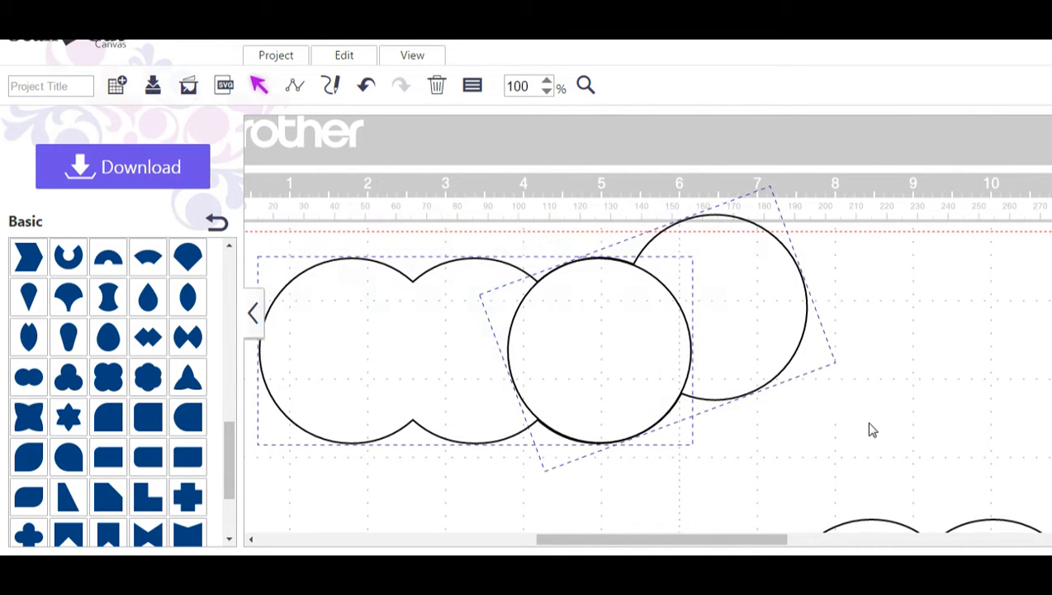
- Weld the circle pair into the cloud outline
left_click(535, 241)
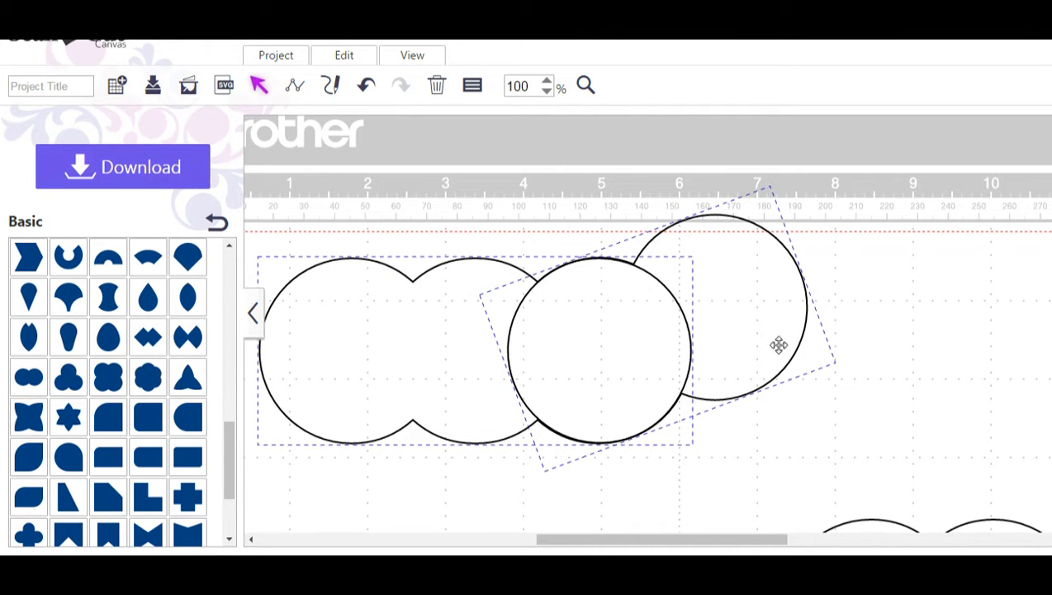
right_click(780, 345)
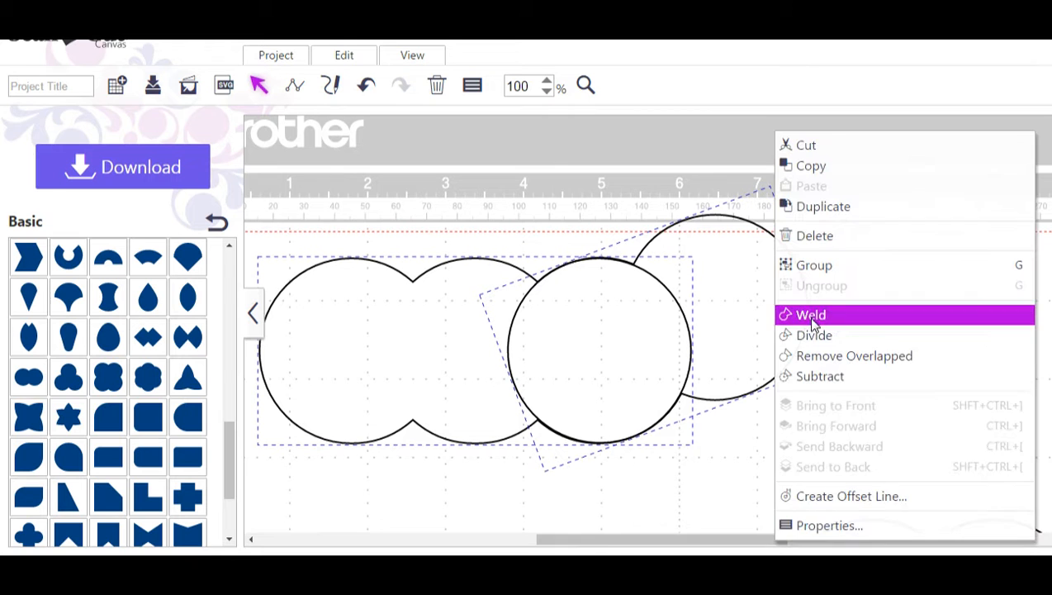
left_click(811, 314)
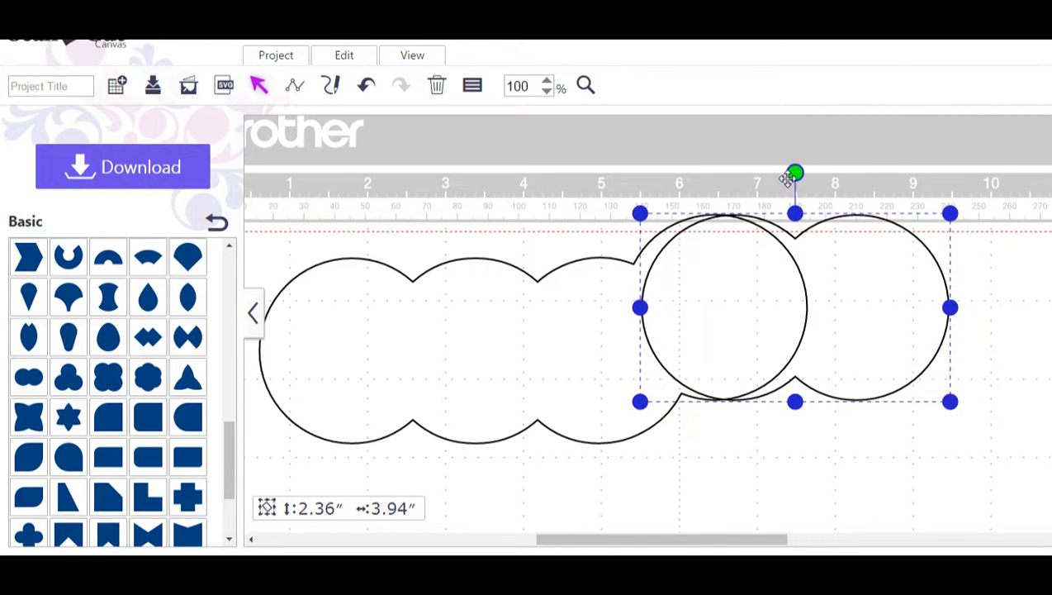
- Tilt another circle pair downward onto the cloud's right side and weld it in
left_click_drag(795, 173, 849, 184)
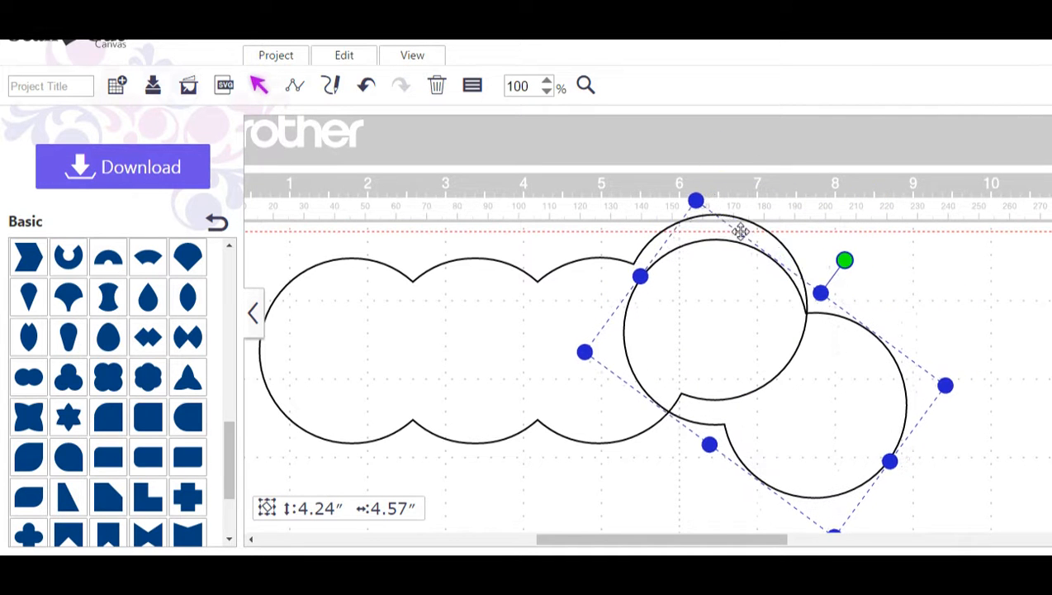
left_click_drag(740, 231, 748, 218)
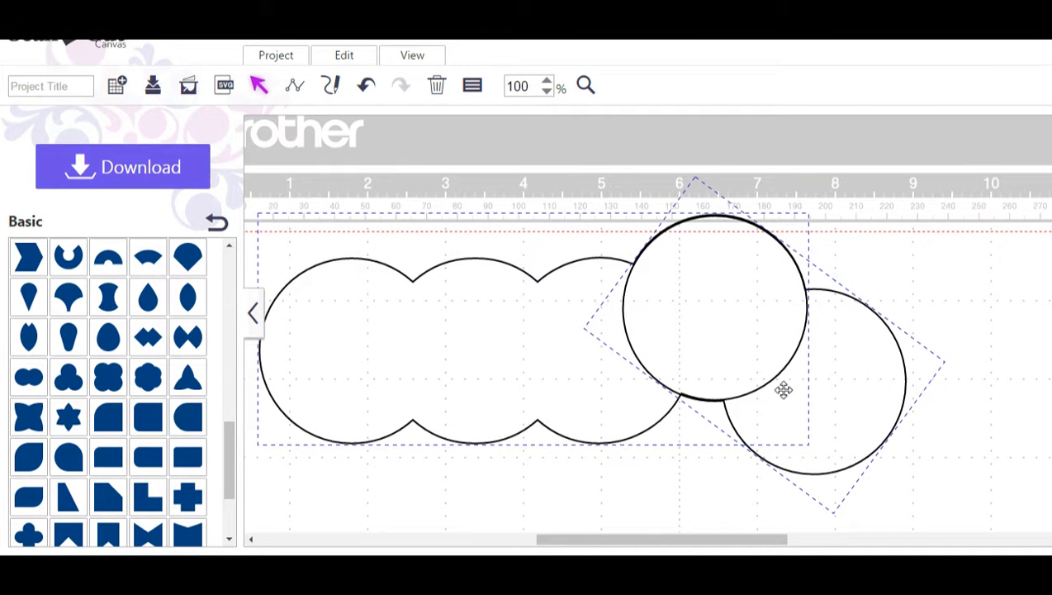
right_click(783, 390)
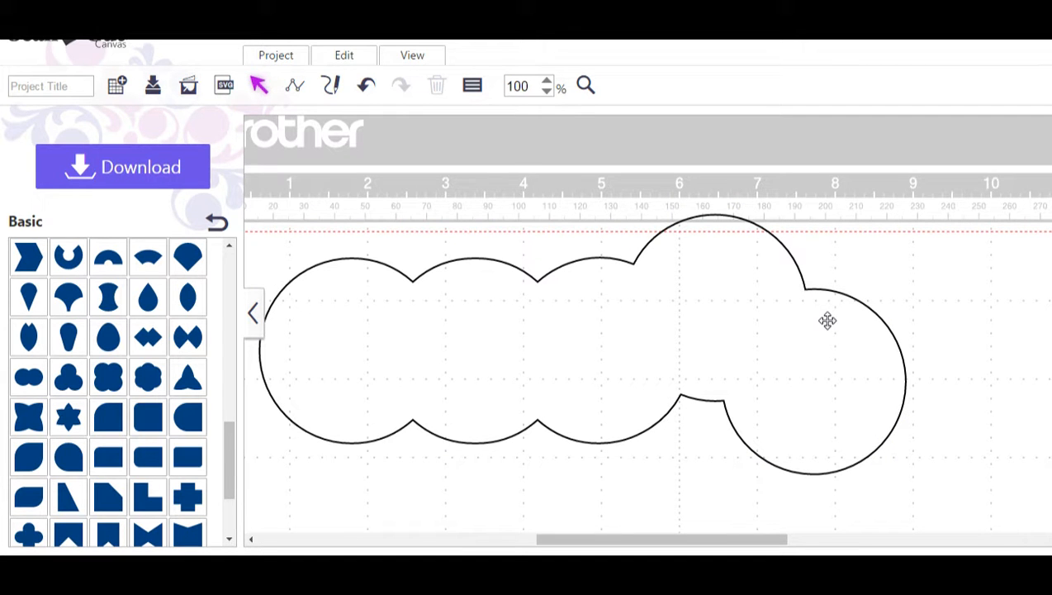
mouse_move(505, 386)
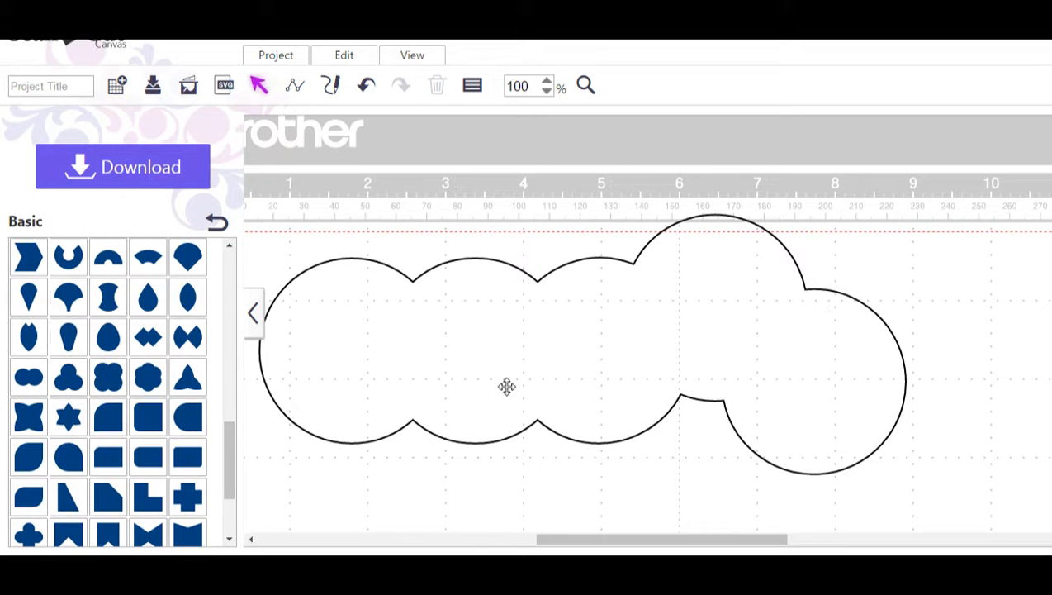
mouse_move(139, 367)
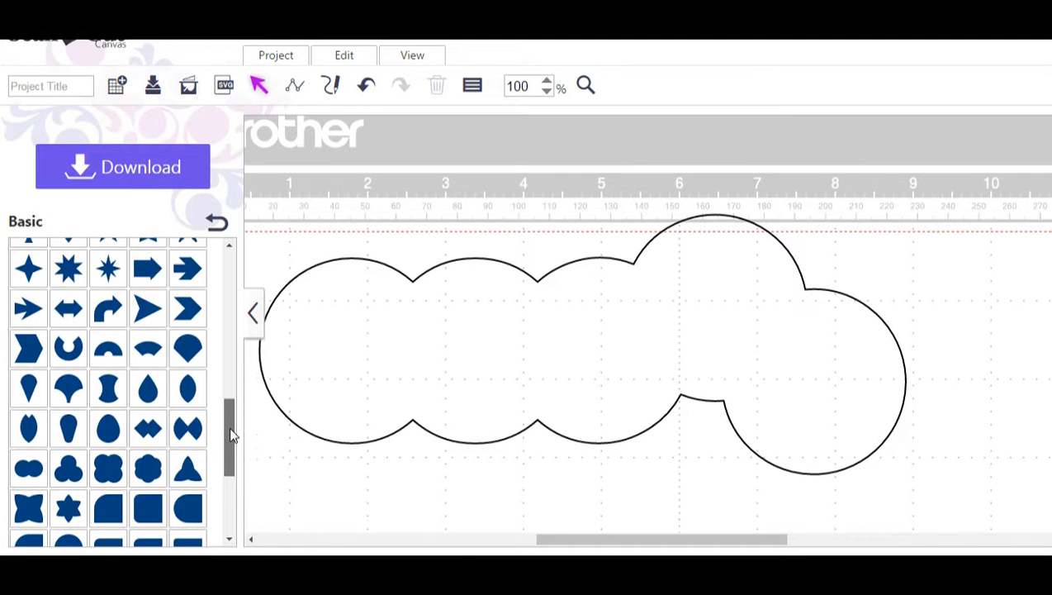
- Add a pie-slice shape from the Basic shapes and zoom out to 75%
left_click_drag(230, 429, 230, 367)
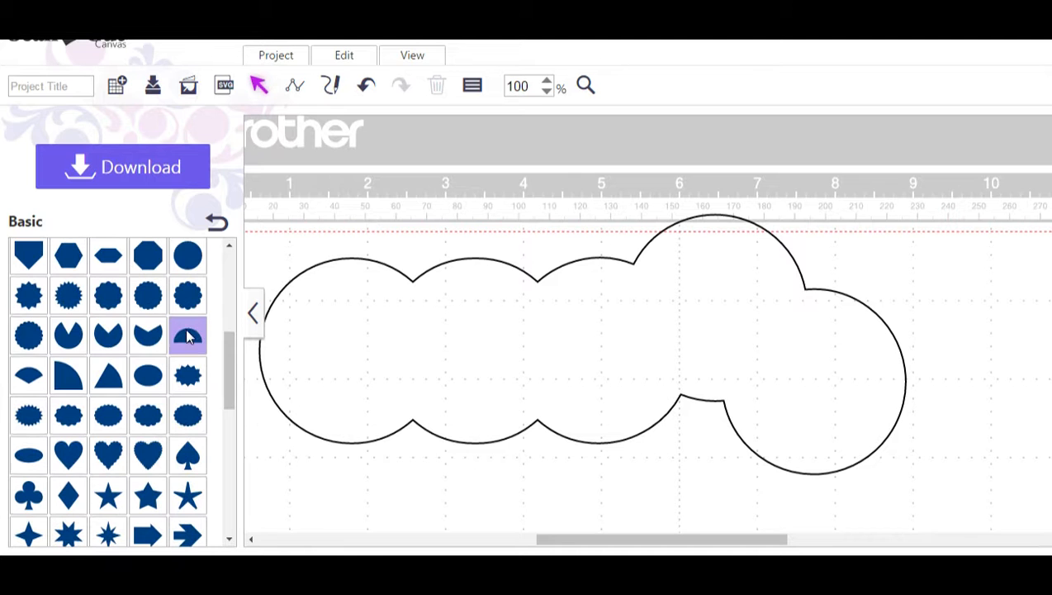
mouse_move(28, 375)
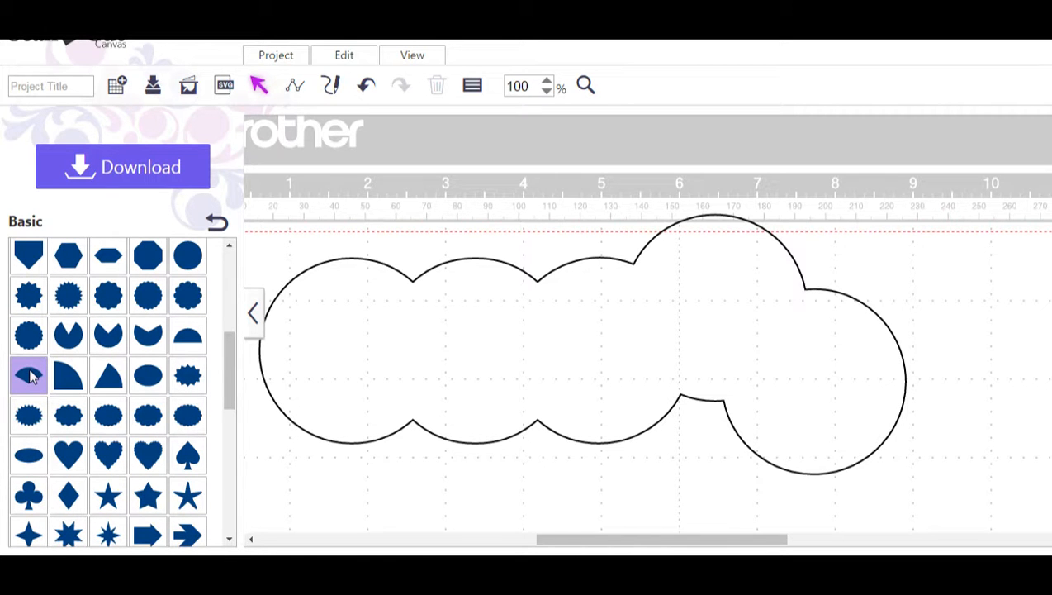
left_click(28, 377)
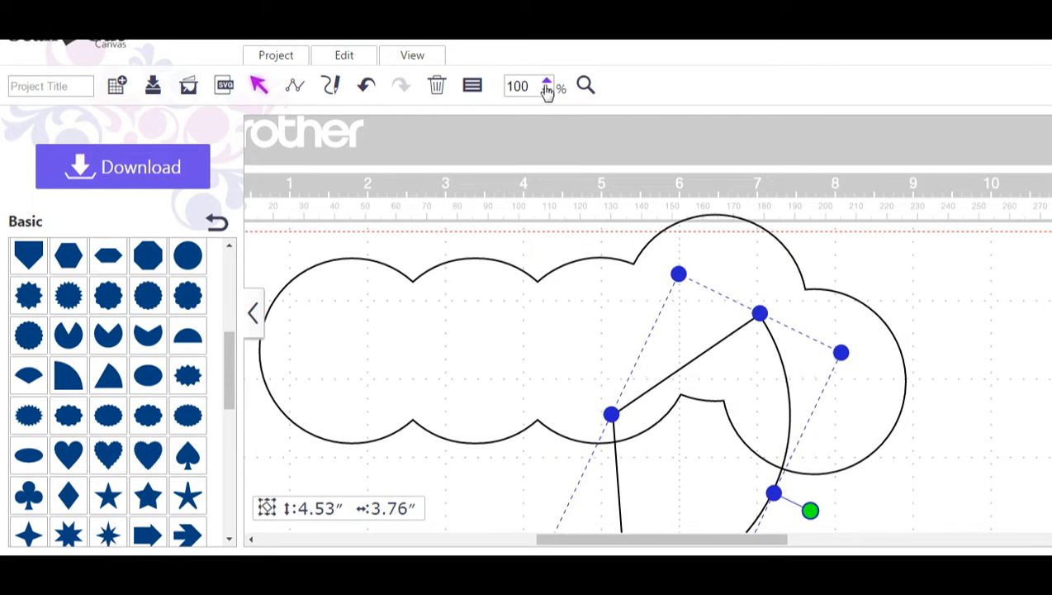
left_click(546, 92)
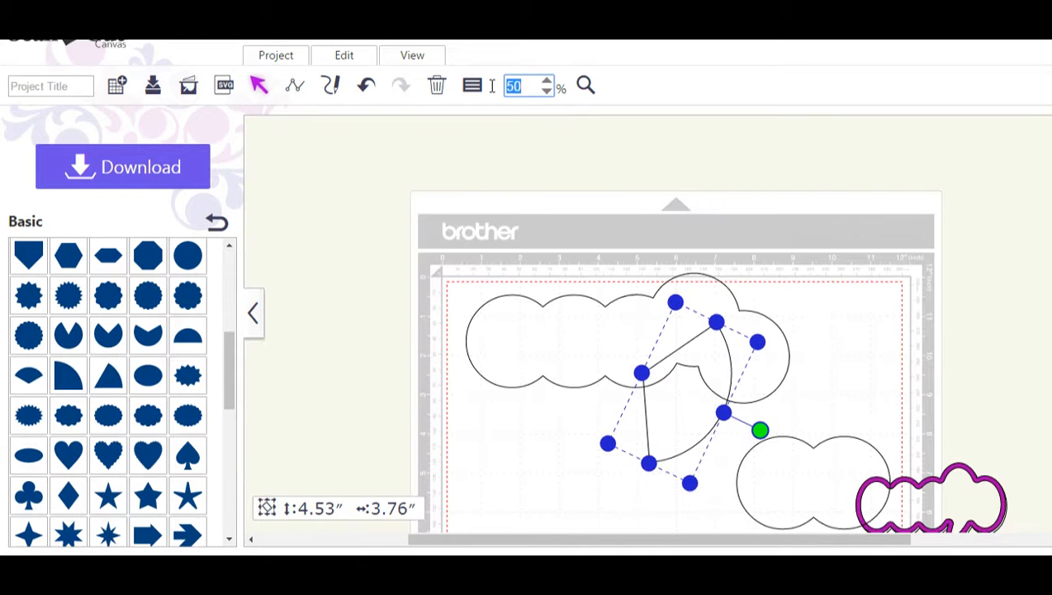
type("75")
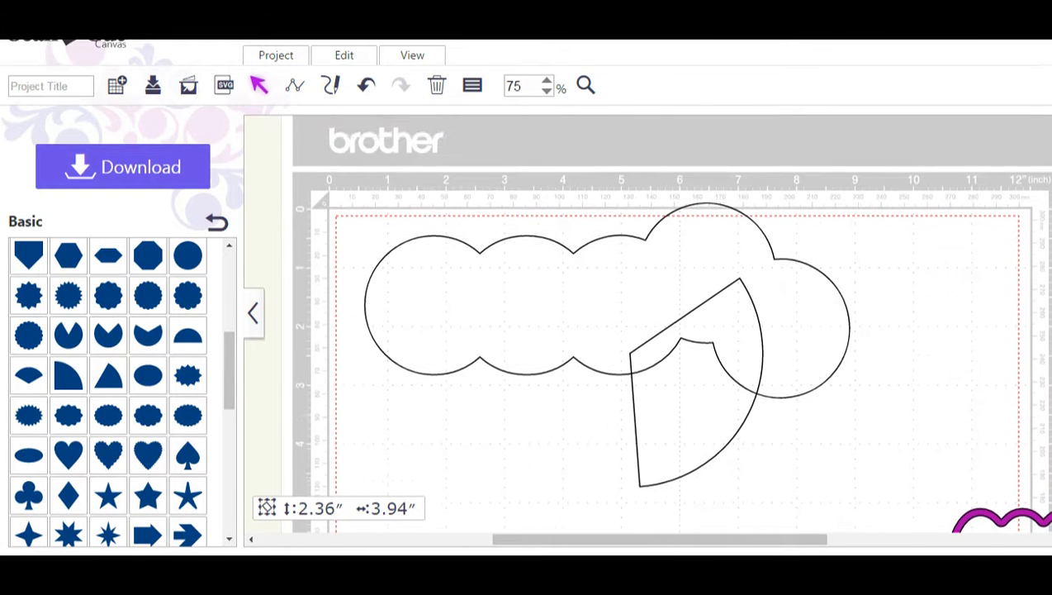
- Scroll the mat into view and select the new pie-slice shape
scroll("down", 3)
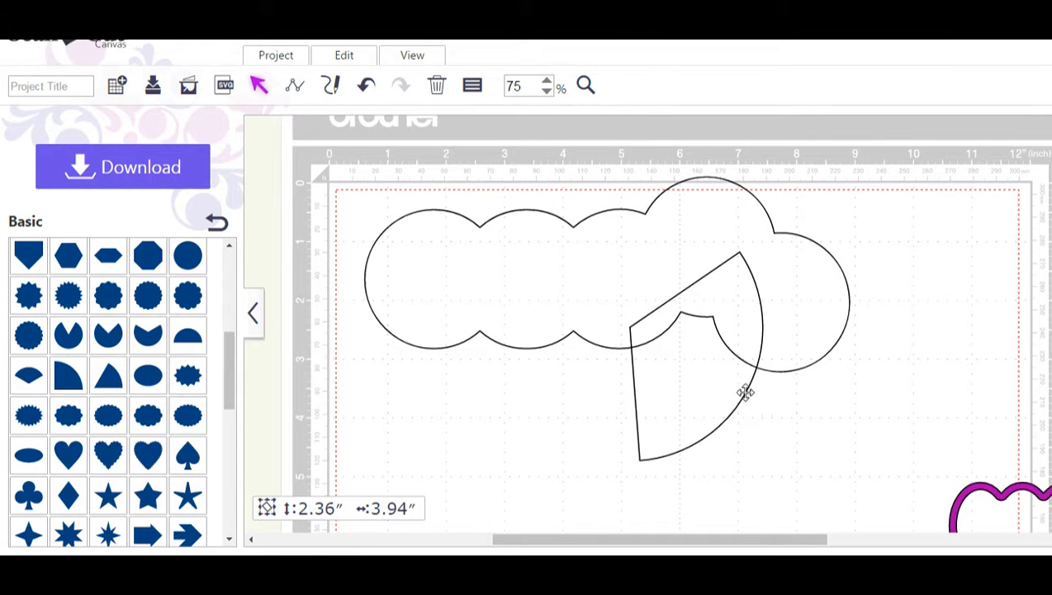
left_click(743, 393)
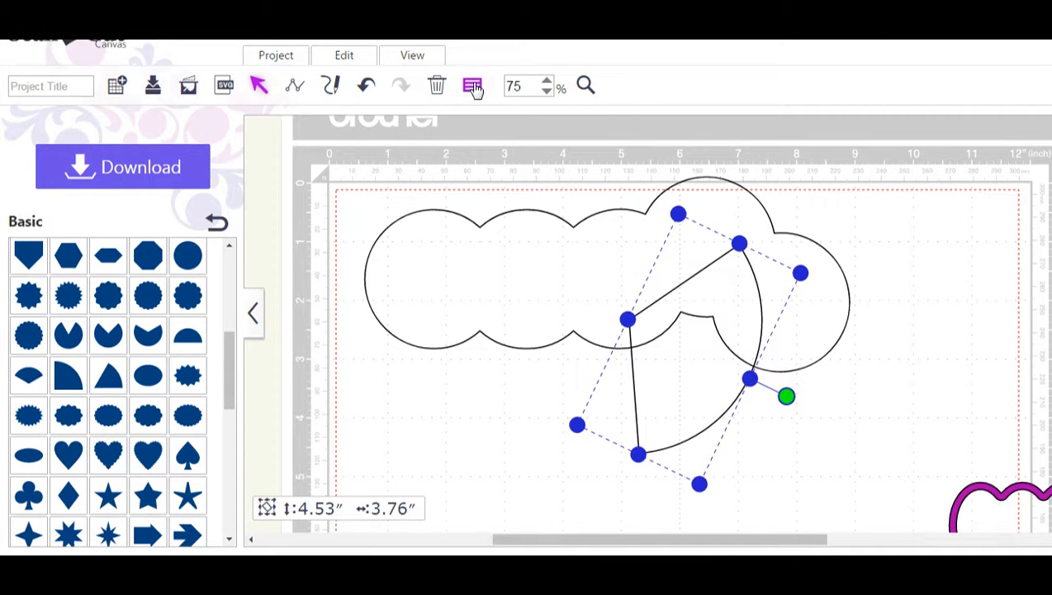
- Shrink the pie slice several size steps so it fits as a tail on the cloud
left_click(472, 86)
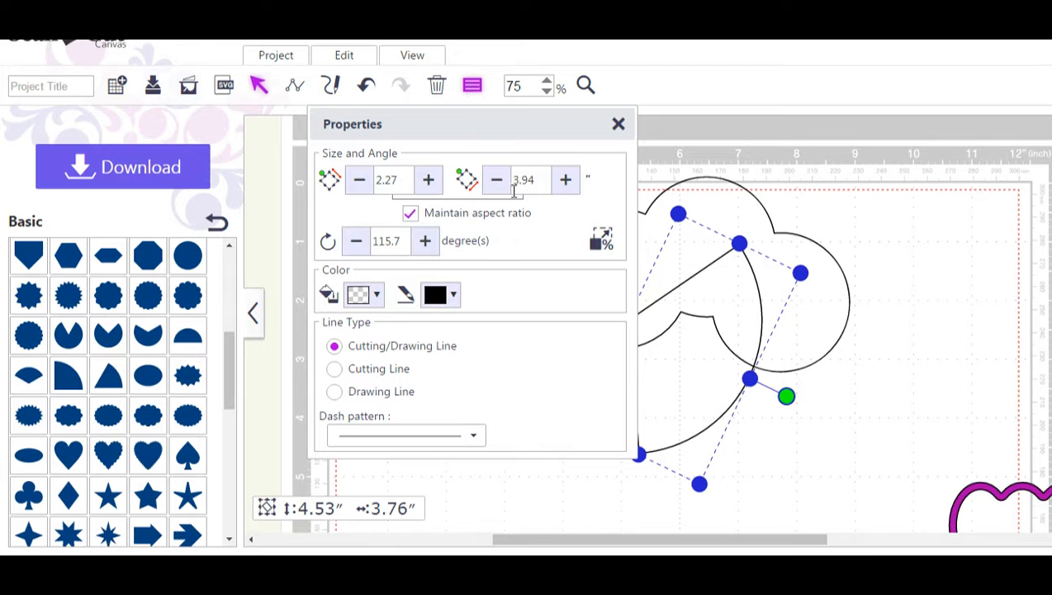
left_click(495, 178)
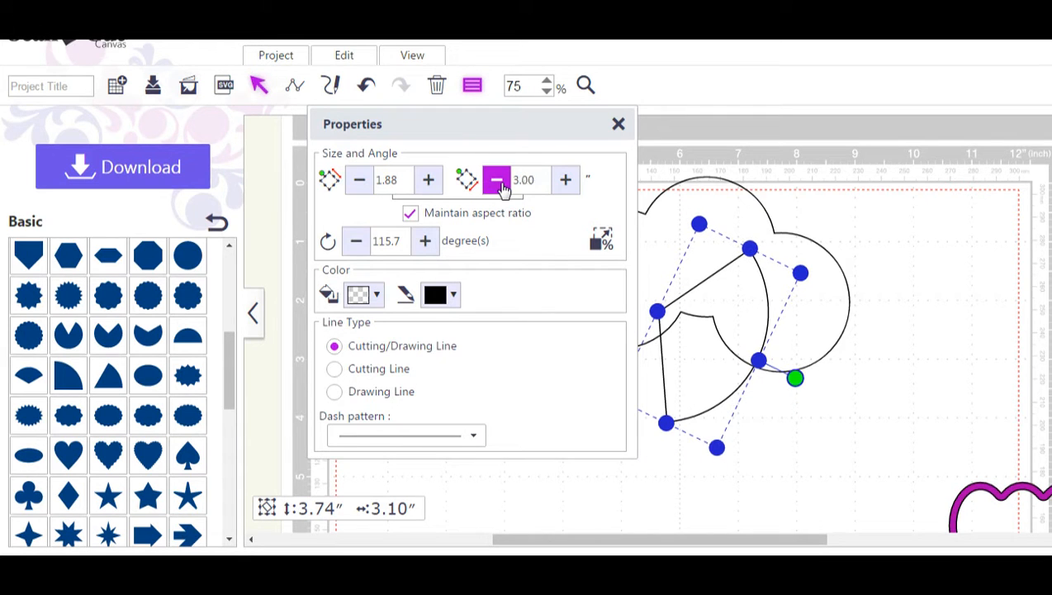
left_click(495, 179)
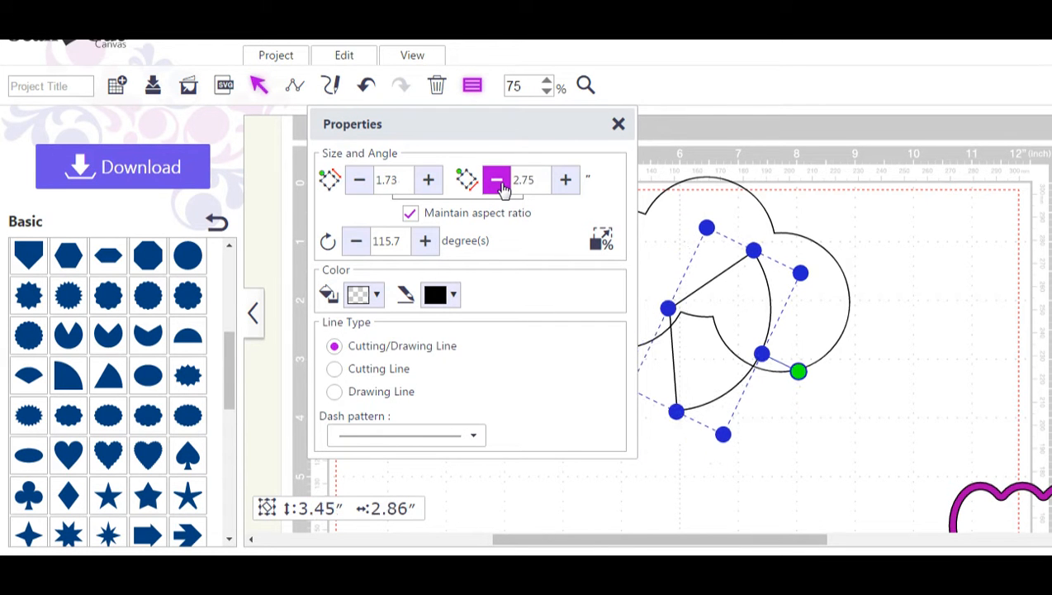
left_click(496, 179)
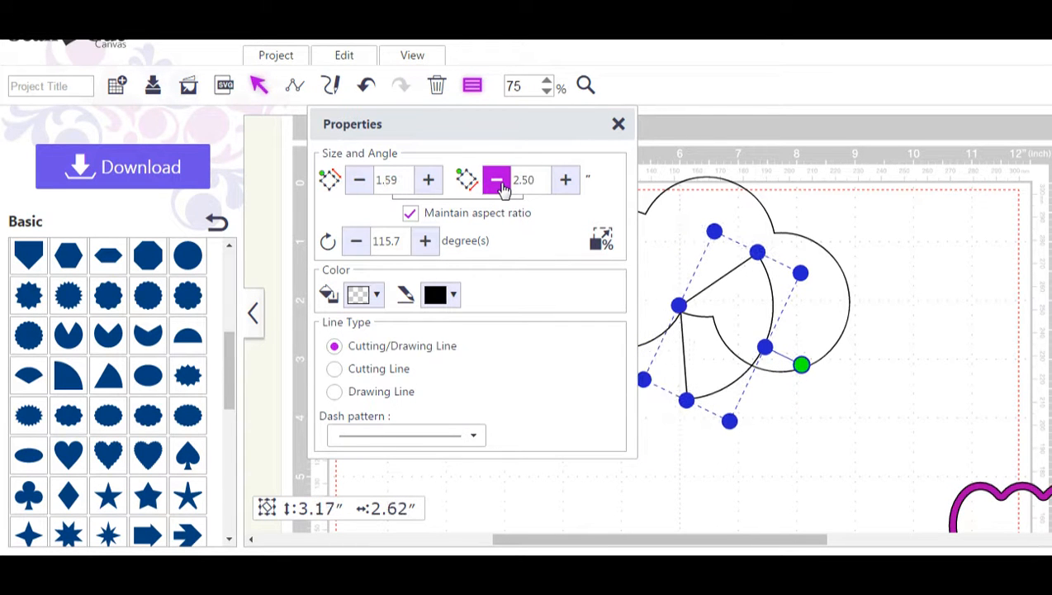
left_click(496, 178)
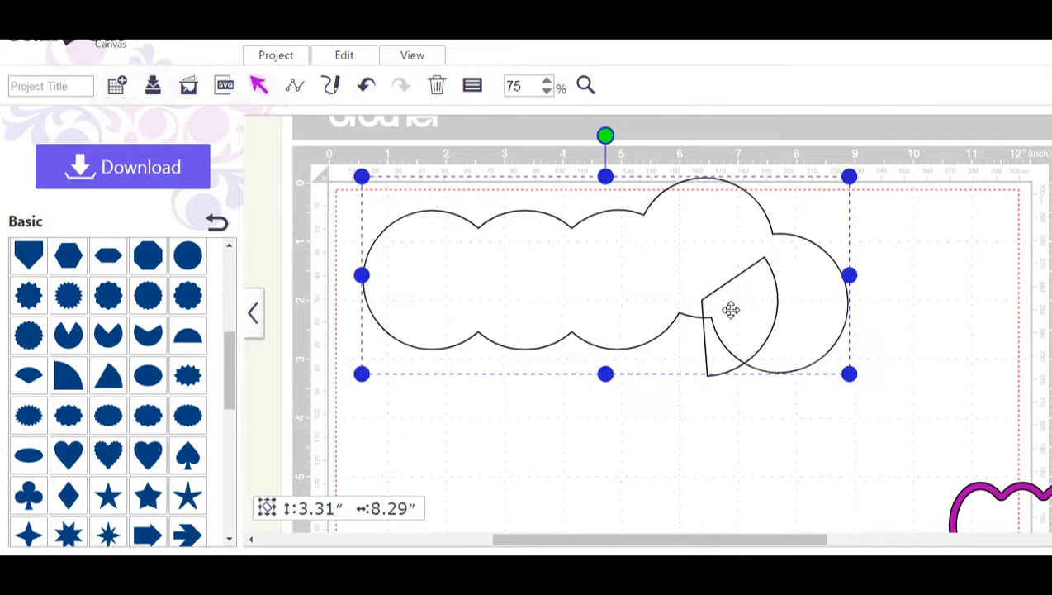
- Move the cloud and wedge right, then rotate the wedge so its tip points down
left_click_drag(732, 310, 816, 324)
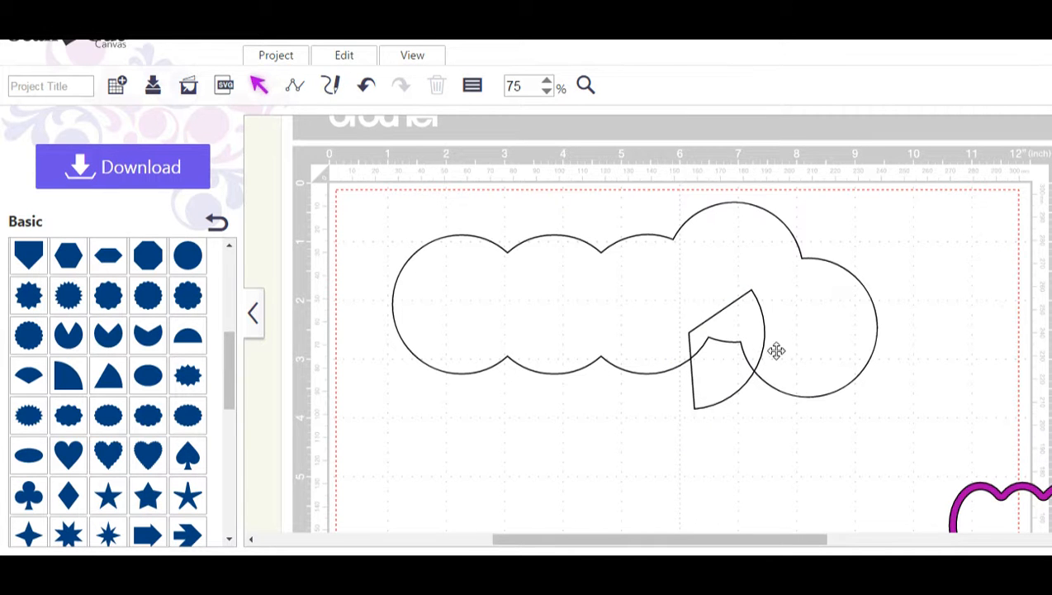
left_click(777, 351)
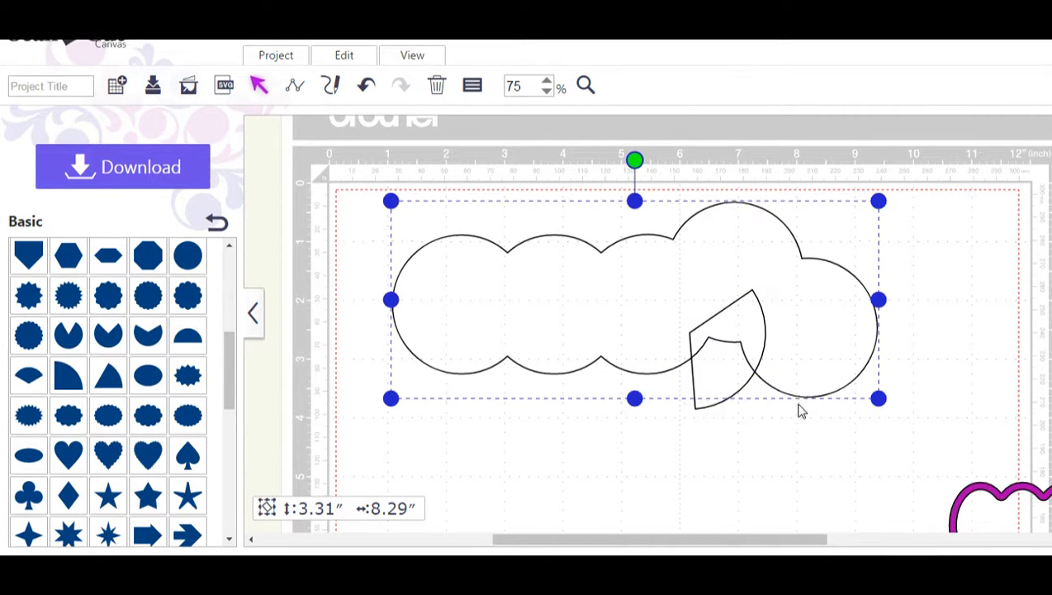
left_click_drag(801, 409, 762, 345)
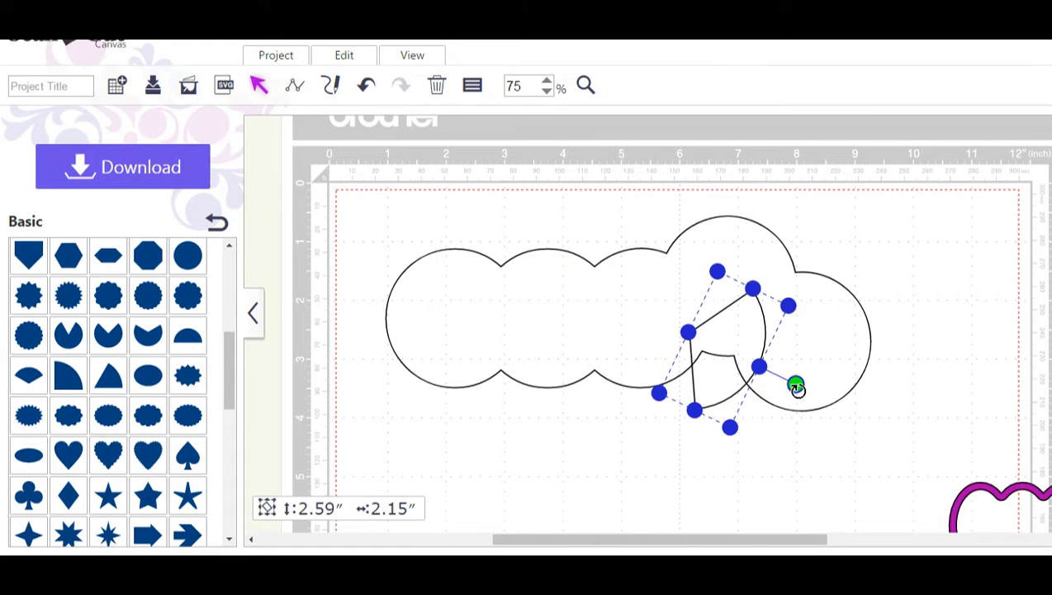
left_click_drag(794, 387, 791, 388)
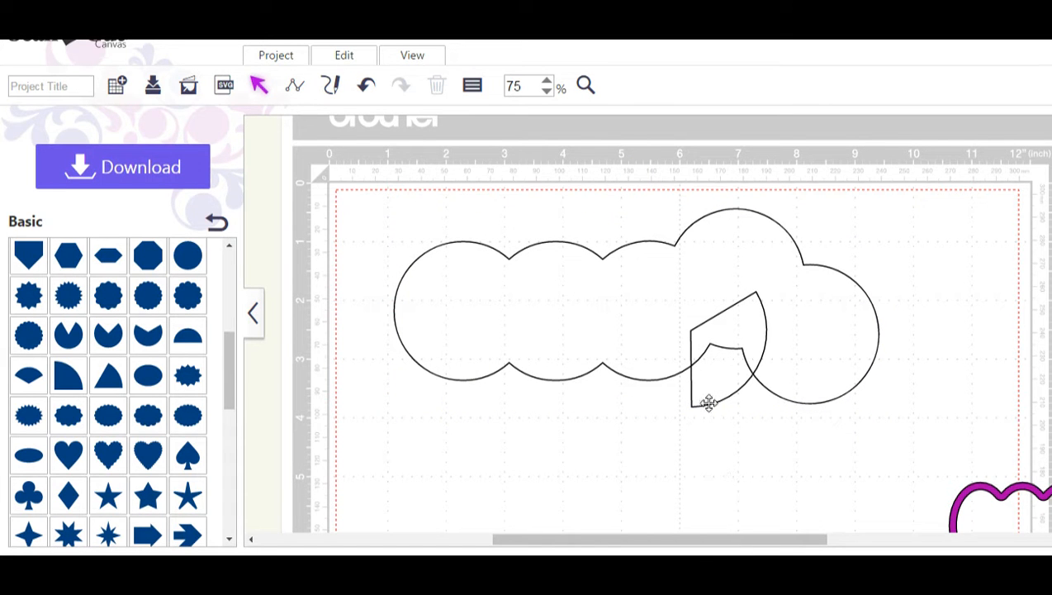
left_click(709, 403)
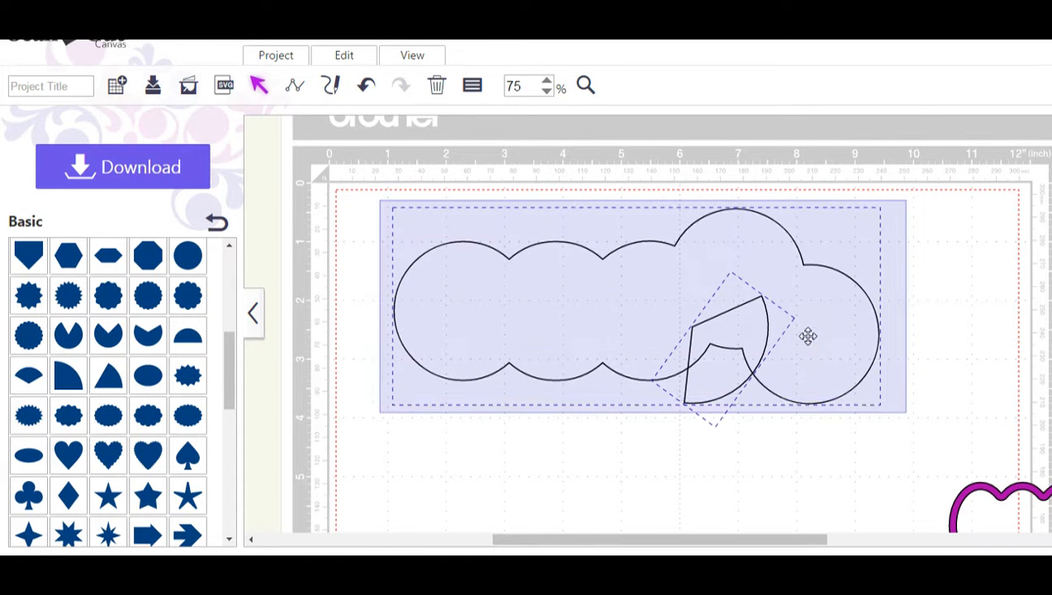
- Weld the wedge and cloud into one outline as a trial
right_click(808, 335)
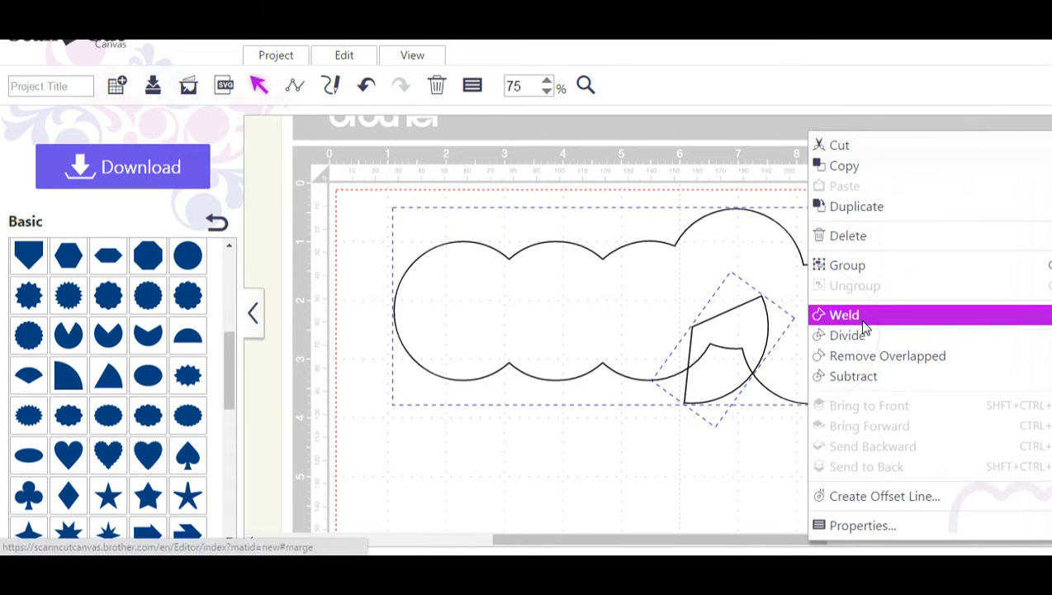
left_click(844, 314)
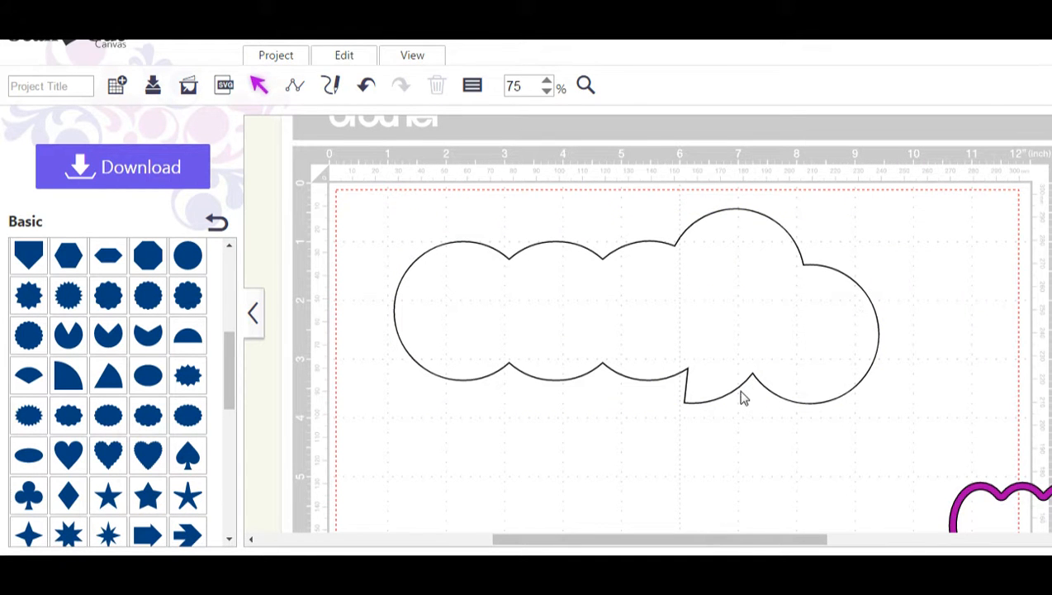
mouse_move(740, 478)
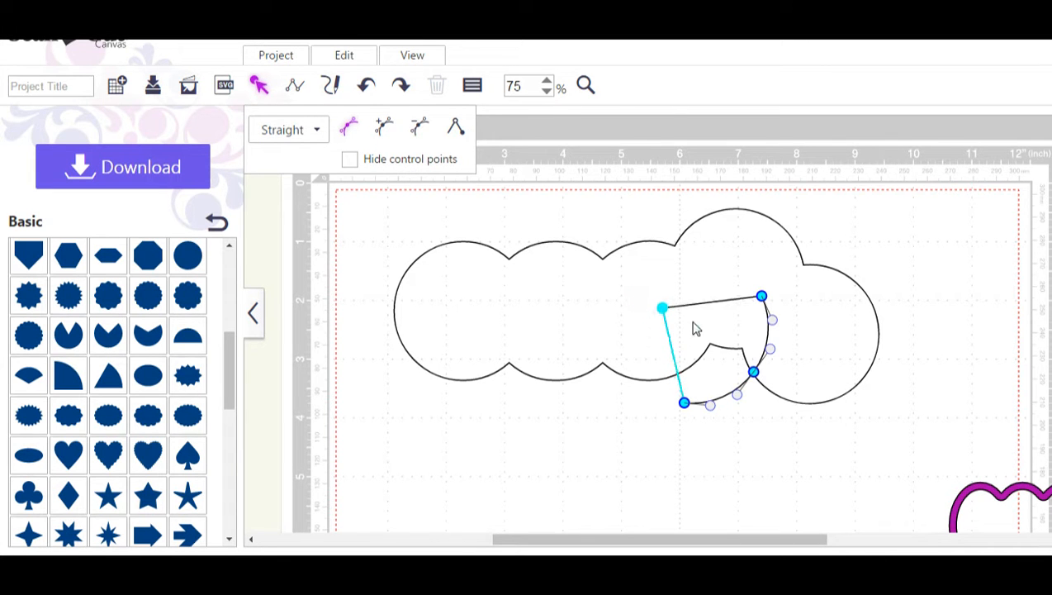
- Bend the wedge's edges into outward curves in Point Edit
left_click_drag(661, 309, 696, 324)
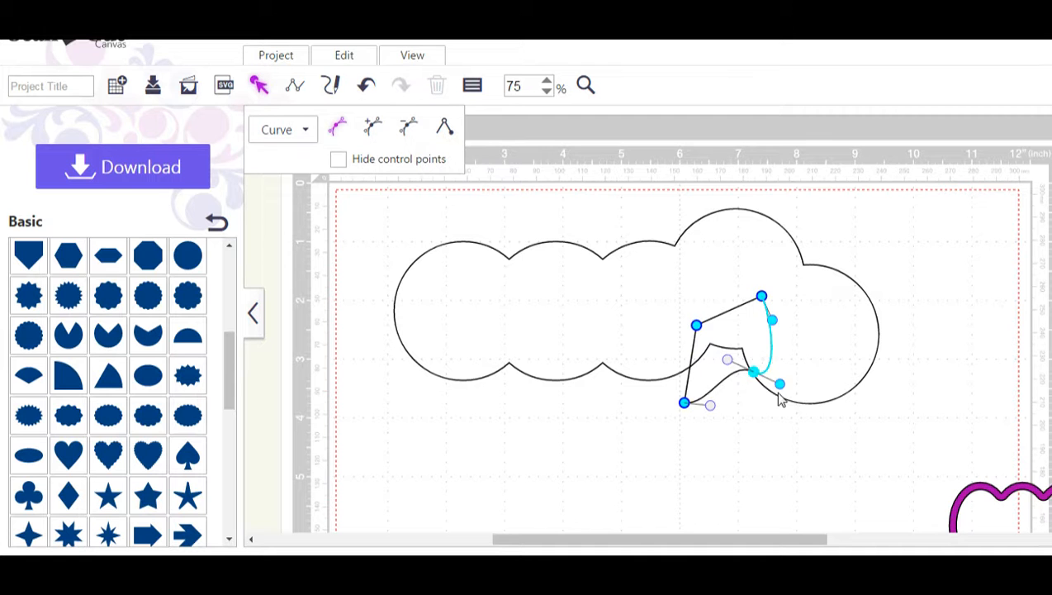
left_click_drag(780, 384, 818, 360)
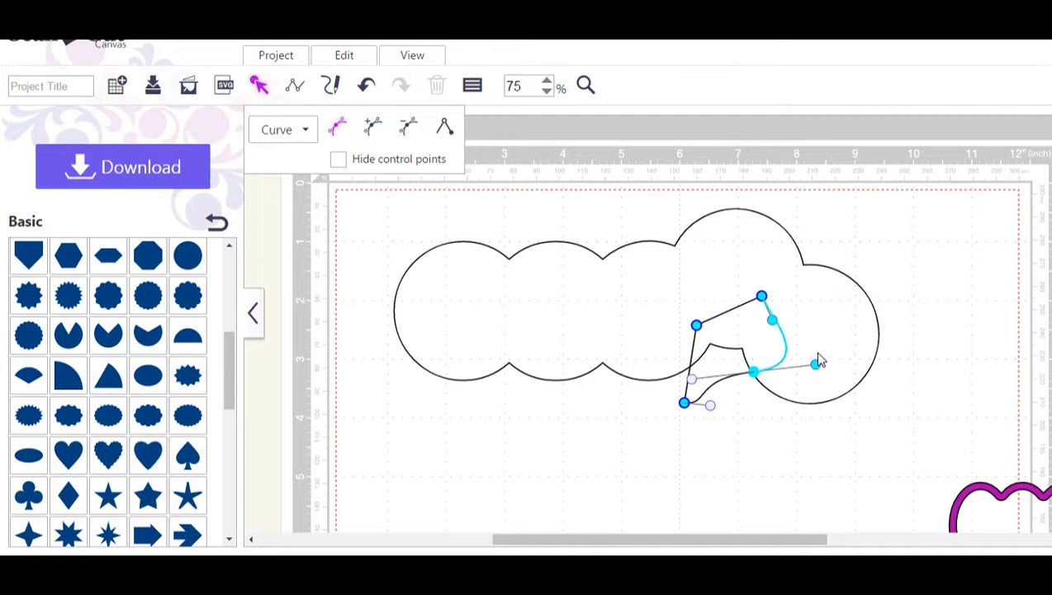
left_click_drag(816, 365, 802, 317)
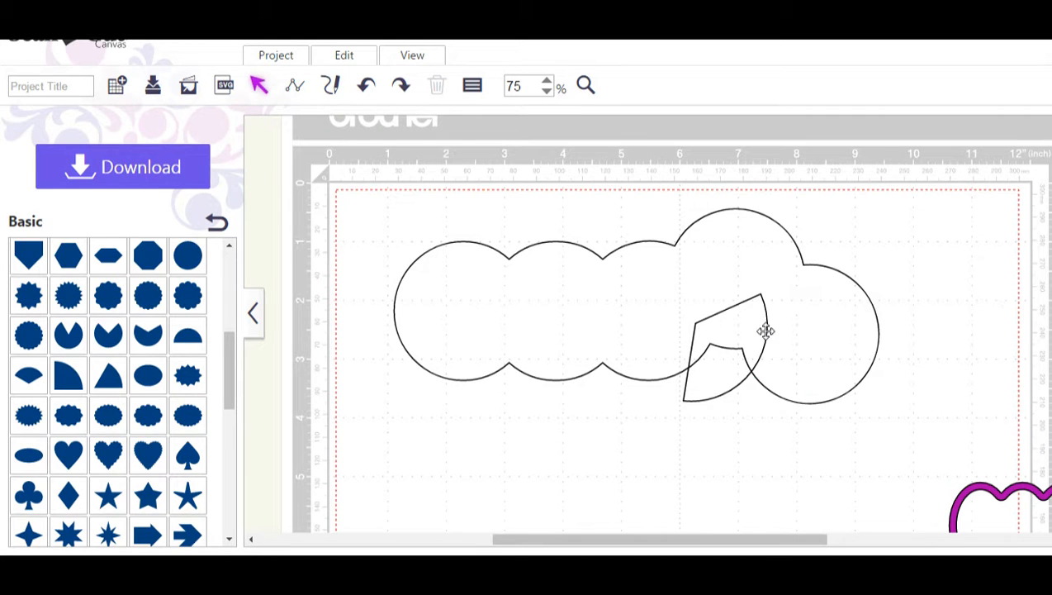
- Pull the wedge's bottom point into a long tip and angle the tail slightly
left_click(732, 355)
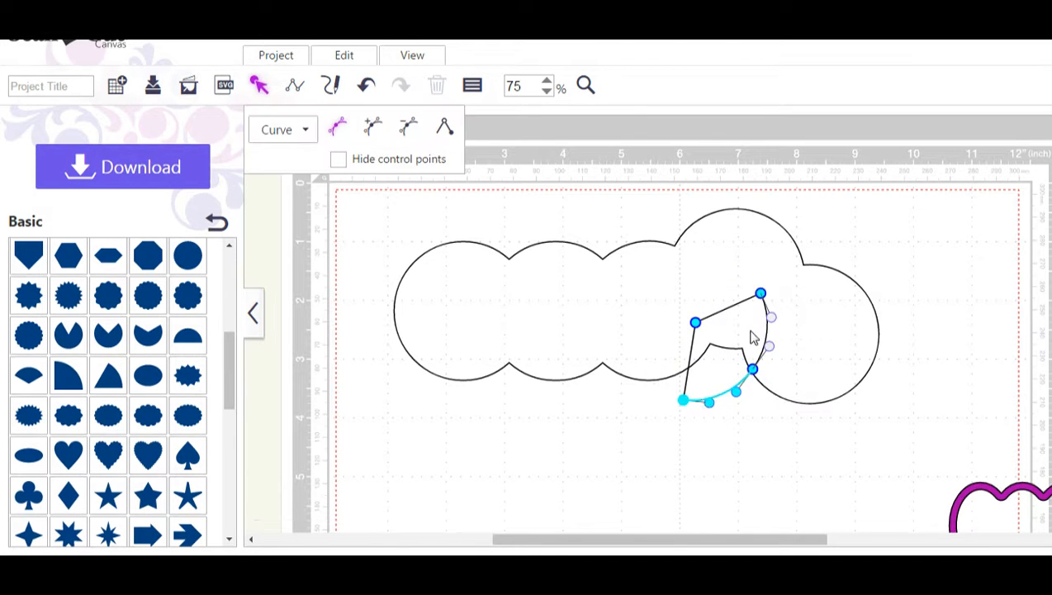
mouse_move(679, 413)
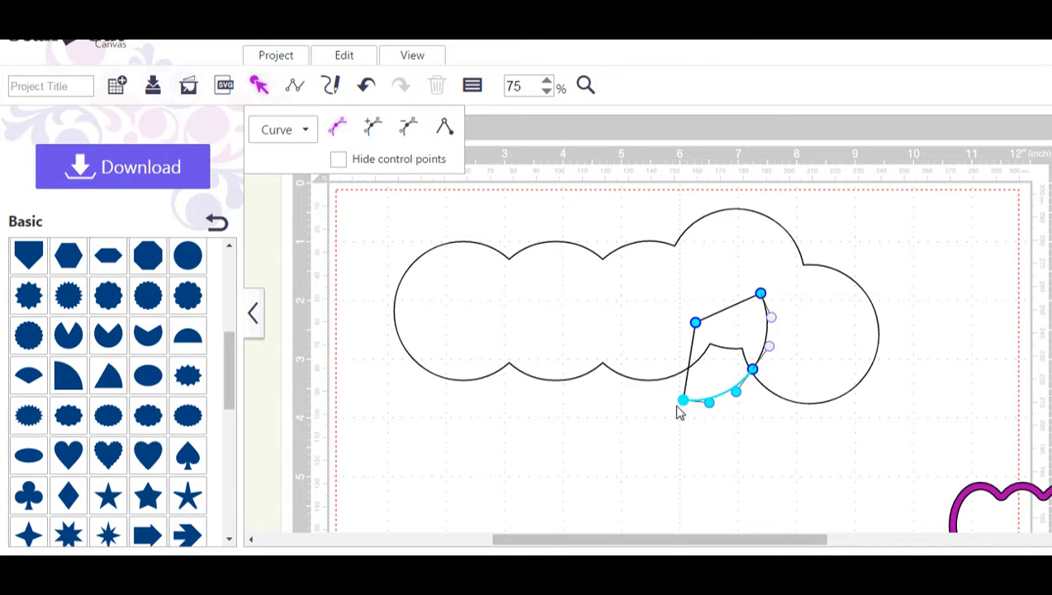
left_click_drag(681, 401, 647, 430)
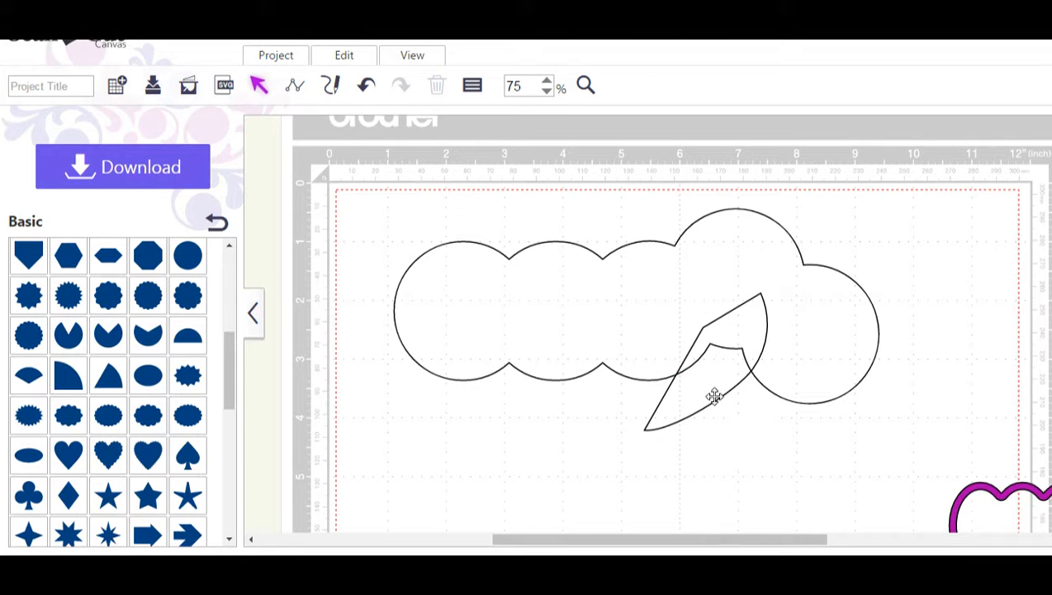
mouse_move(713, 402)
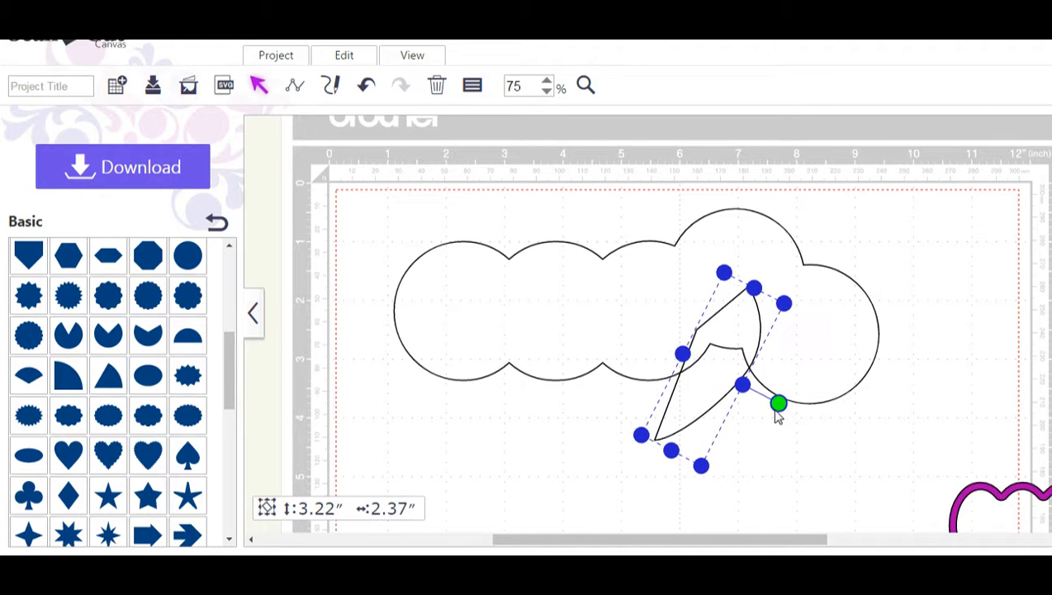
left_click_drag(779, 403, 791, 393)
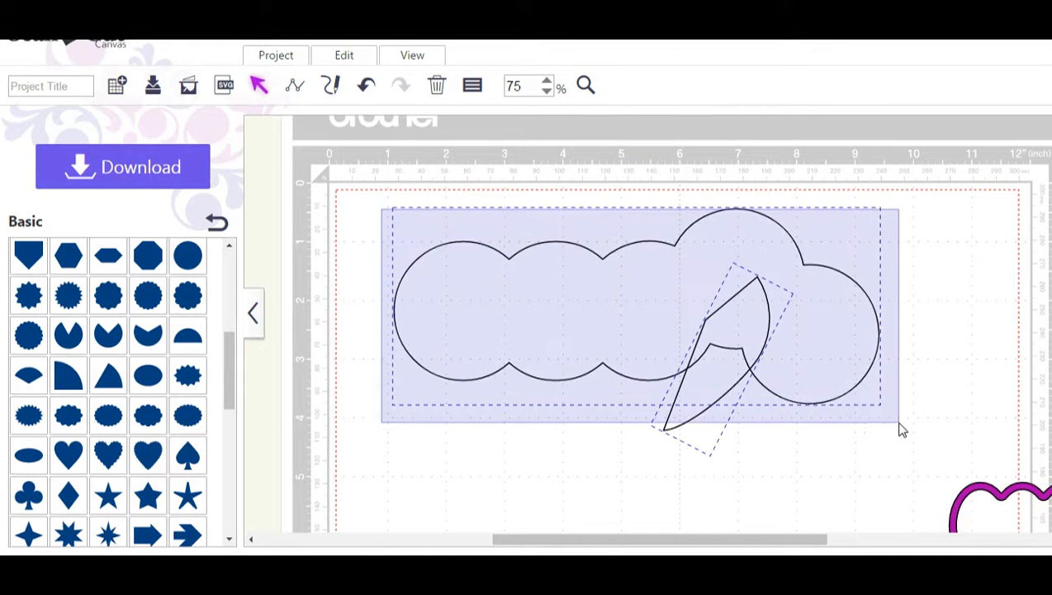
- Weld the tail and cloud into one speech bubble and scale it to 3.00 inches wide, aspect kept
right_click(902, 430)
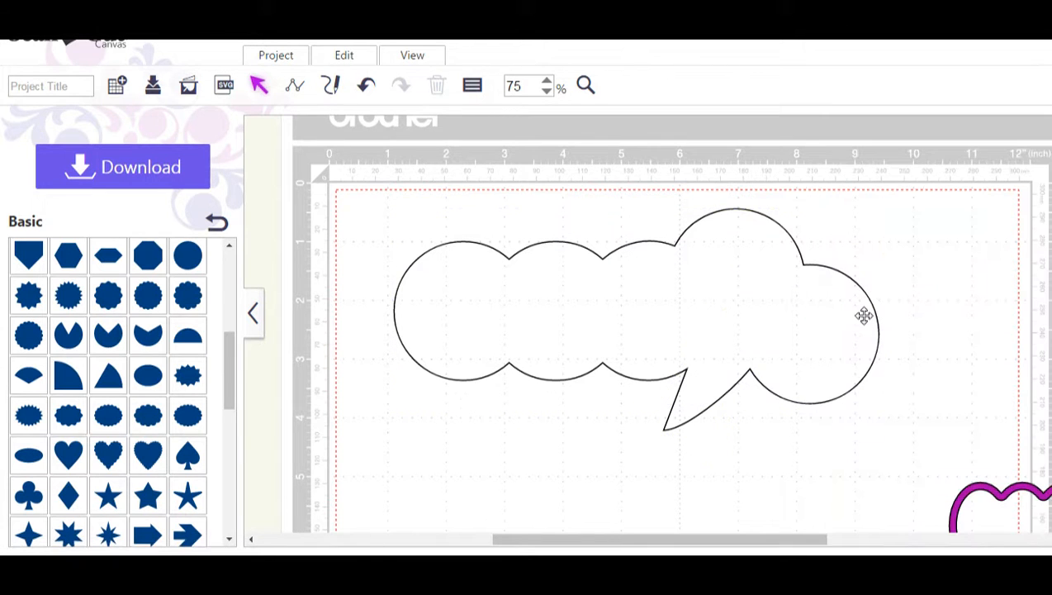
mouse_move(752, 489)
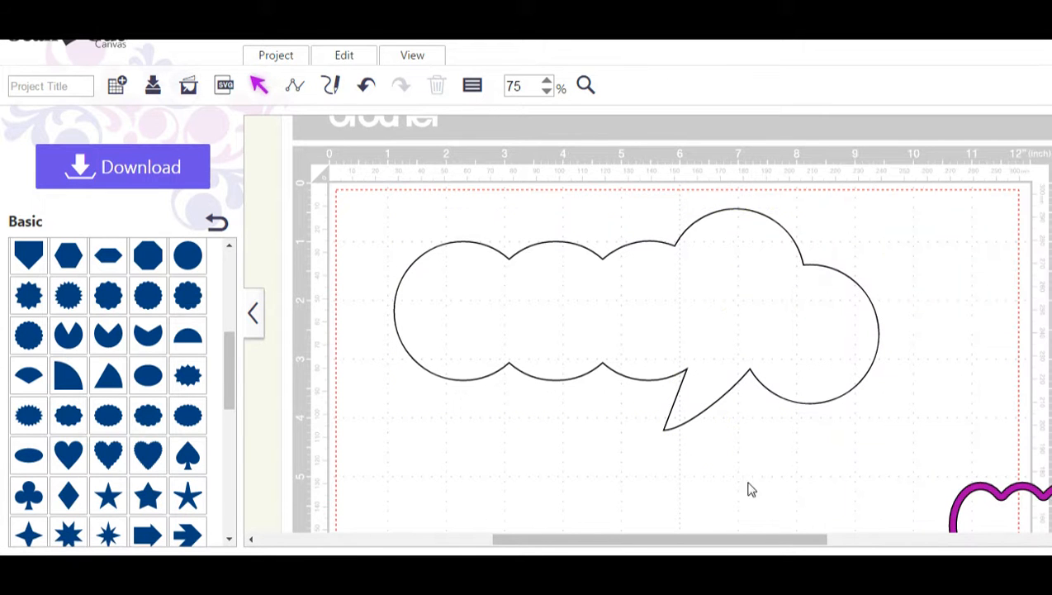
mouse_move(658, 506)
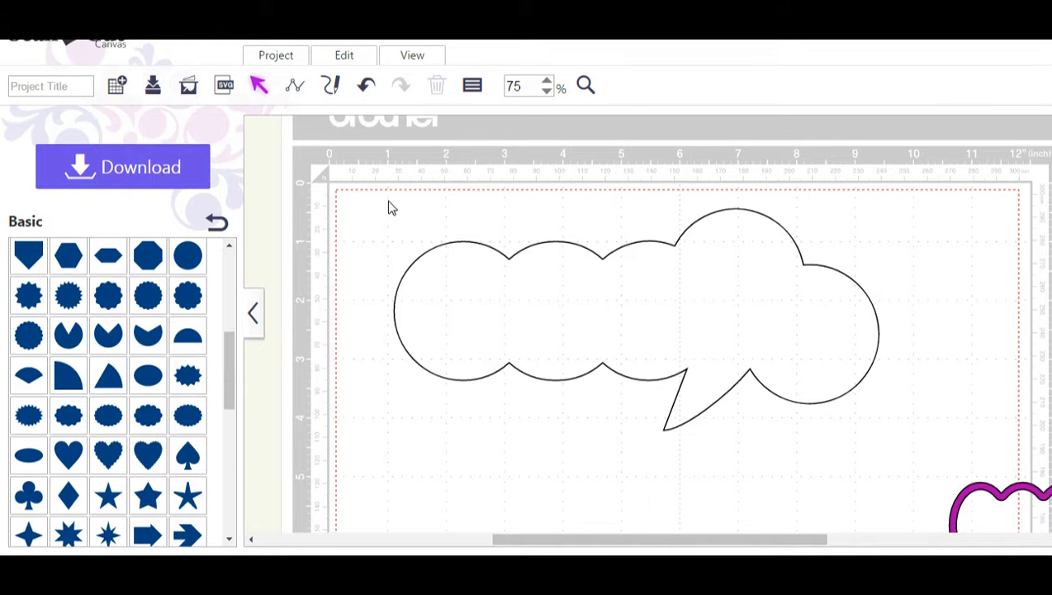
left_click(636, 310)
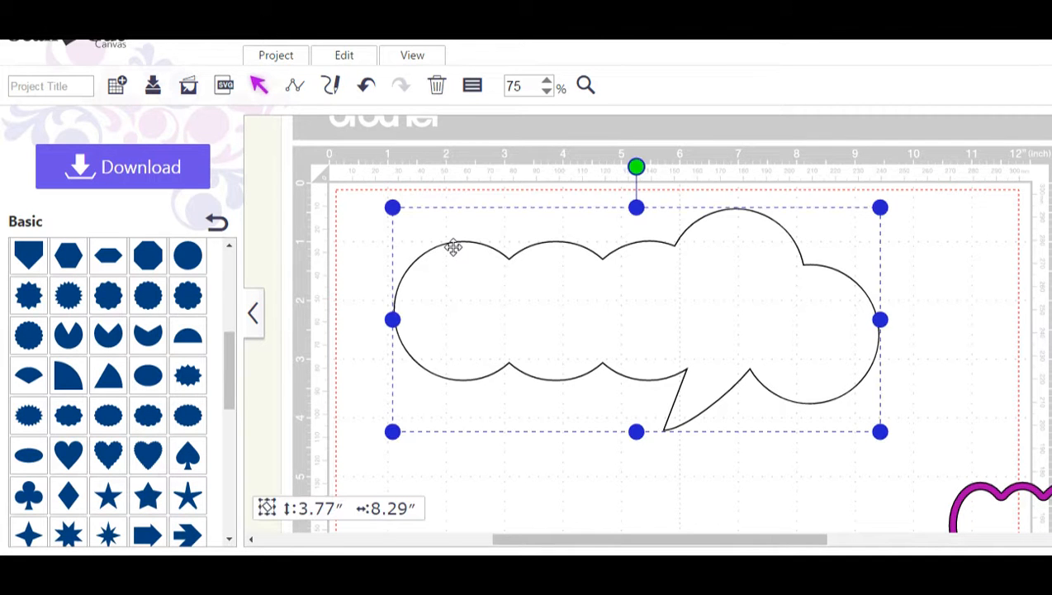
left_click(472, 86)
type("3")
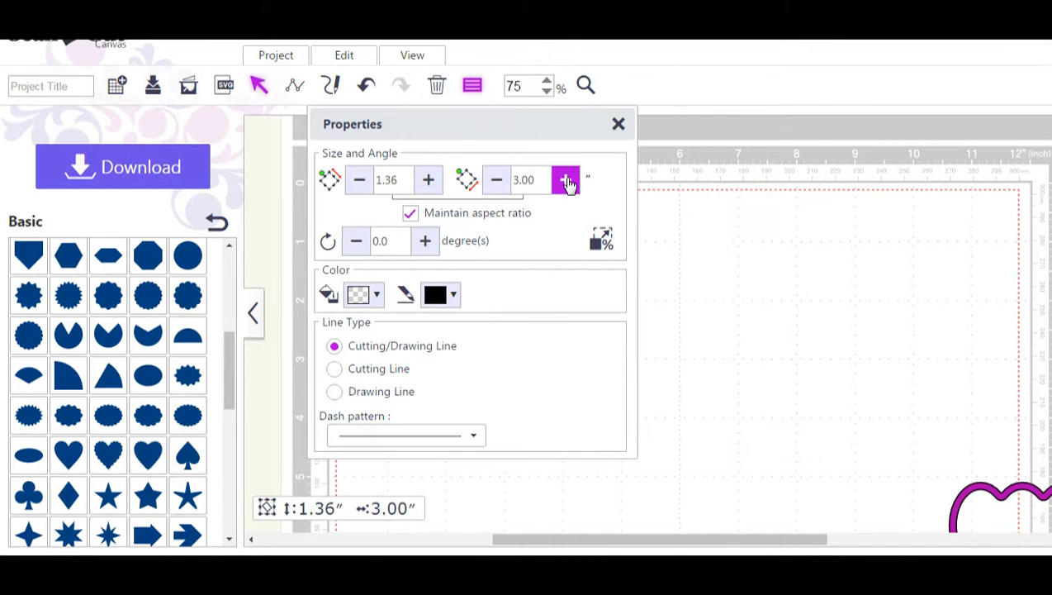
- Set the bubble's width to 4 inches and move it toward the page centre
left_click(565, 178)
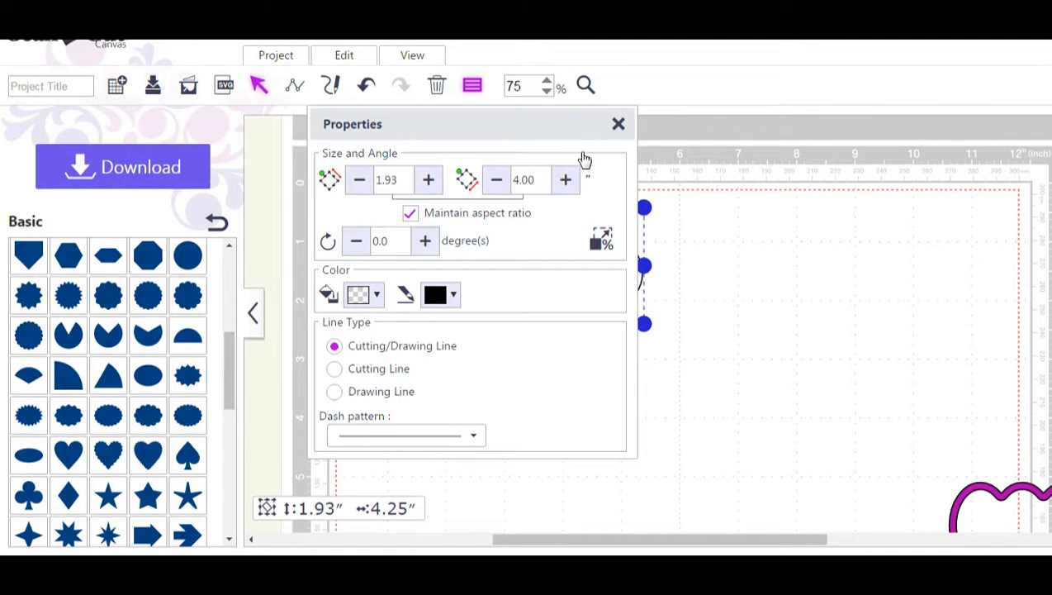
left_click(618, 124)
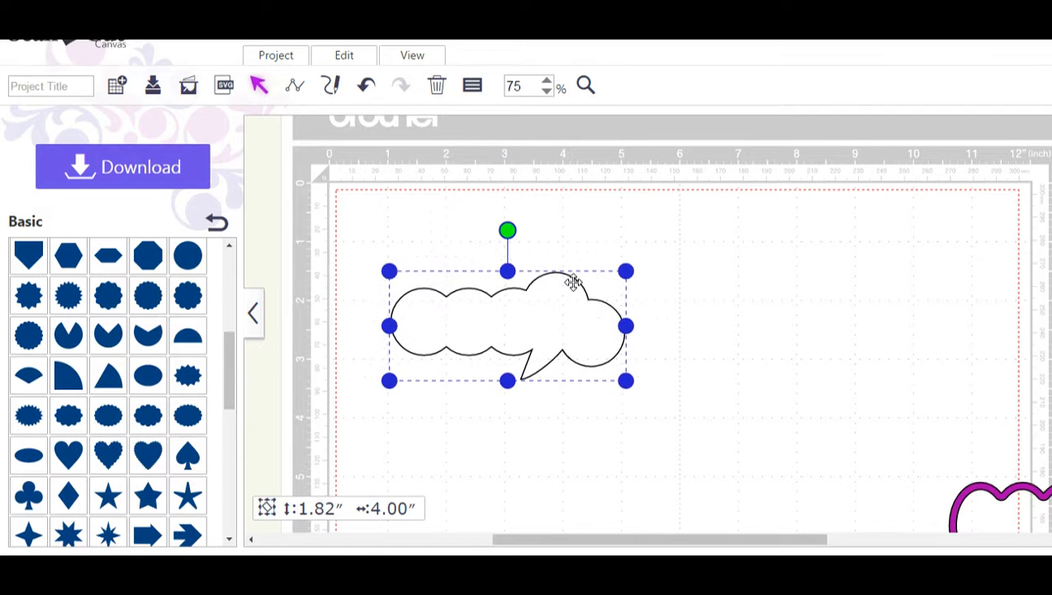
left_click_drag(507, 326, 598, 294)
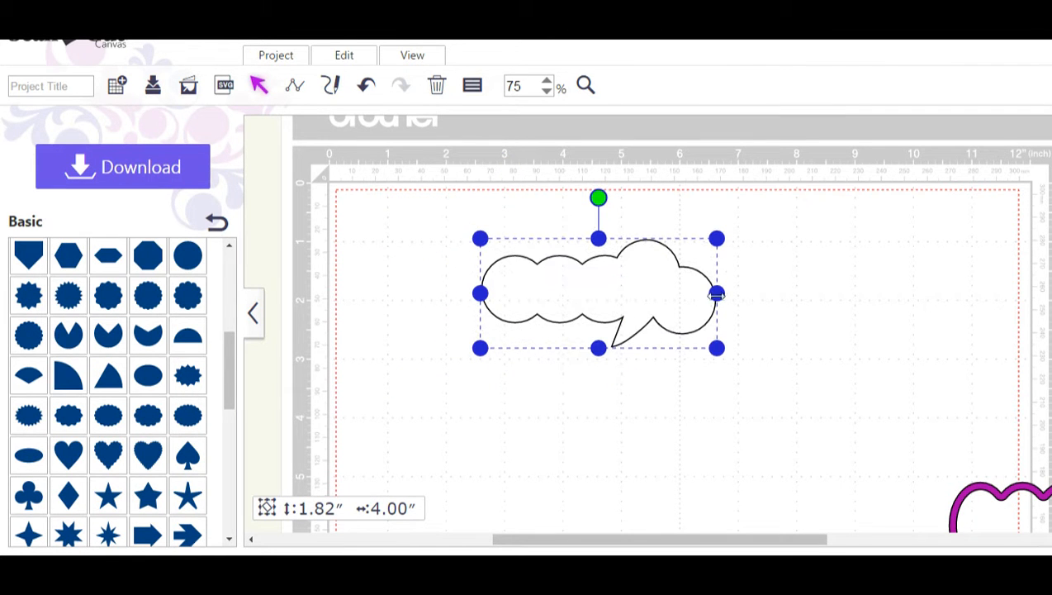
- Drag the bubble's handles until it measures about 2.55 by 3.26 inches
left_click_drag(717, 294, 667, 294)
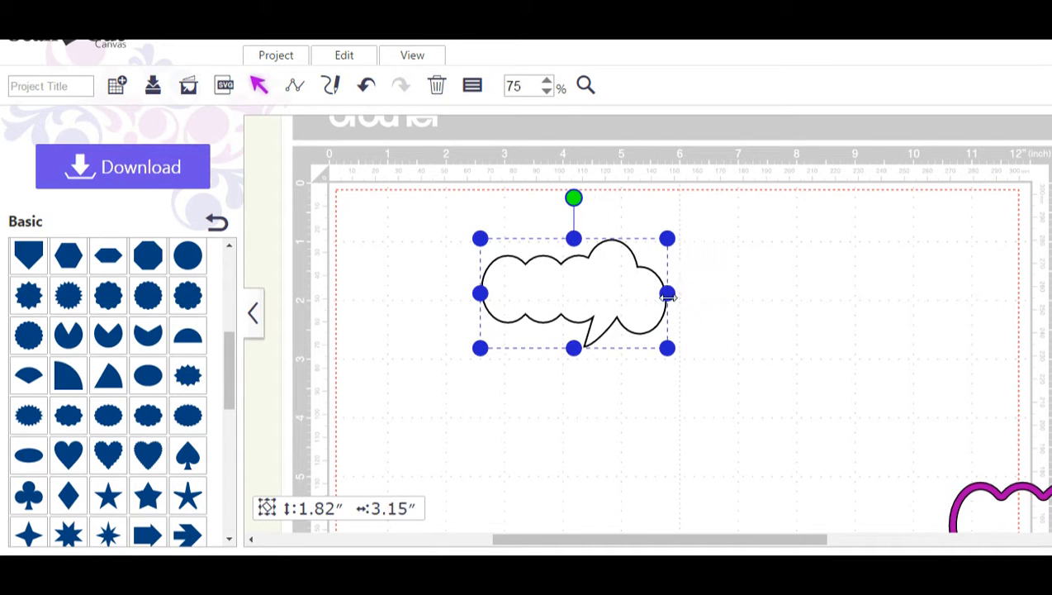
left_click_drag(667, 294, 647, 294)
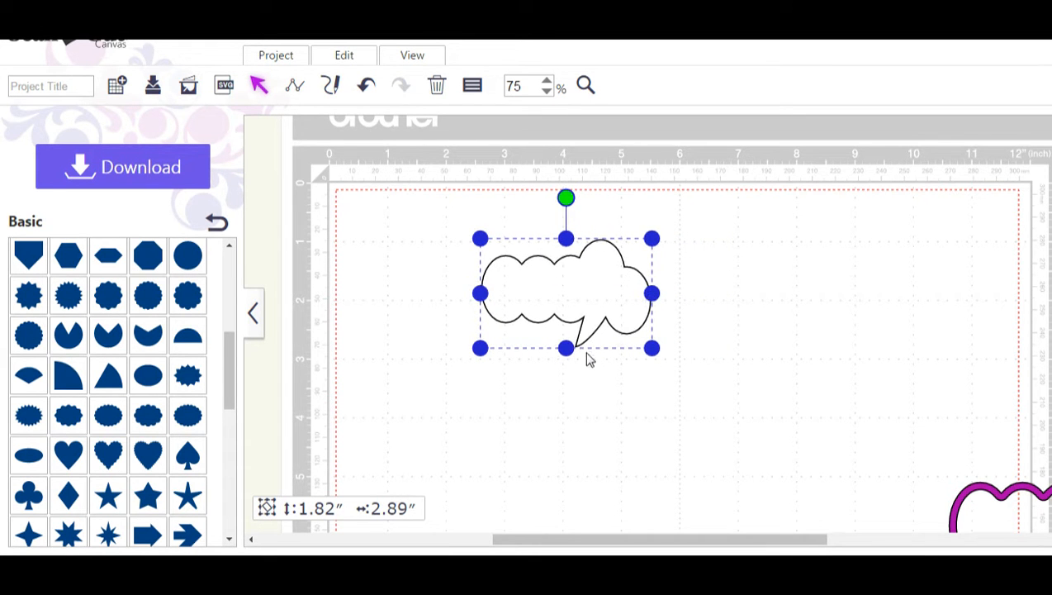
left_click_drag(565, 347, 565, 387)
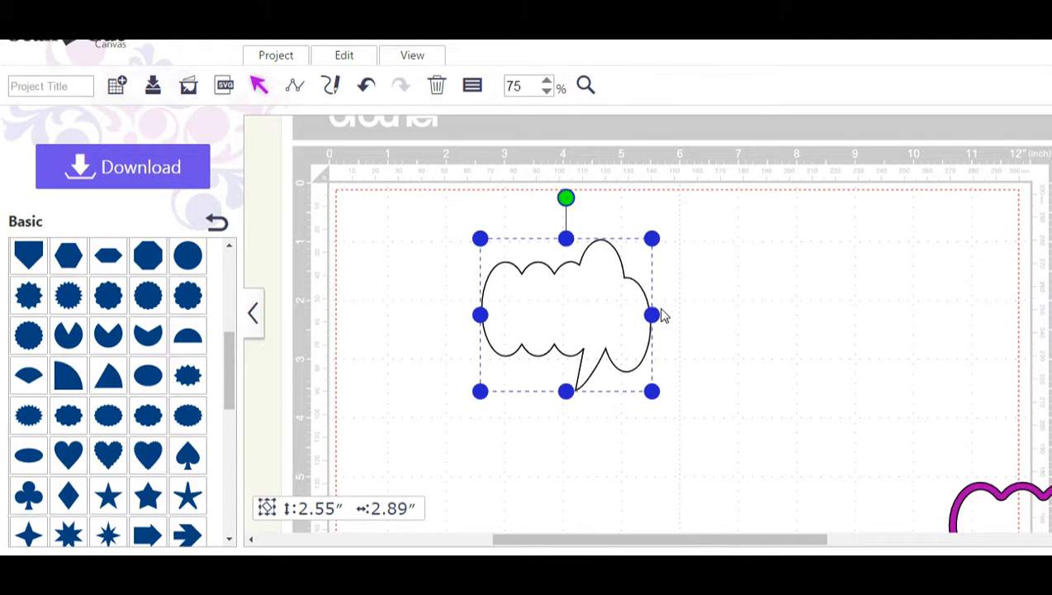
left_click_drag(653, 313, 674, 314)
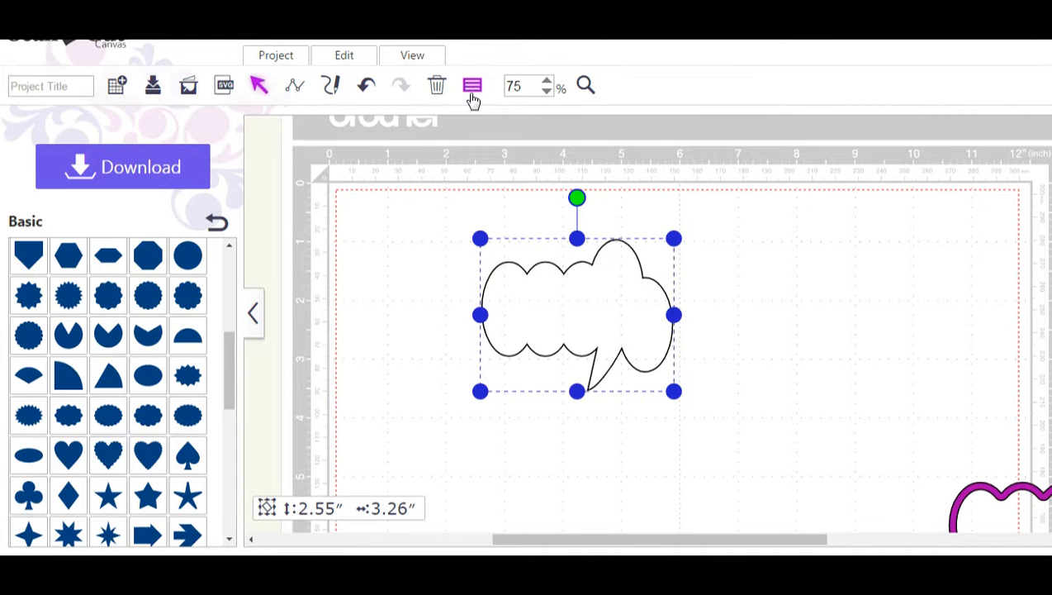
left_click(472, 86)
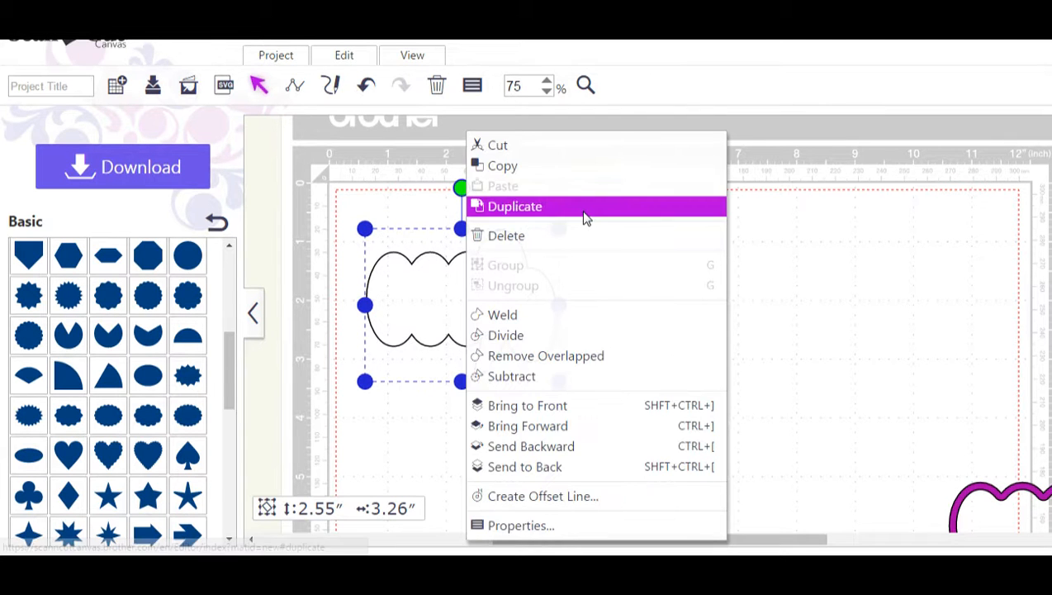
- Duplicate the speech bubble and start Create Offset Line on the copy
left_click(516, 205)
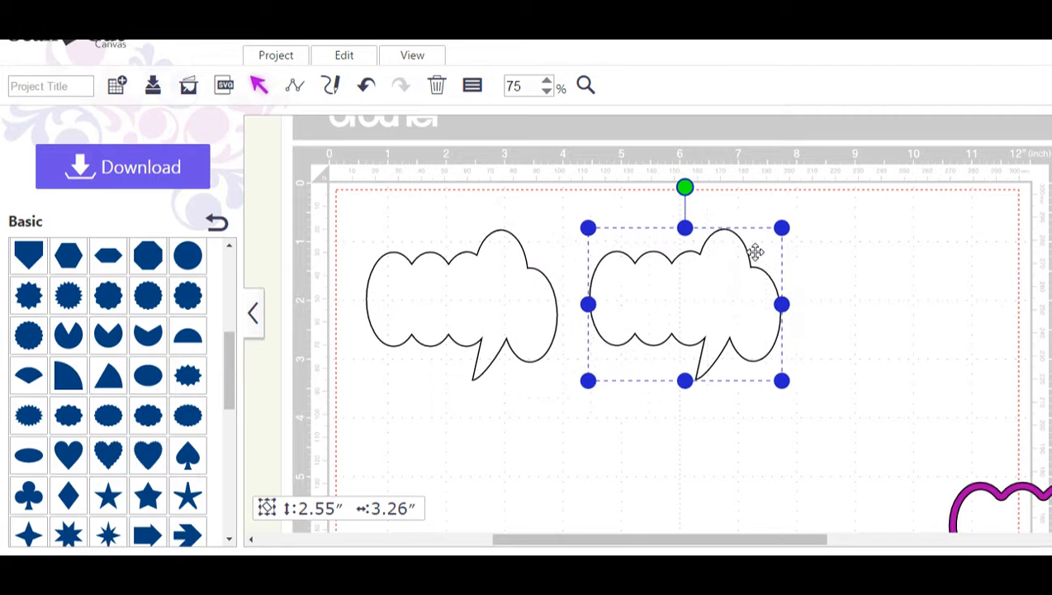
right_click(757, 251)
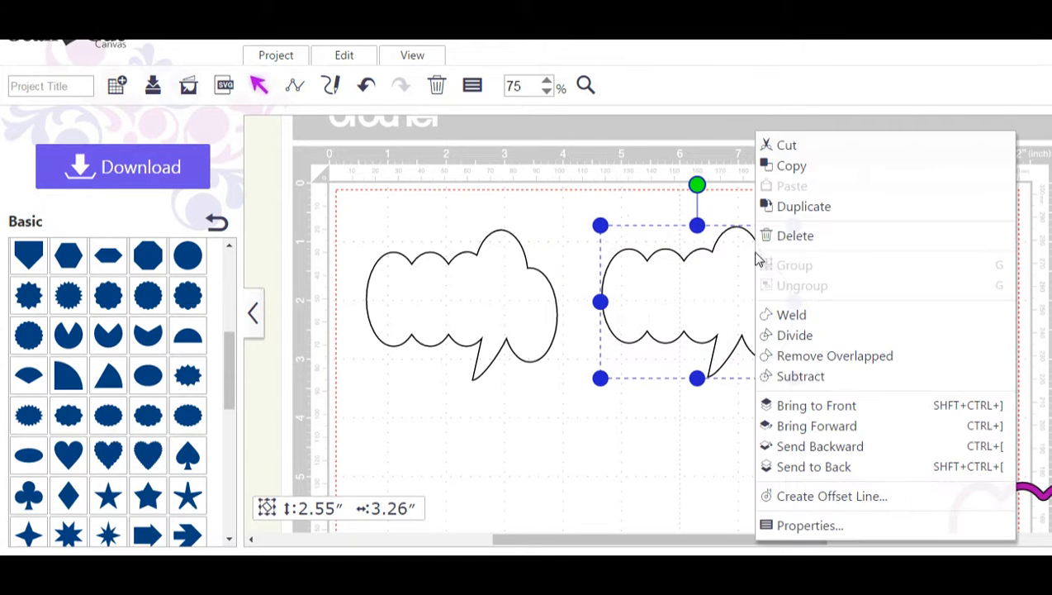
mouse_move(813, 496)
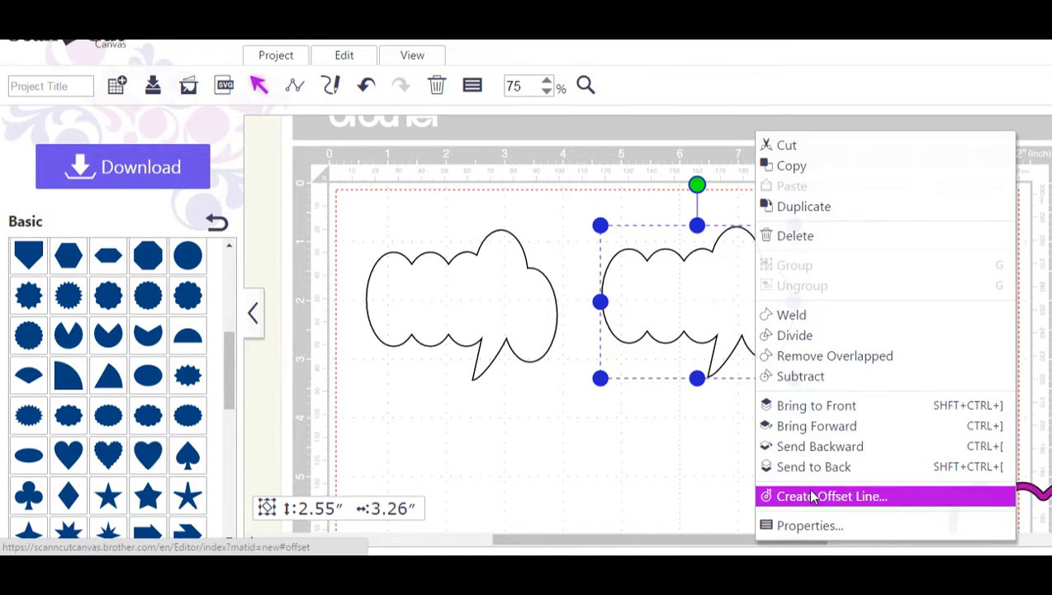
left_click(831, 496)
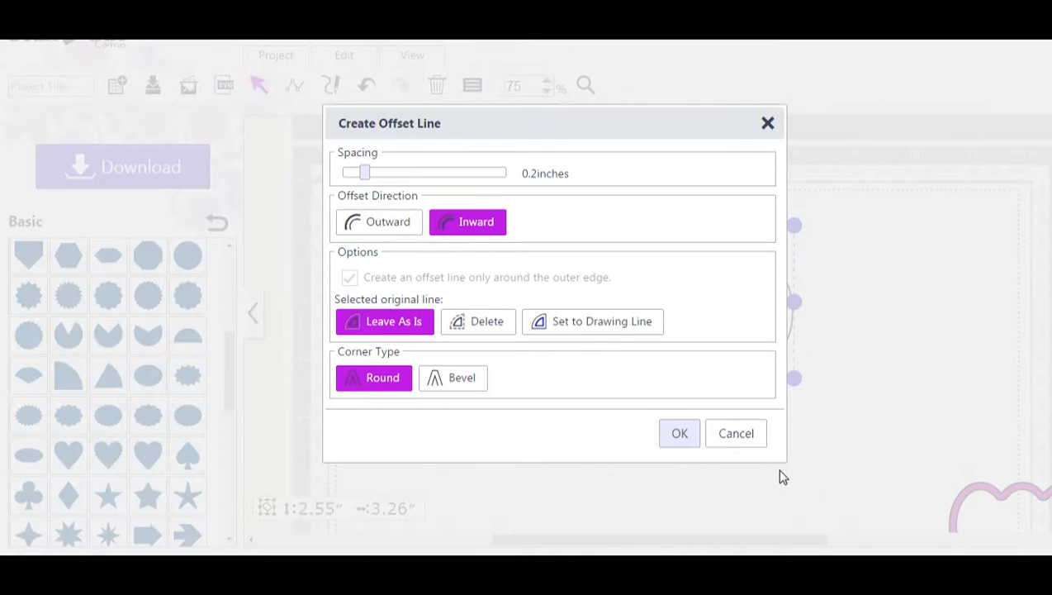
mouse_move(575, 215)
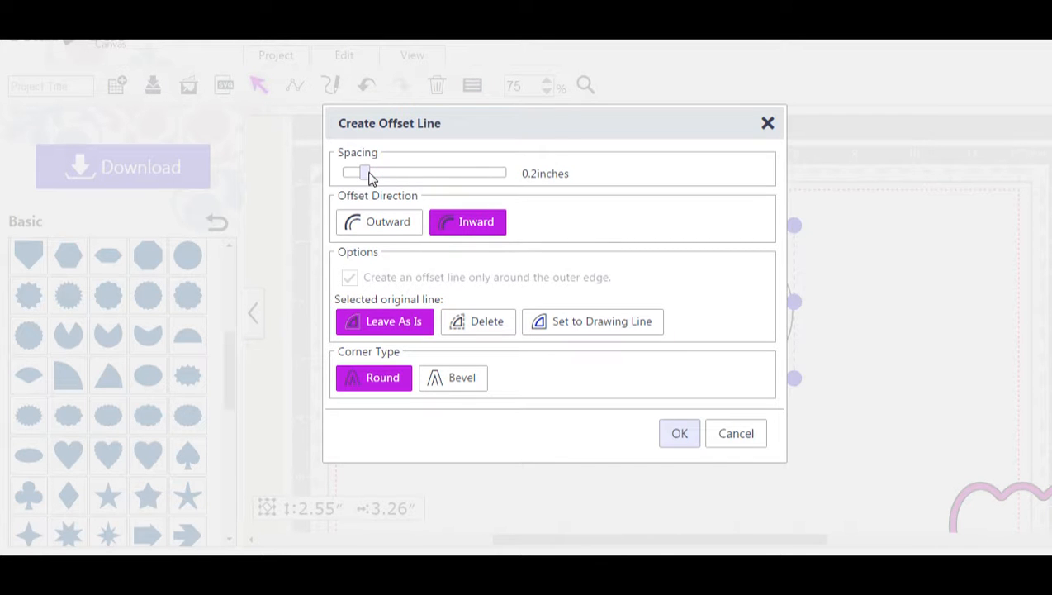
- Create an inward offset line at 0.12 inches spacing with rounded corners
left_click_drag(367, 171, 357, 172)
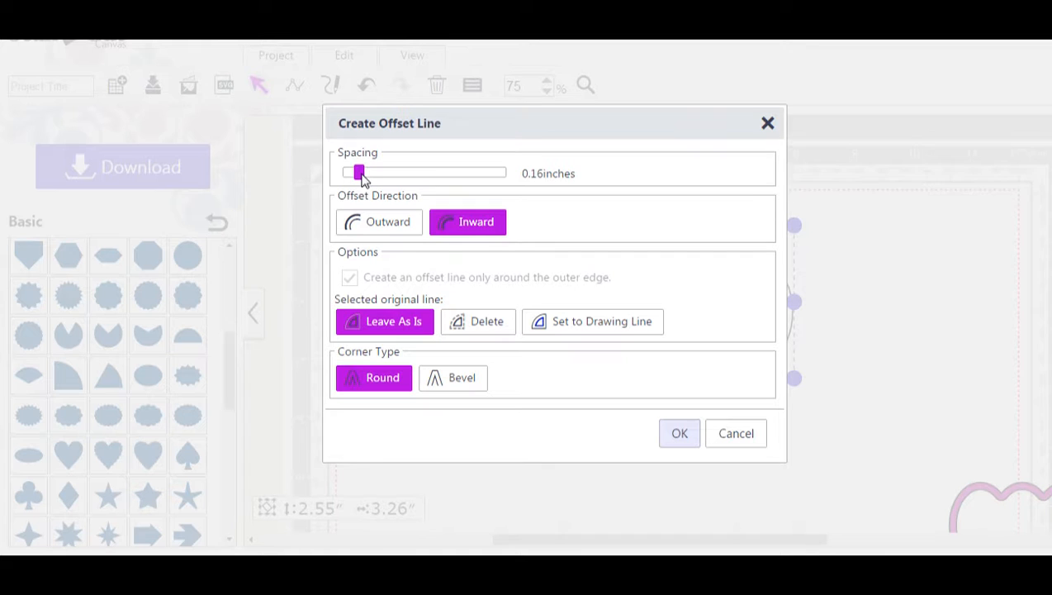
left_click_drag(358, 172, 354, 172)
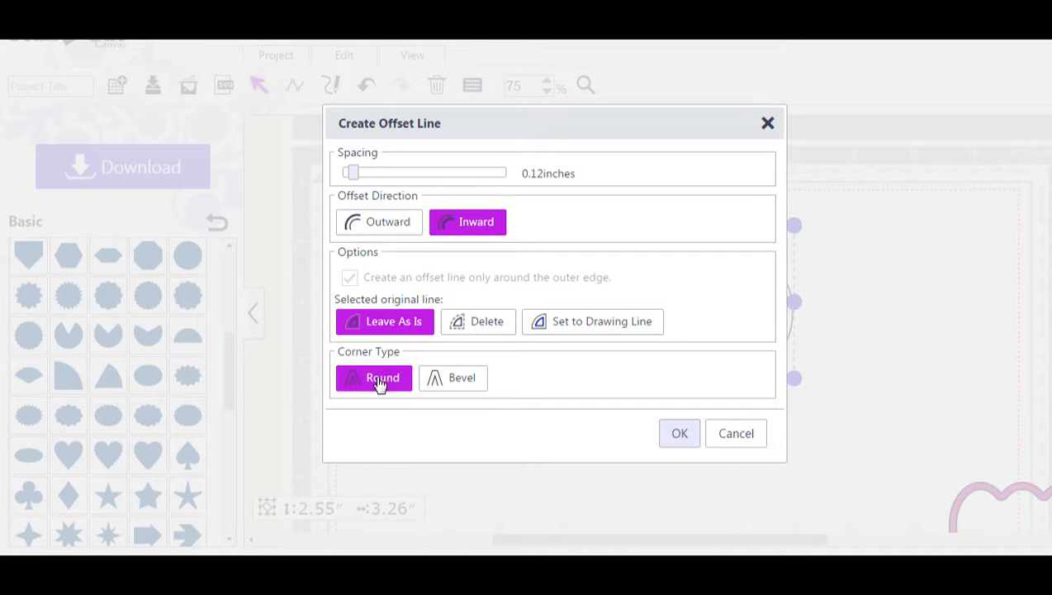
left_click(681, 432)
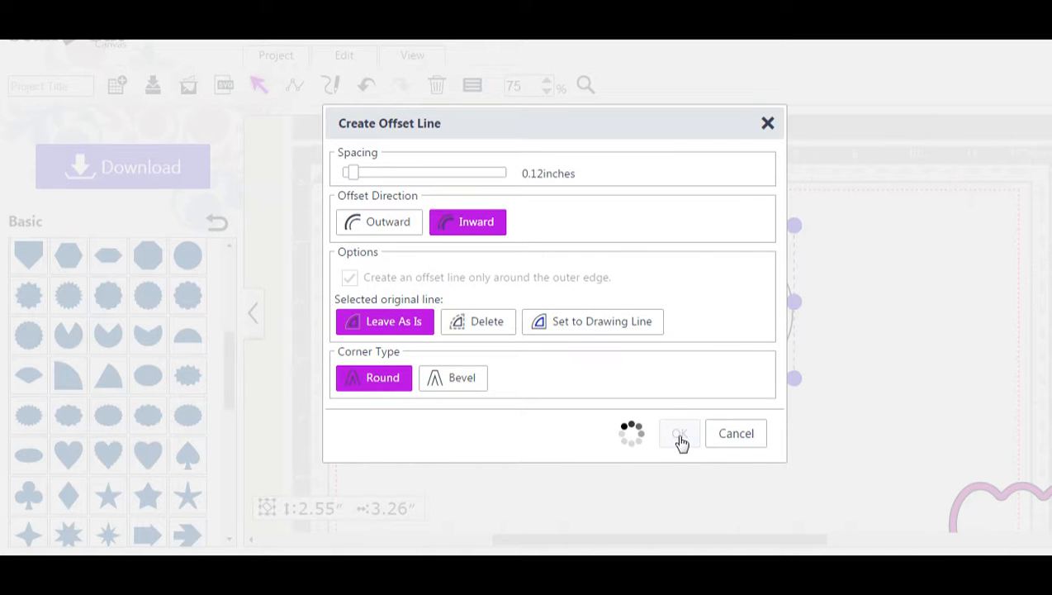
left_click(679, 433)
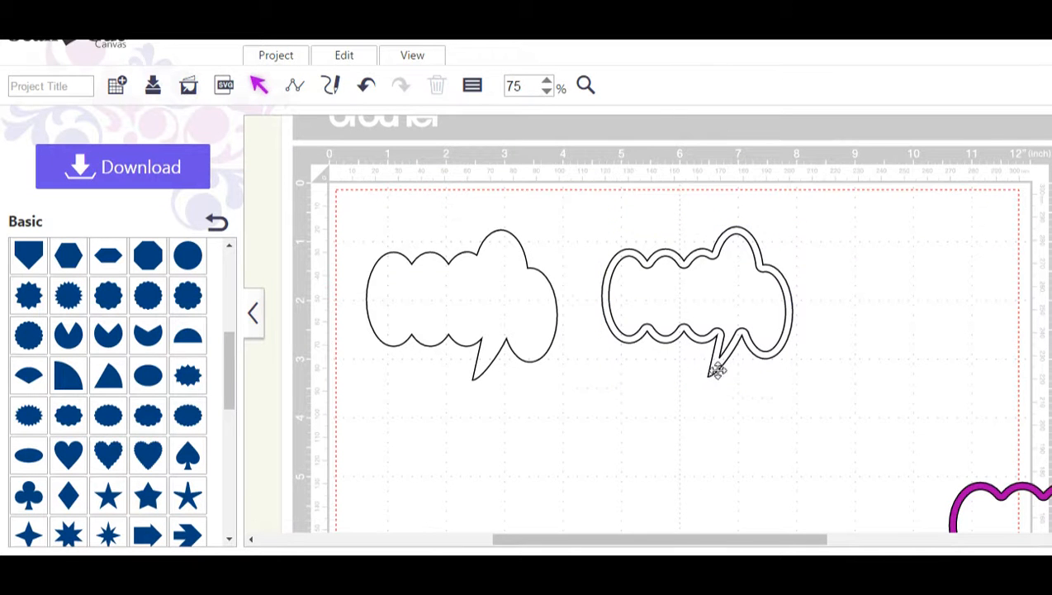
- Select the copied bubble with its inner outline and Subtract them into a hollow frame
left_click_drag(717, 371, 611, 350)
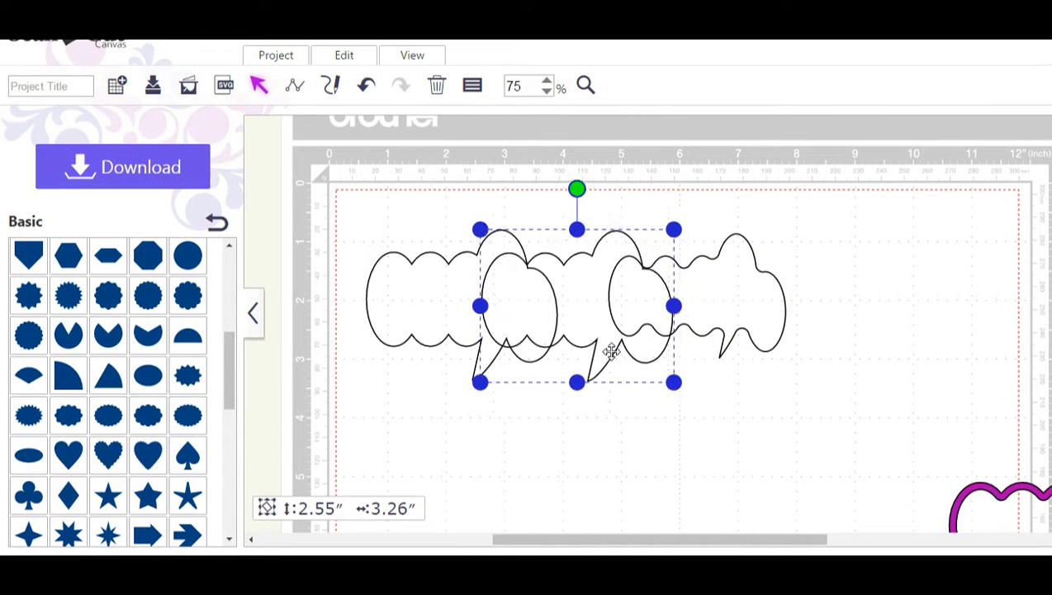
left_click_drag(577, 305, 668, 291)
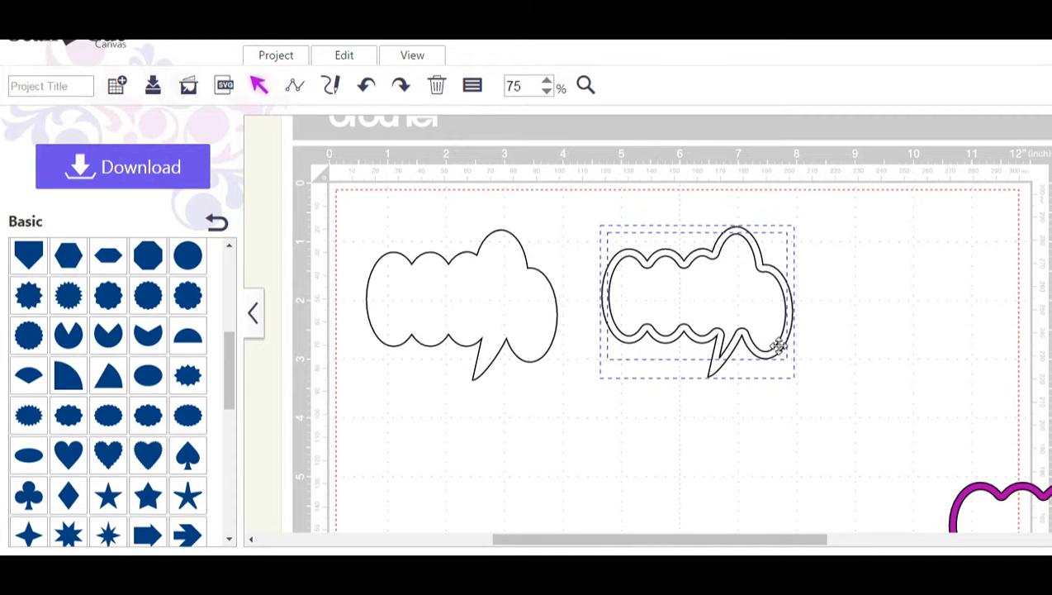
right_click(776, 342)
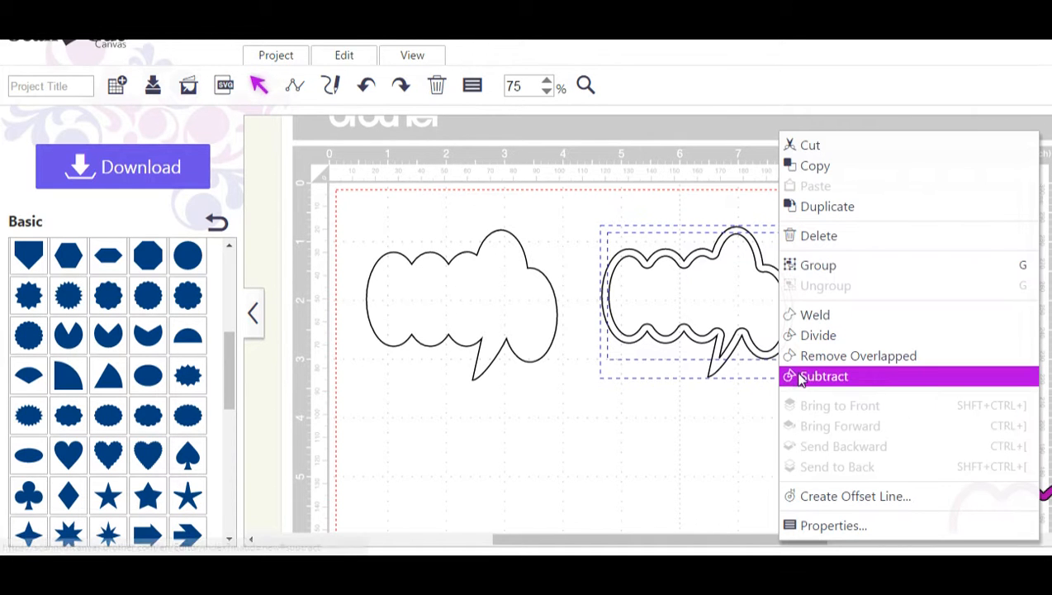
left_click(823, 377)
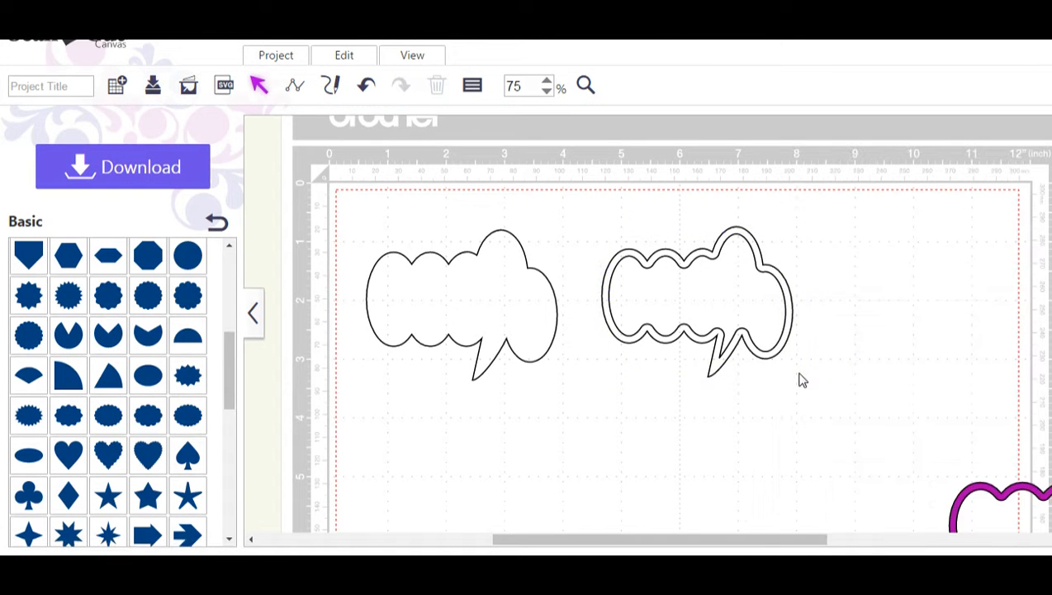
mouse_move(737, 278)
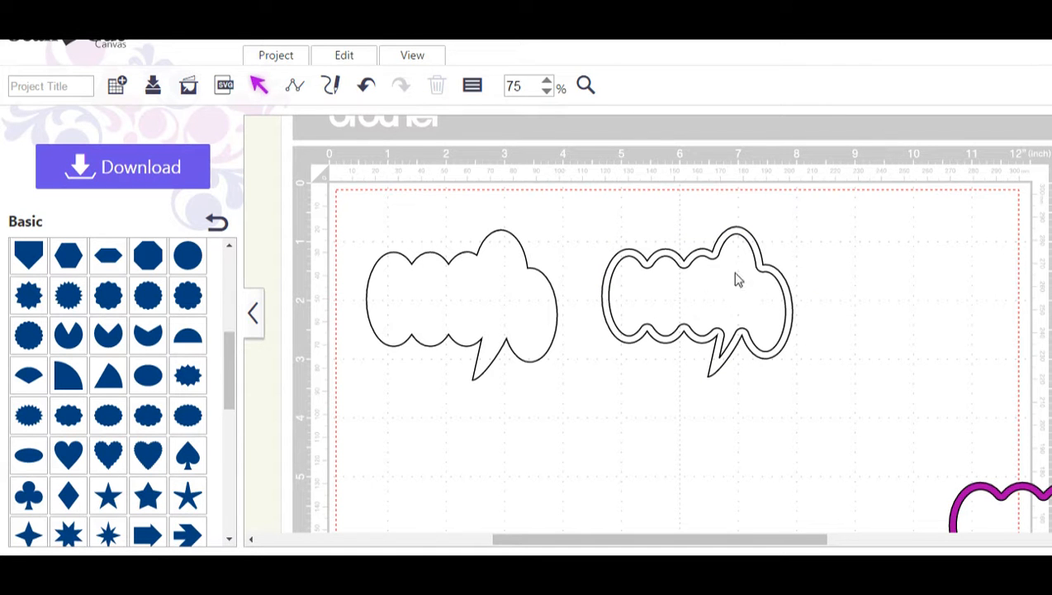
mouse_move(758, 258)
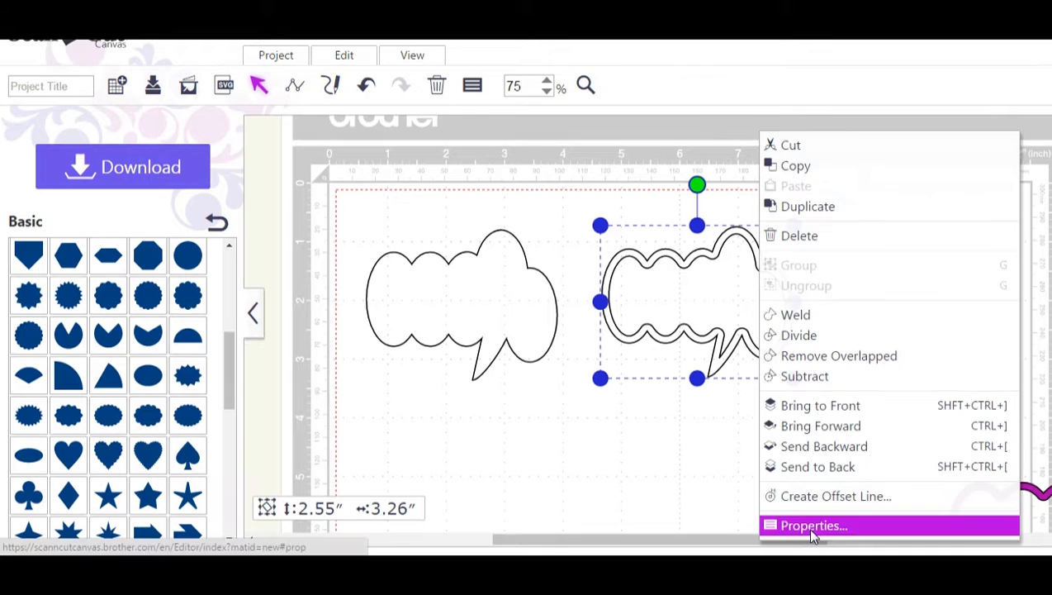
- Fill the hollow frame red and lay it over the original white speech bubble
left_click(813, 526)
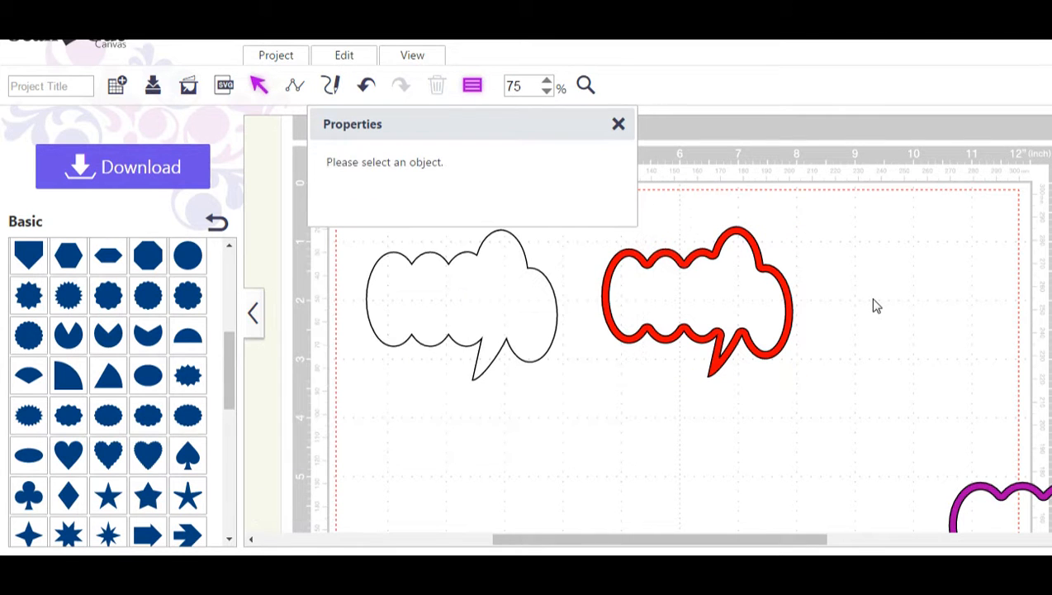
left_click(618, 124)
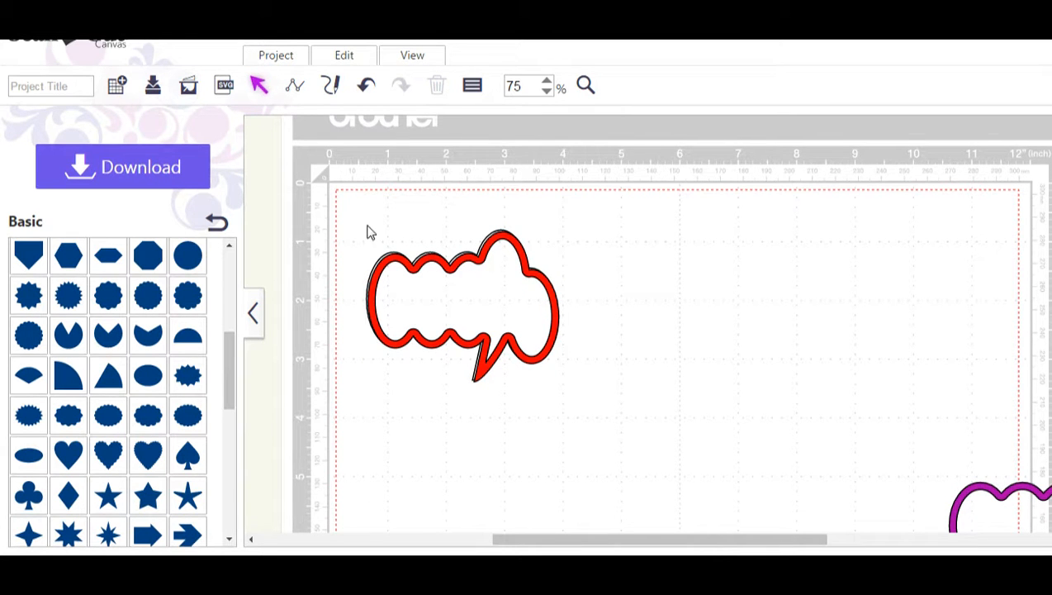
left_click(463, 306)
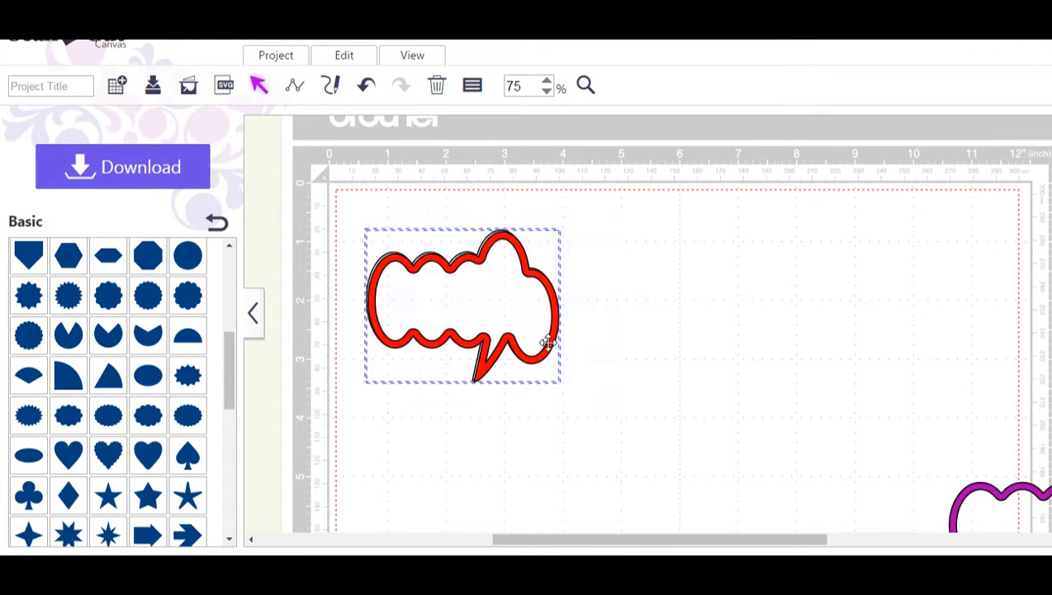
mouse_move(631, 308)
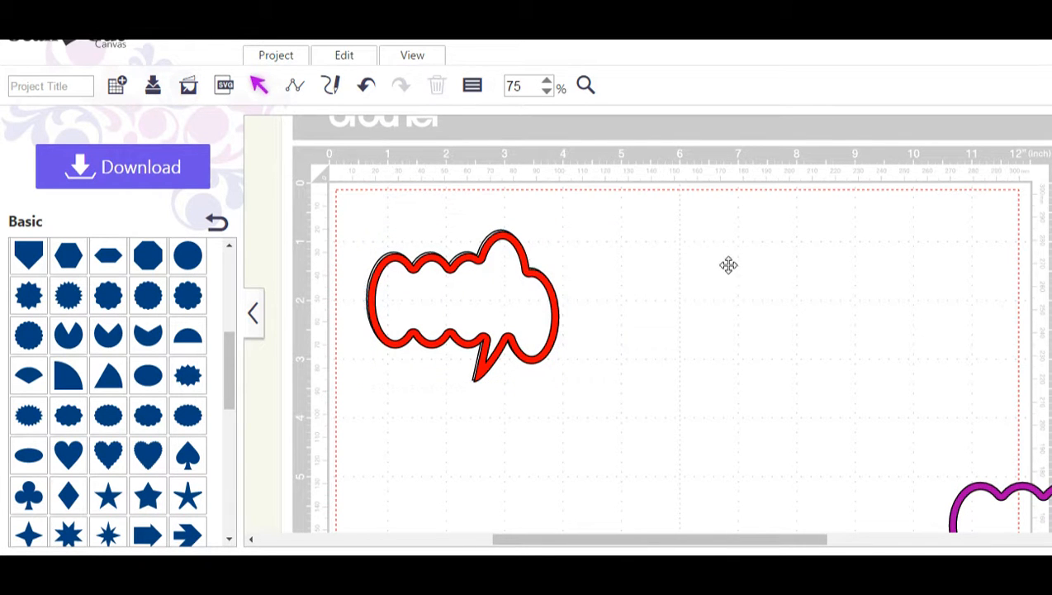
- Move the red frame aside, duplicate the white bubble, then stretch and tilt the copy
left_click_drag(462, 306, 752, 306)
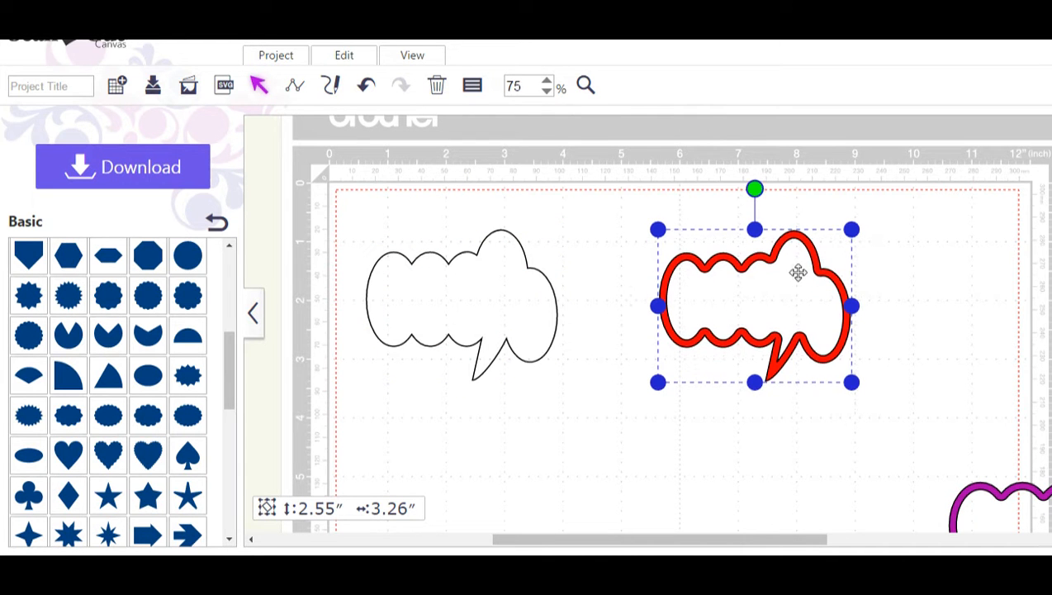
mouse_move(554, 292)
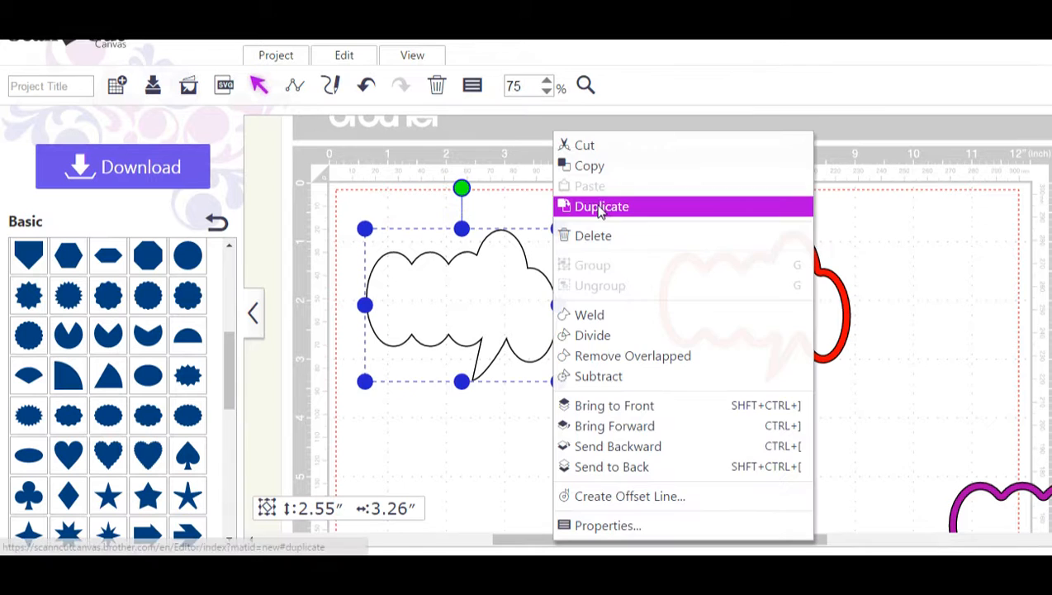
left_click(601, 207)
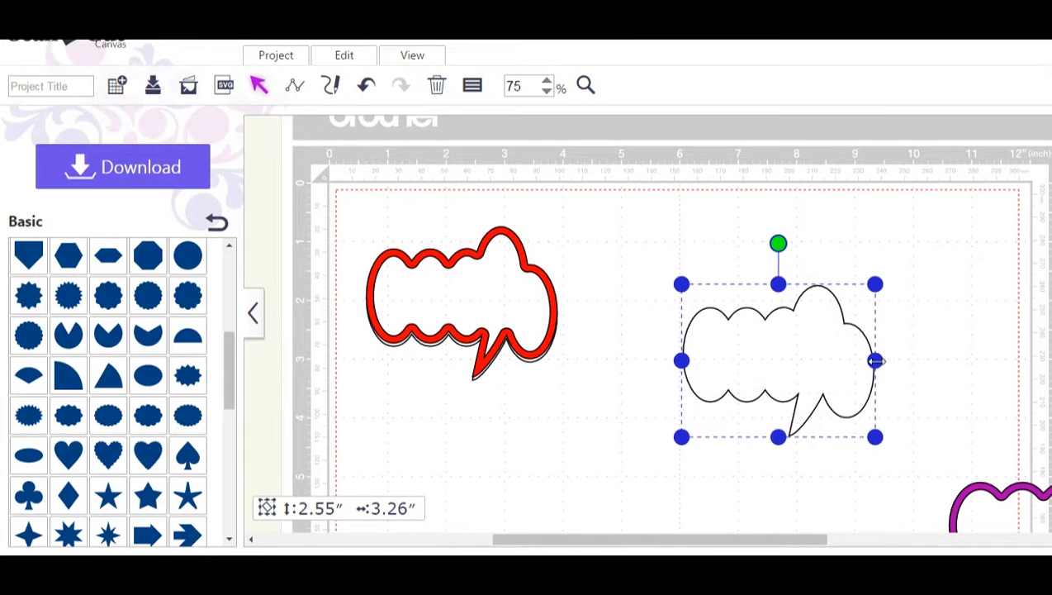
left_click_drag(876, 360, 978, 360)
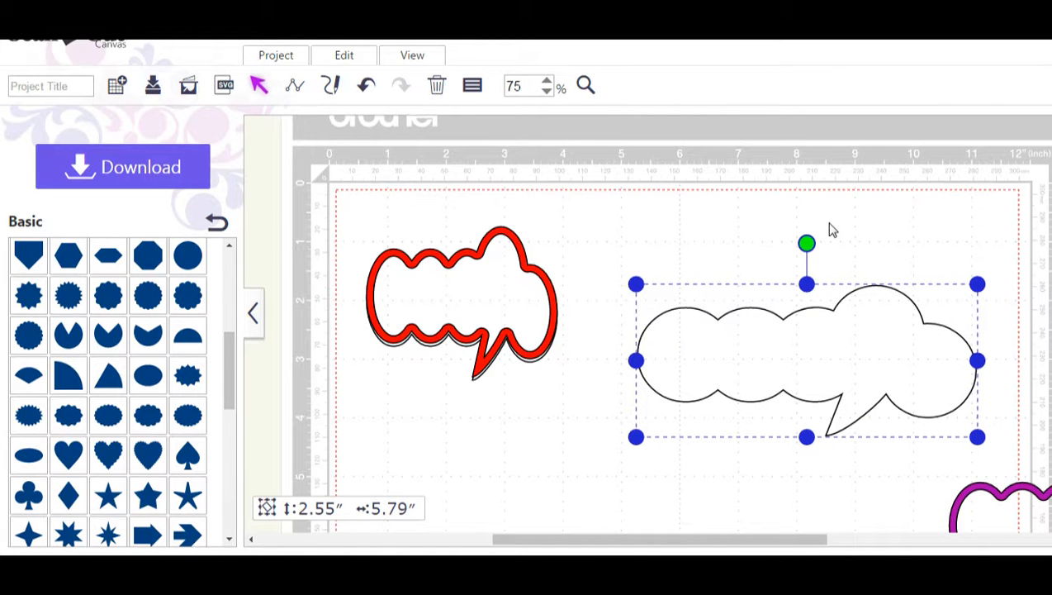
left_click_drag(806, 241, 832, 245)
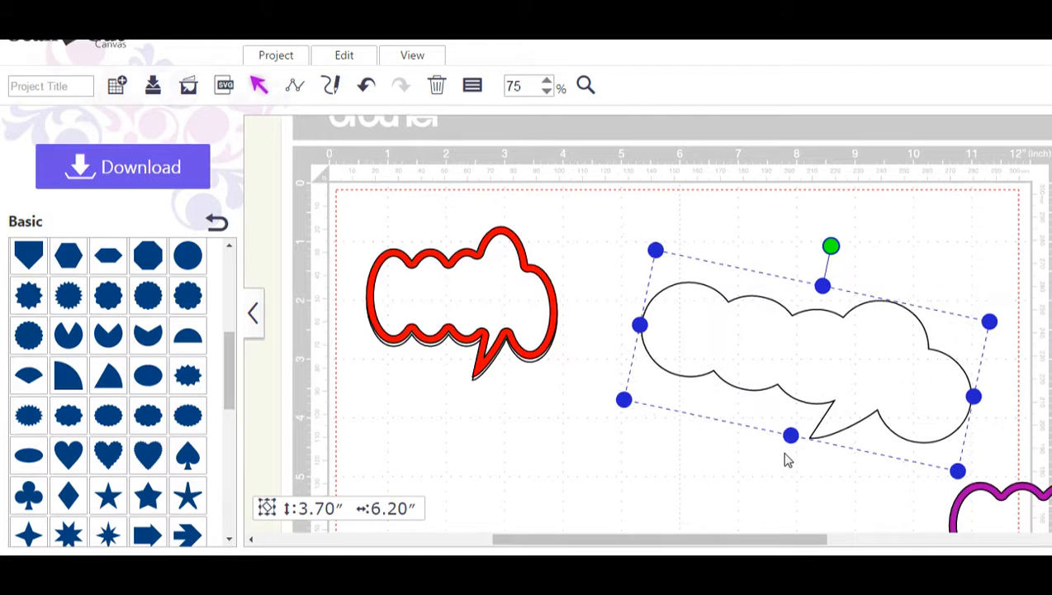
left_click_drag(791, 437, 799, 379)
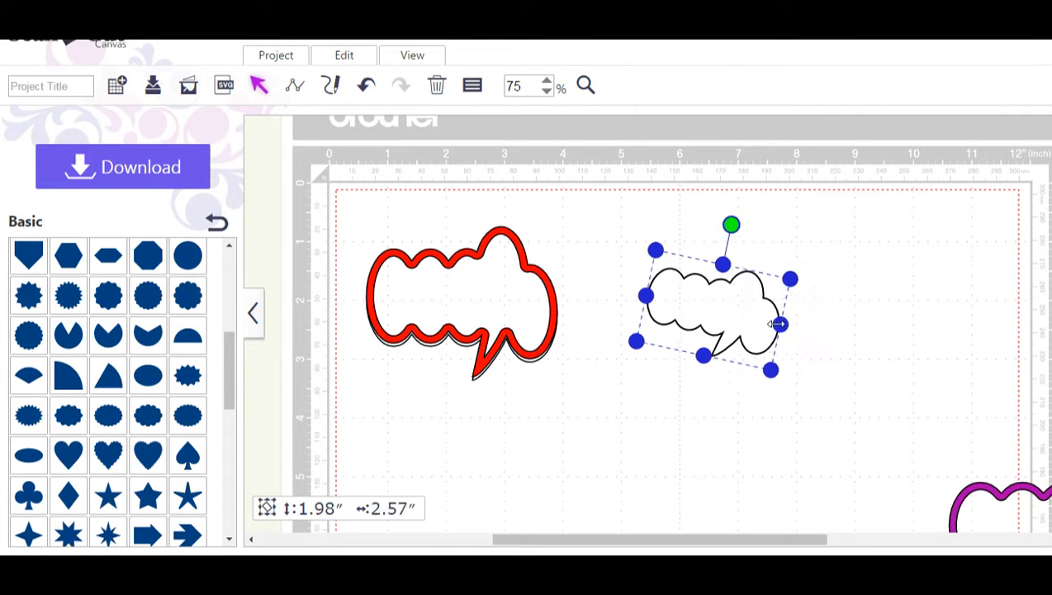
- Shrink the white cloud bubble to about 1.60 by 2.18 inches
left_click_drag(732, 225, 726, 225)
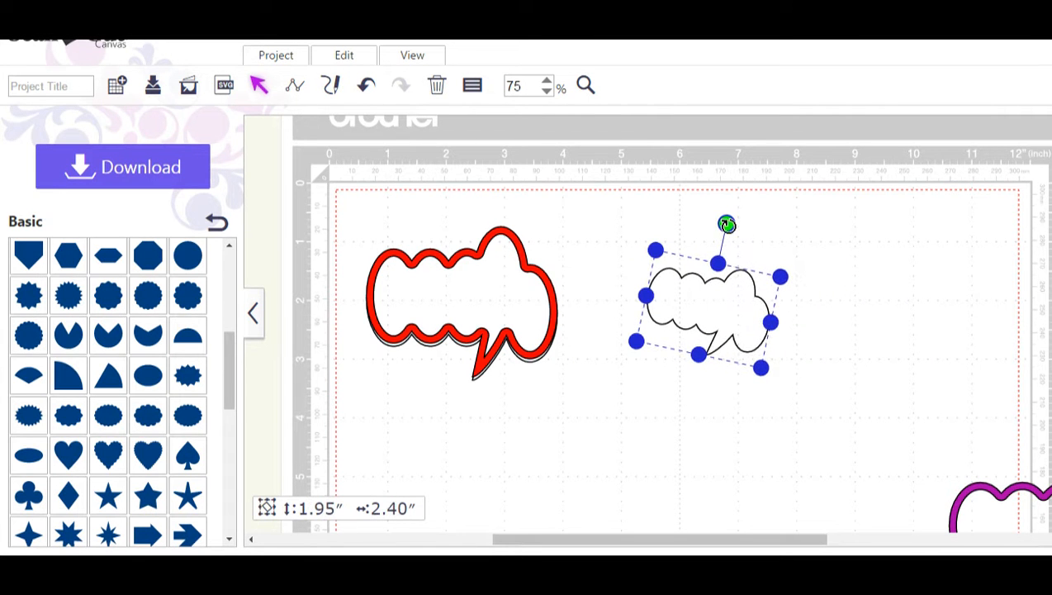
left_click_drag(727, 225, 708, 223)
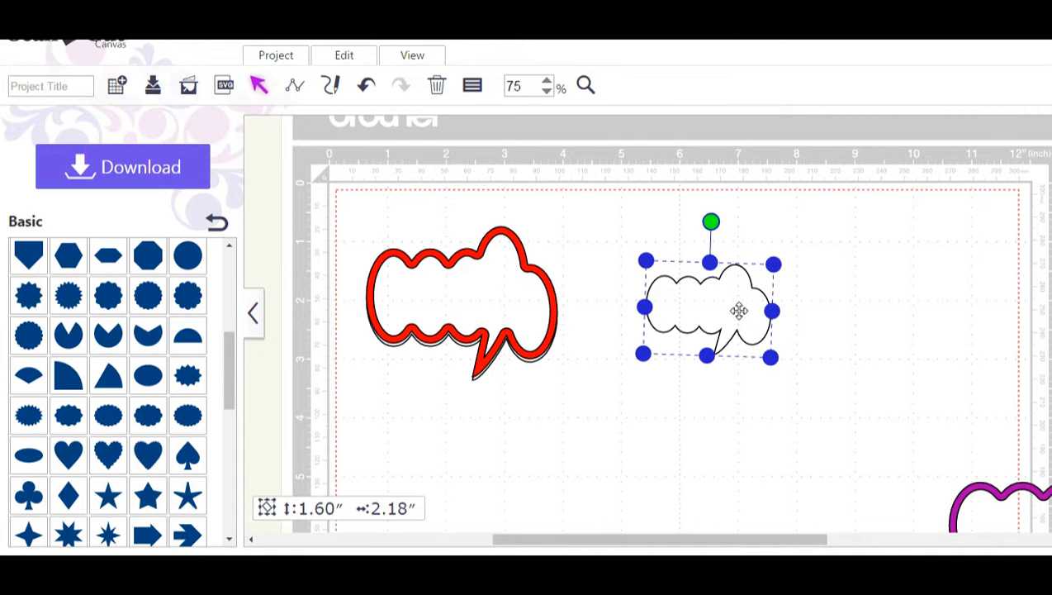
- Duplicate the small bubble and move the copy to its right
right_click(737, 310)
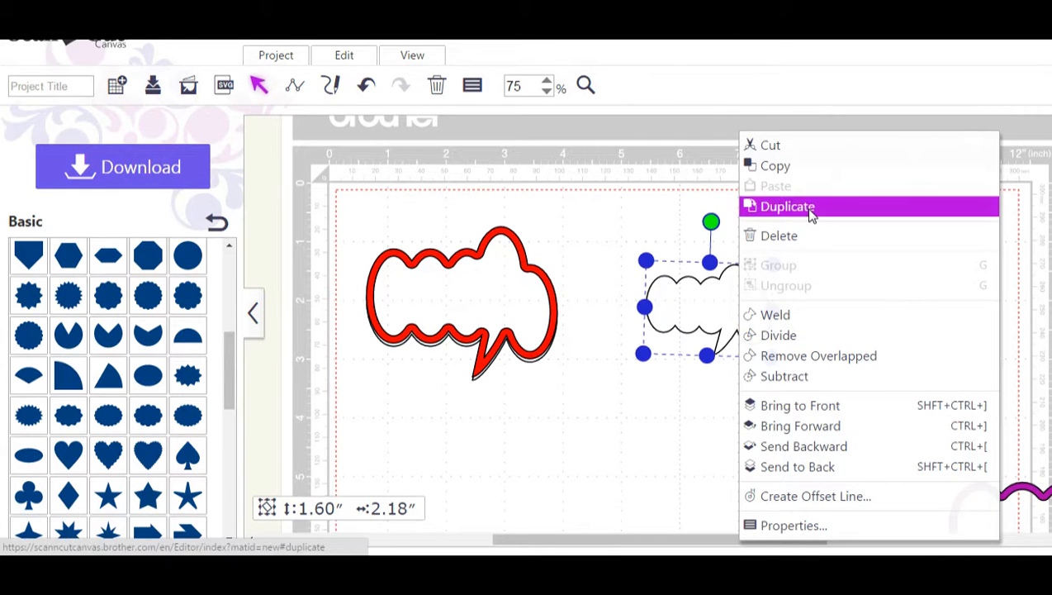
left_click(786, 205)
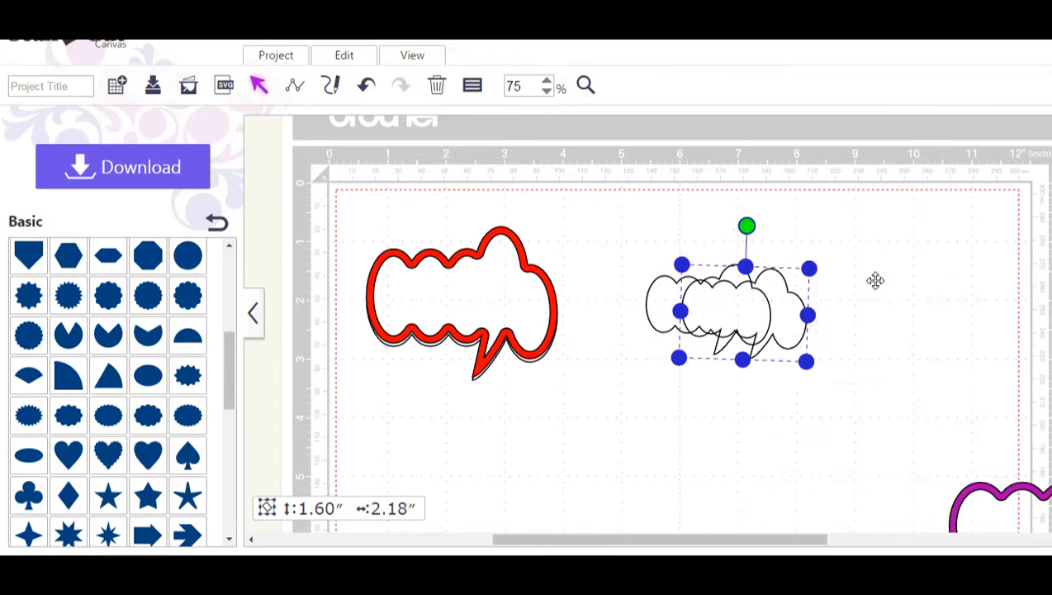
left_click_drag(735, 313, 879, 305)
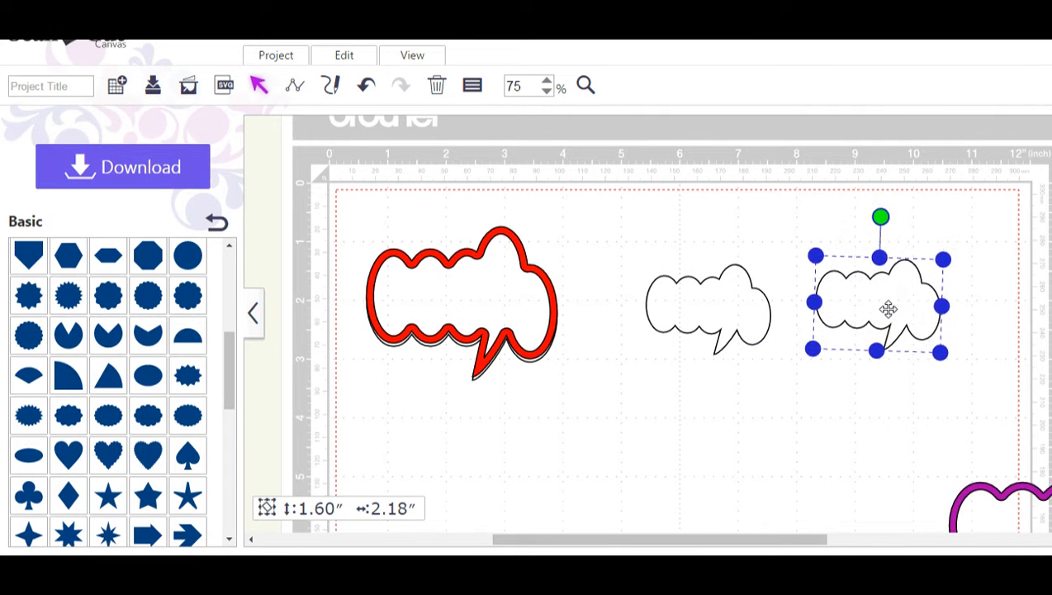
- Surround the copy with an outward offset line at 0.12 inches spacing
right_click(878, 305)
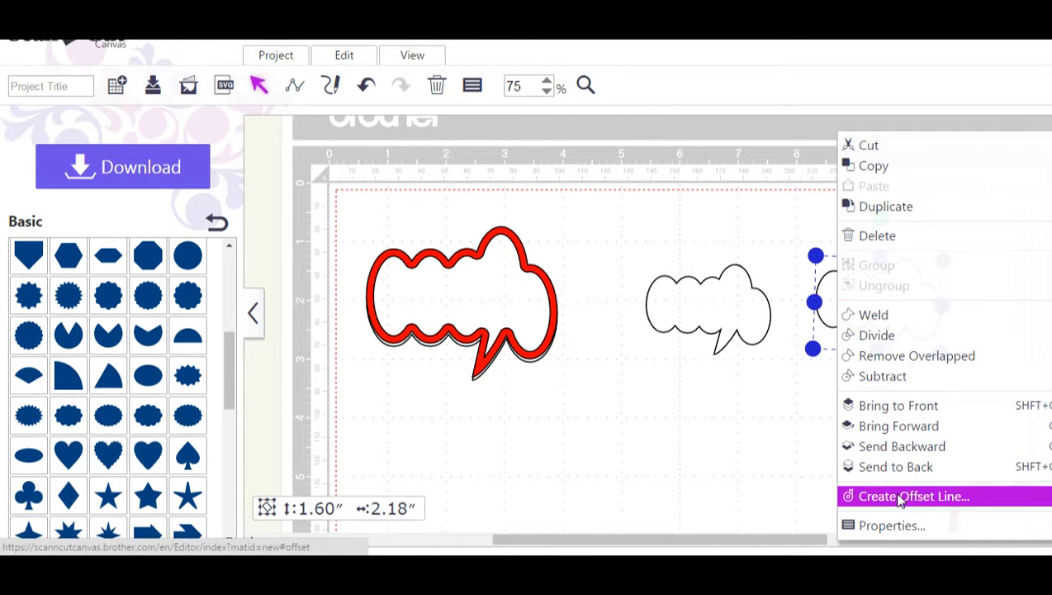
left_click(913, 495)
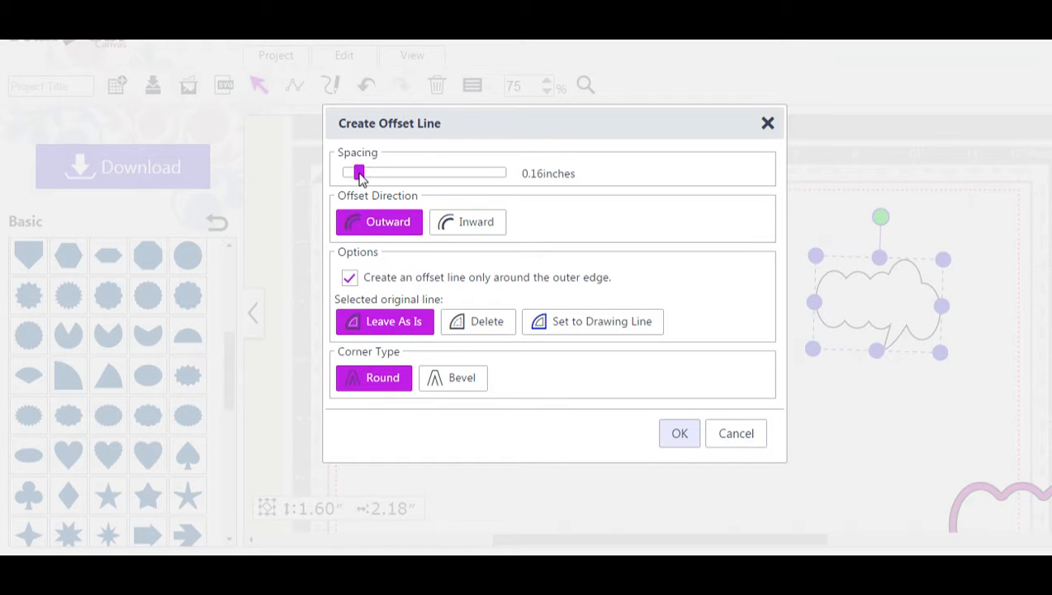
left_click_drag(360, 173, 353, 173)
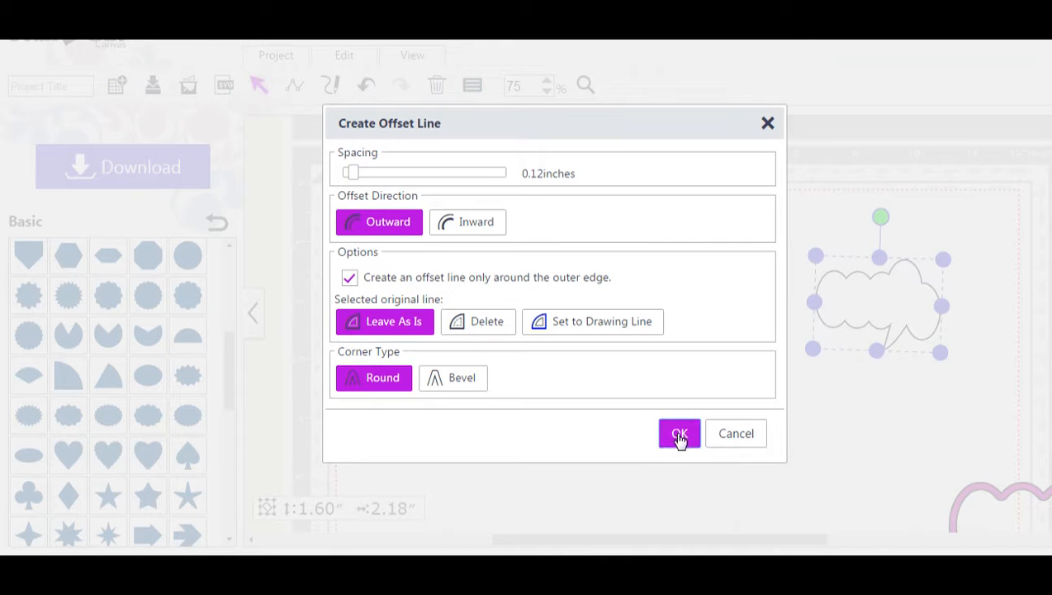
left_click(679, 433)
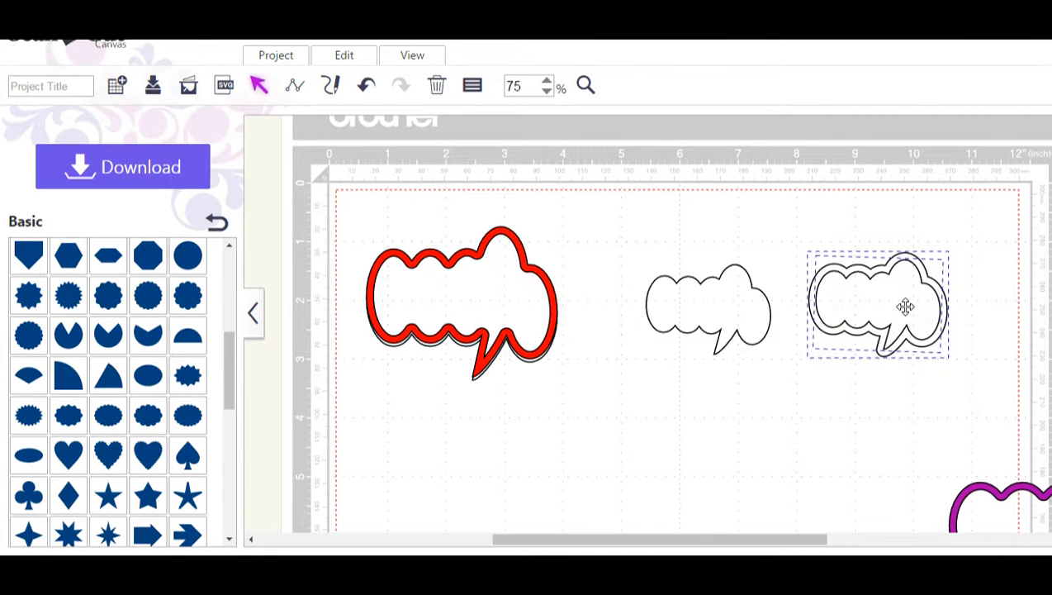
- Weld the copy and its outline into one shape, fill it pink and shift it right
right_click(905, 305)
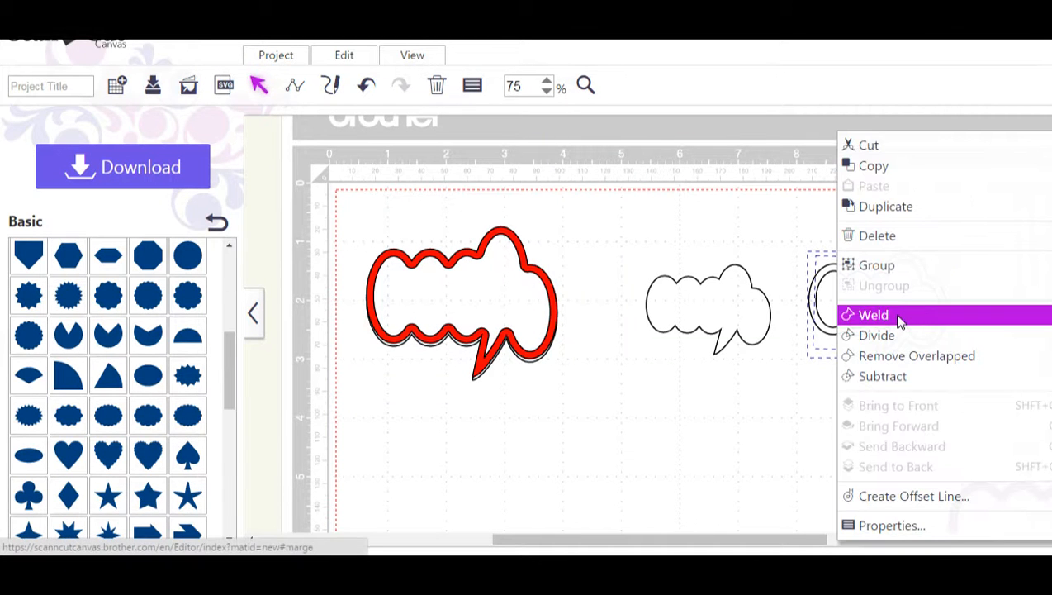
left_click(873, 313)
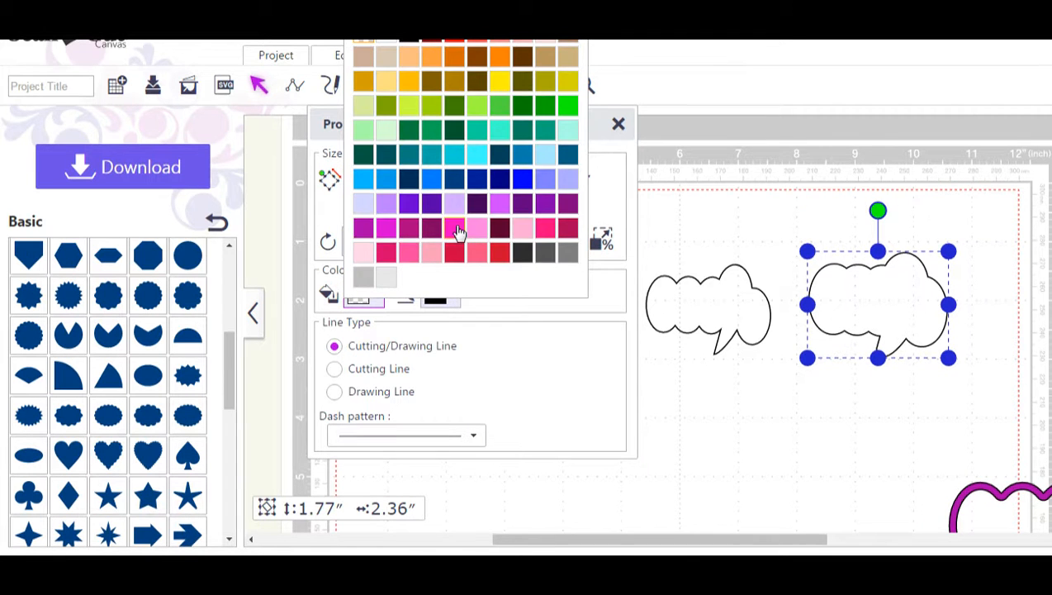
left_click(459, 229)
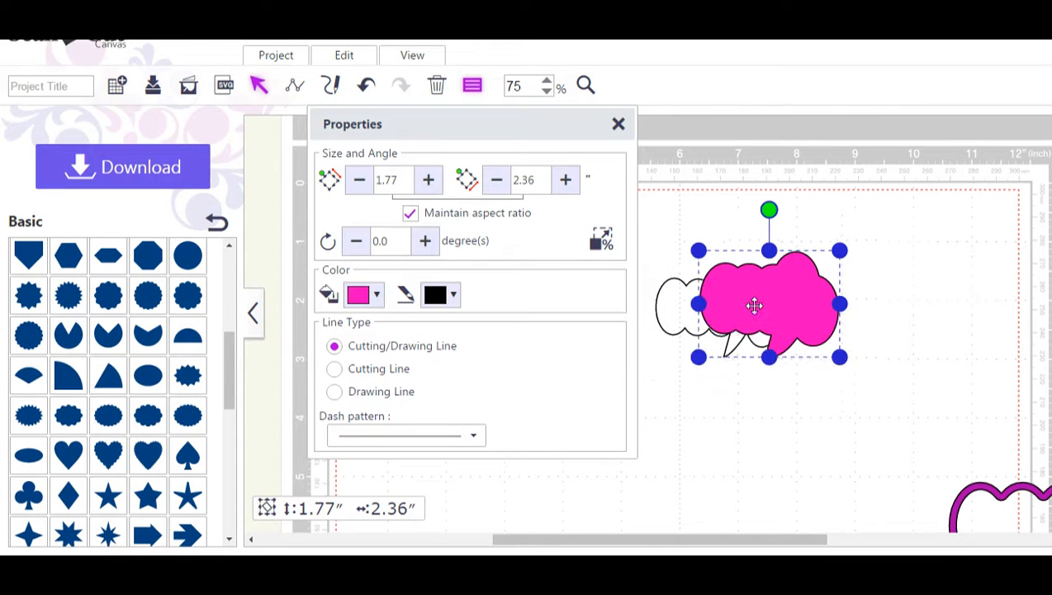
left_click_drag(755, 305, 746, 305)
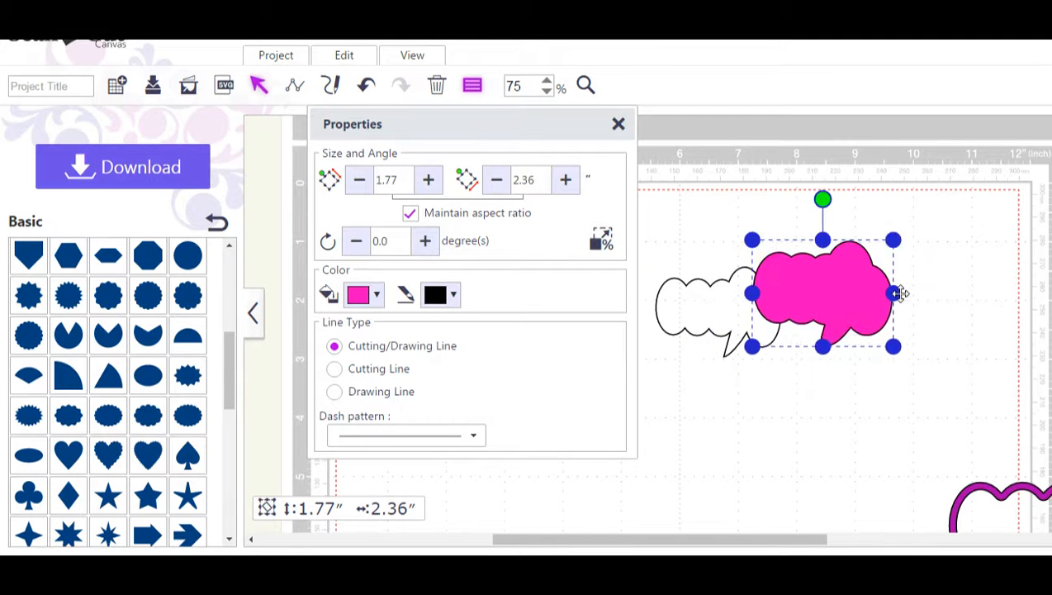
left_click_drag(823, 294, 882, 307)
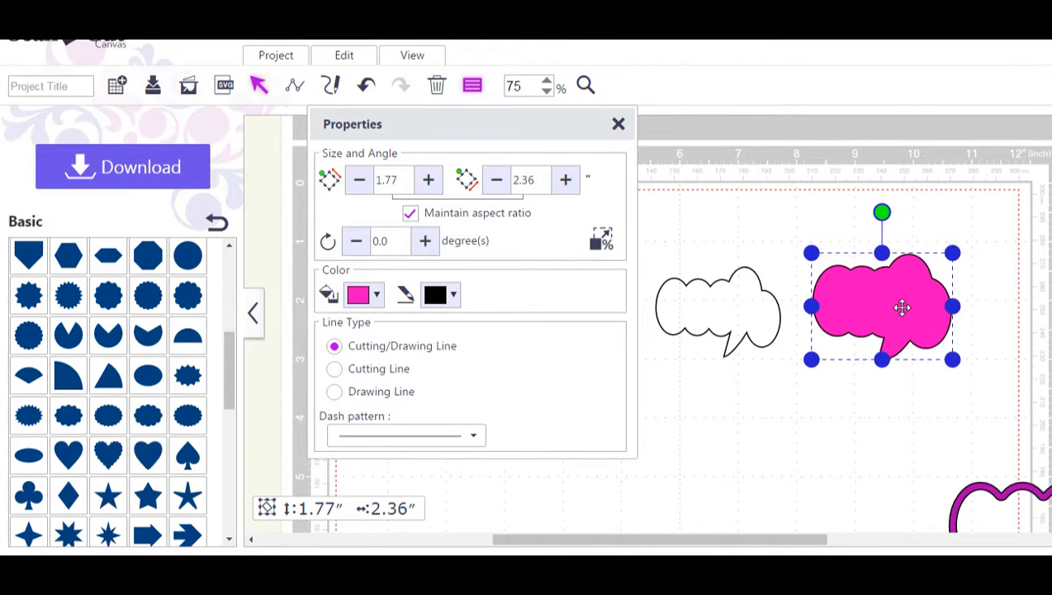
- Send the pink shape to the back and slide it behind the small white bubble as a mat
right_click(902, 307)
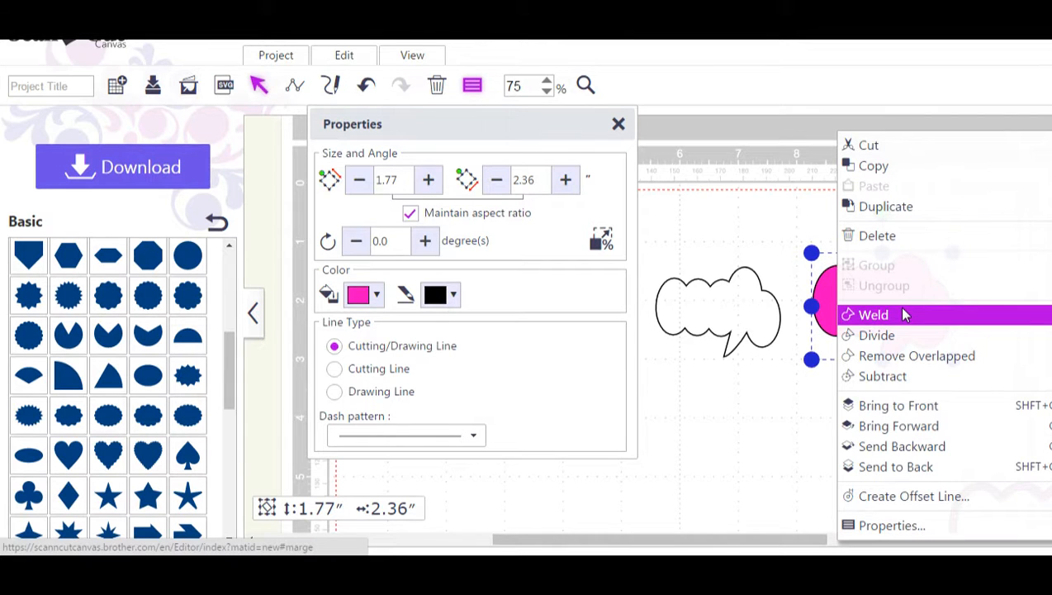
mouse_move(895, 477)
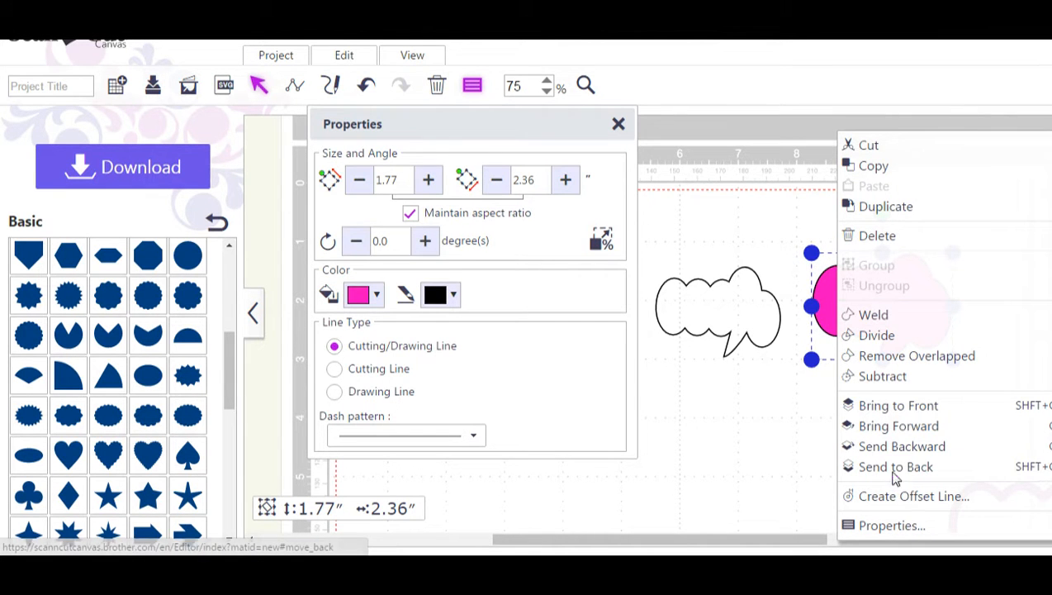
left_click(895, 466)
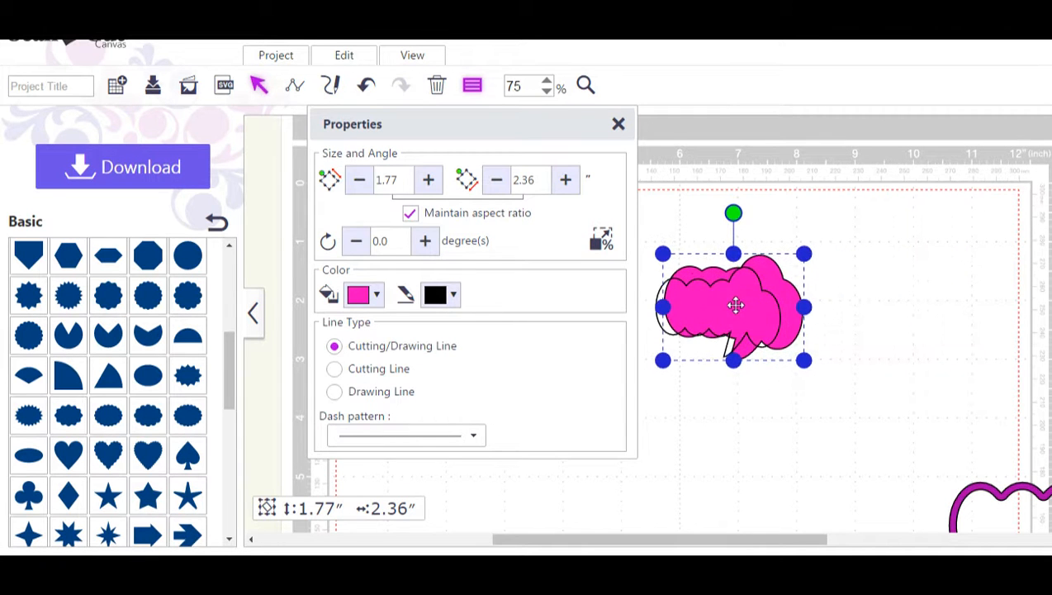
left_click_drag(735, 306, 721, 311)
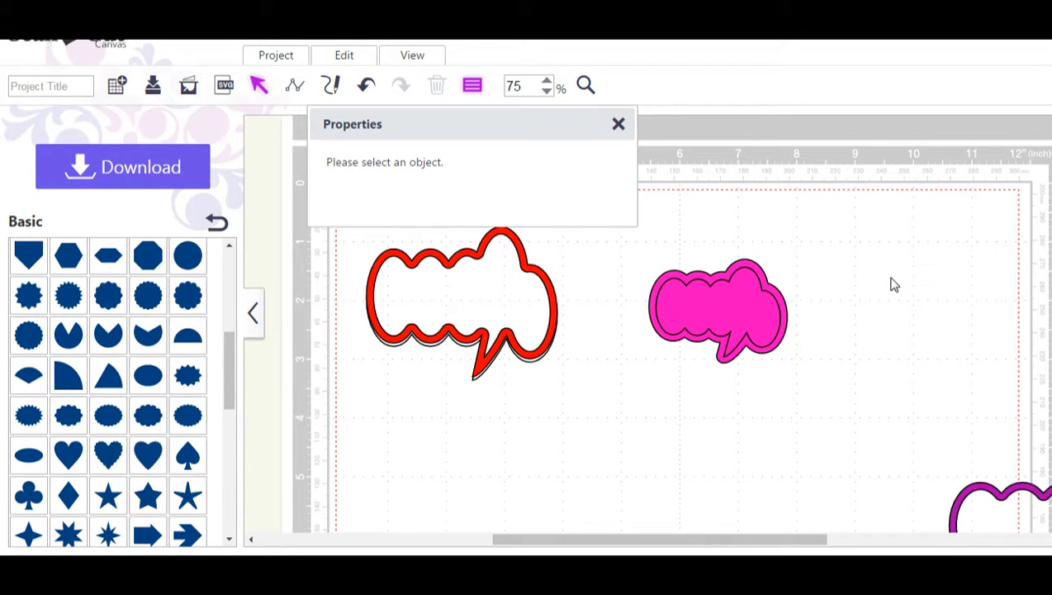
mouse_move(624, 136)
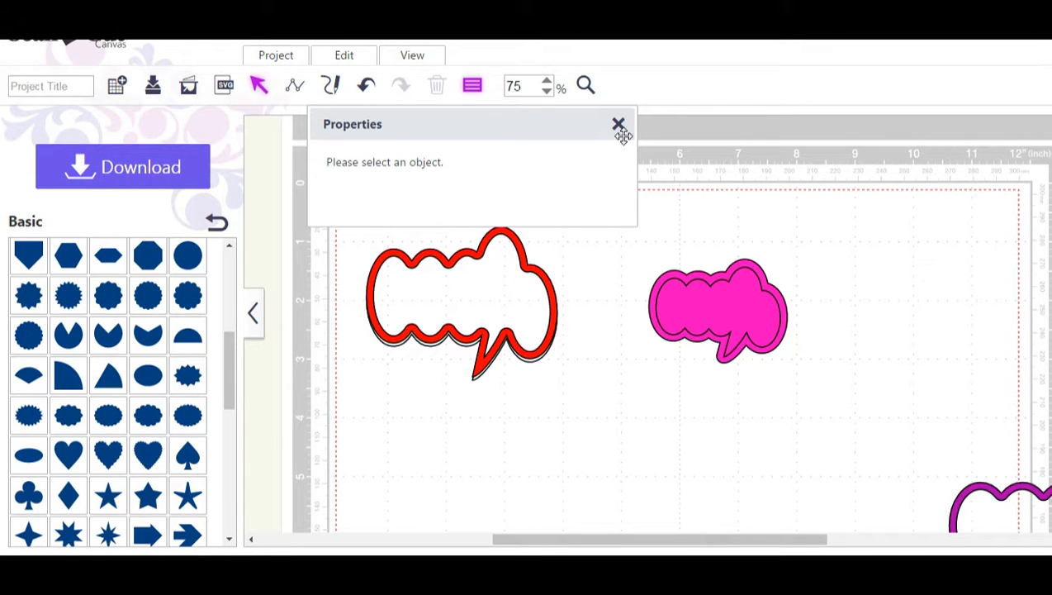
- Close Properties and drag the purple framed bubble onto the lower middle of the mat
left_click(618, 124)
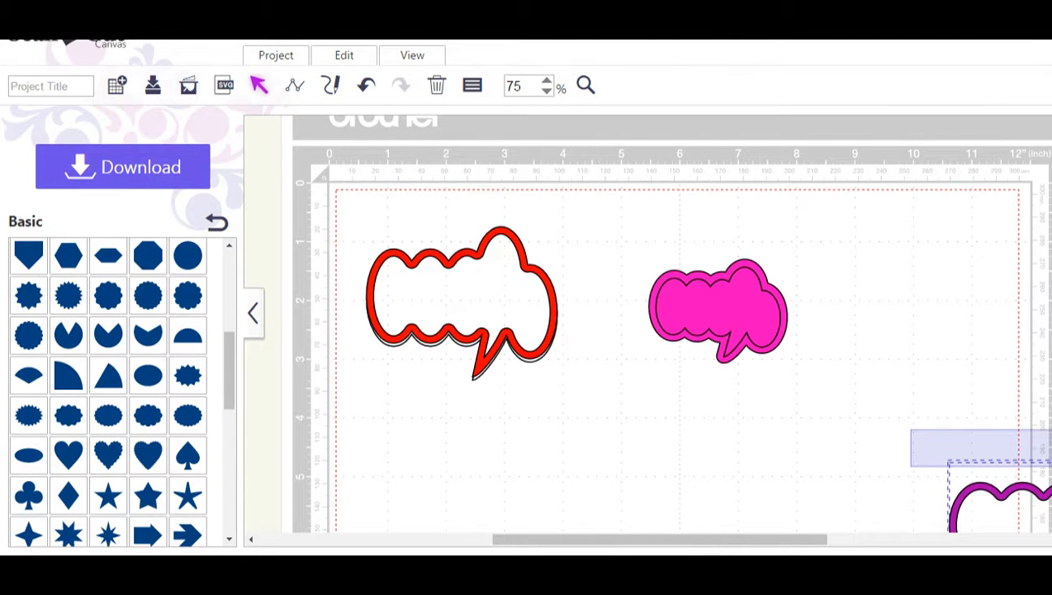
left_click_drag(991, 454, 780, 471)
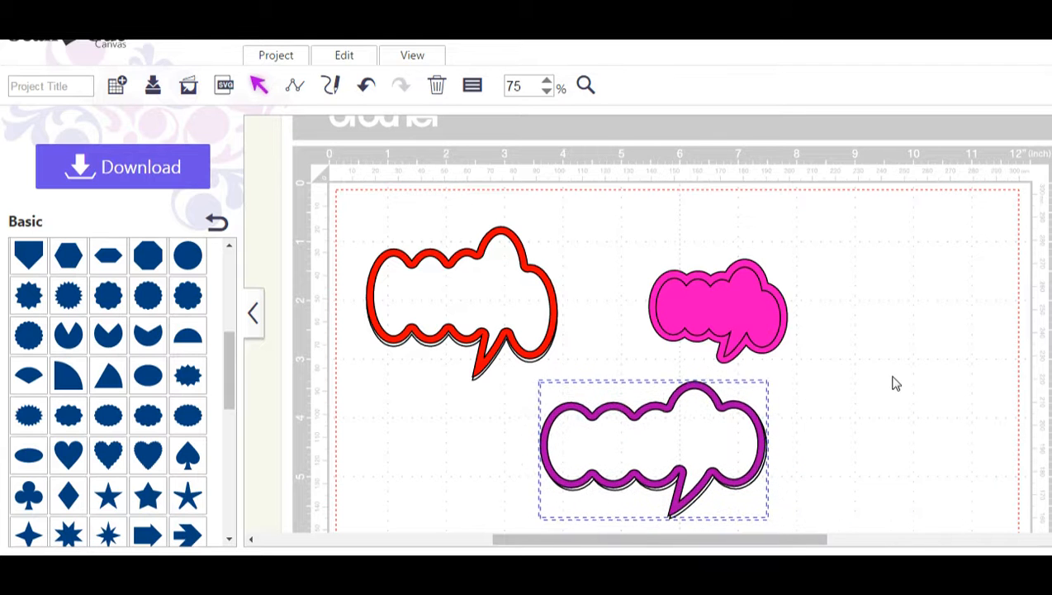
left_click(652, 446)
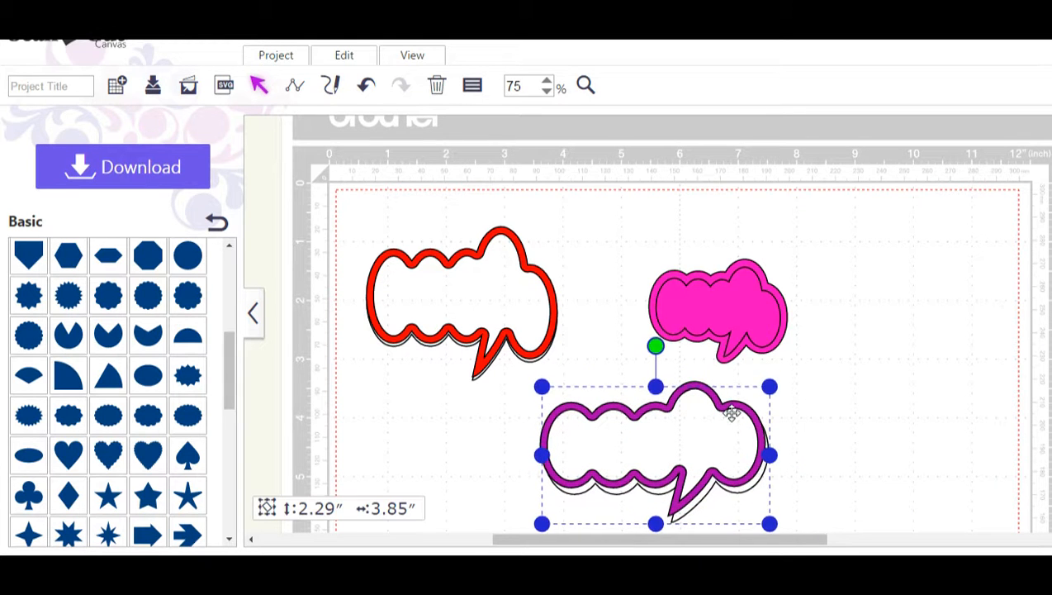
left_click_drag(730, 413, 727, 405)
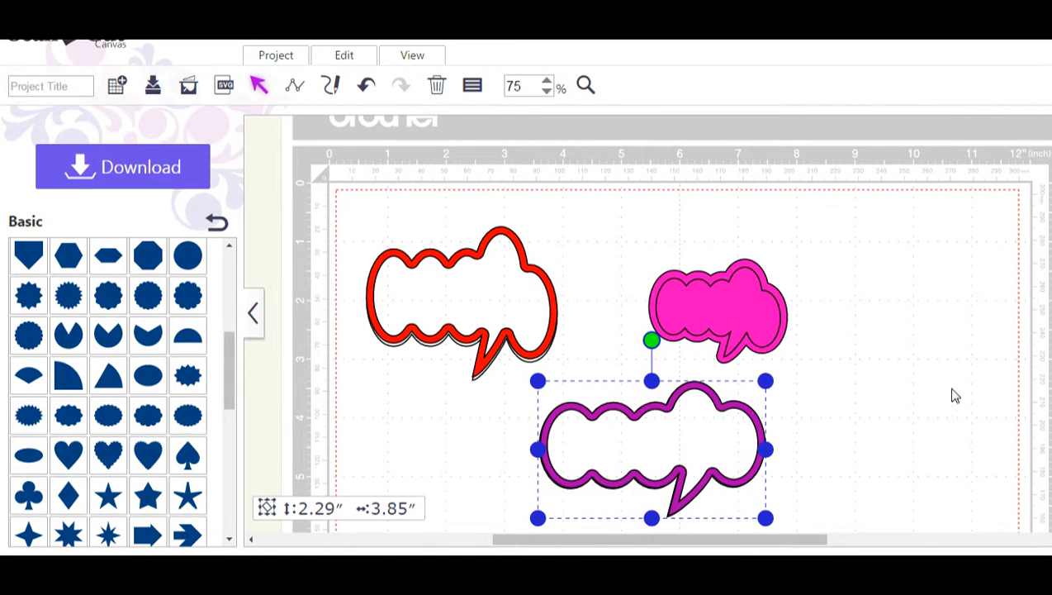
left_click(955, 395)
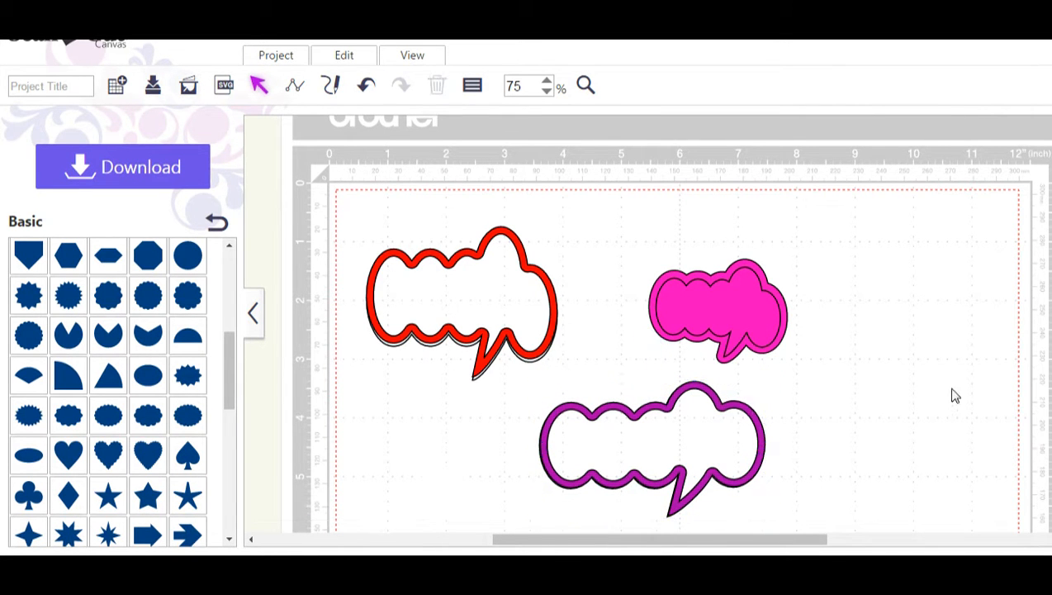